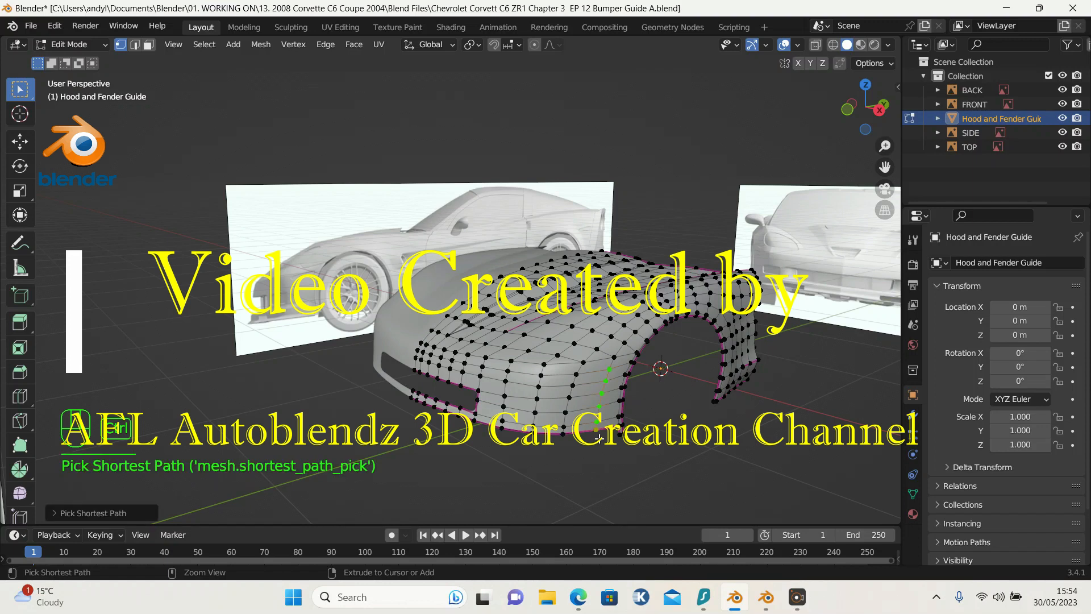
Step: Delete the selected front edge path and the adjacent edge loop's vertices
{"action": "key", "text": "x"}
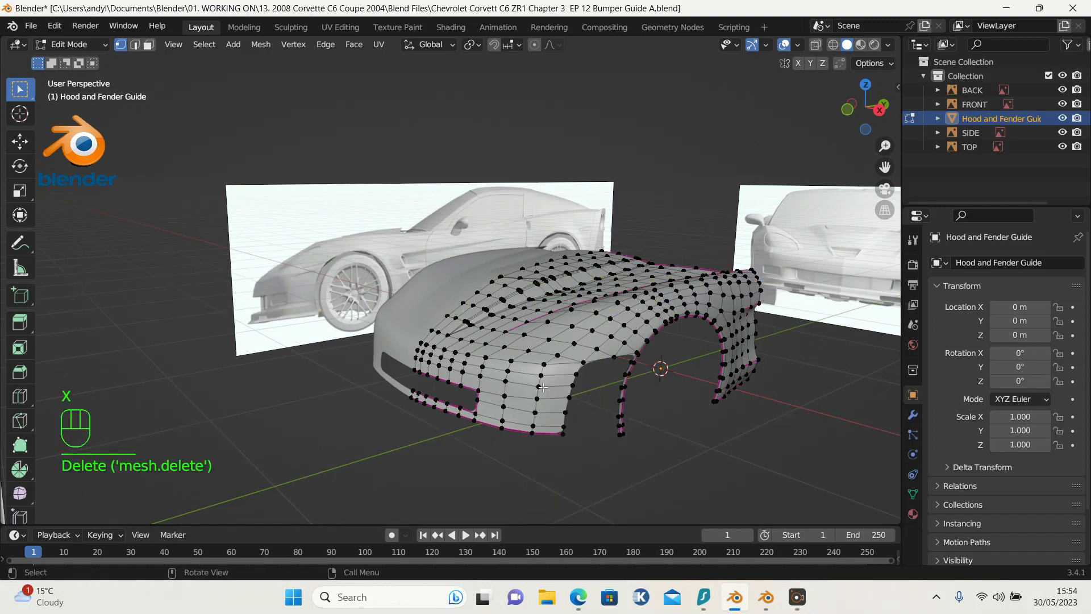
{"action": "mouse_move", "coordinate": [553, 374]}
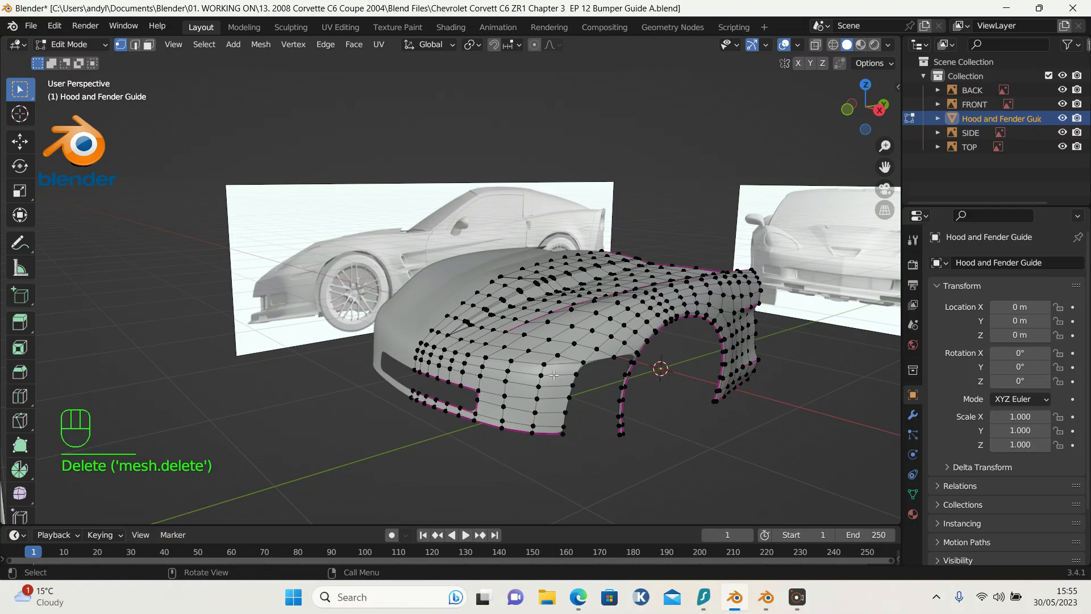
{"action": "key", "text": "alt"}
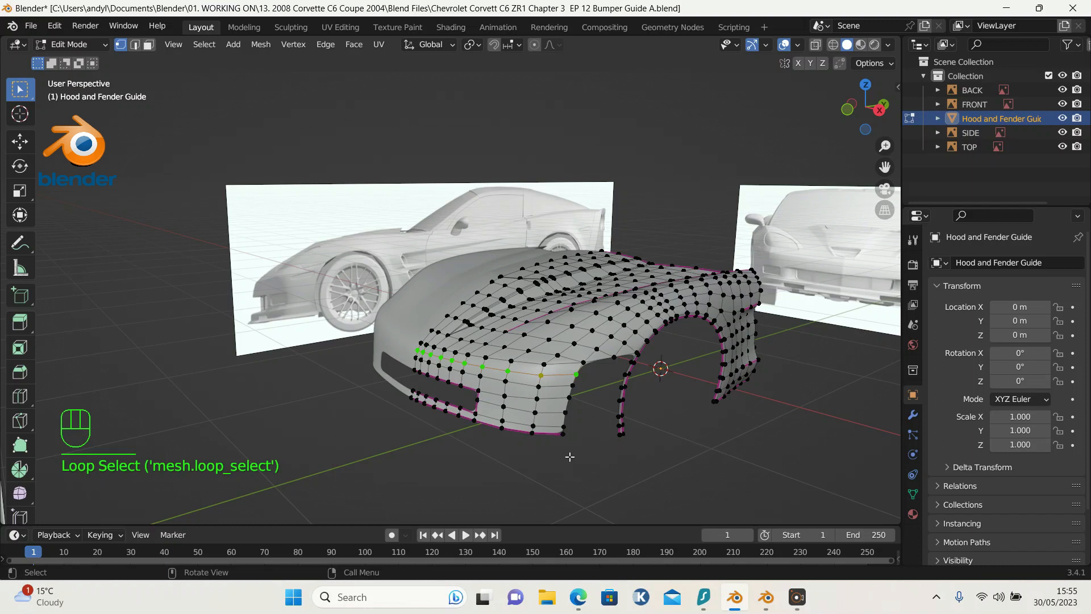
{"action": "key", "text": "x"}
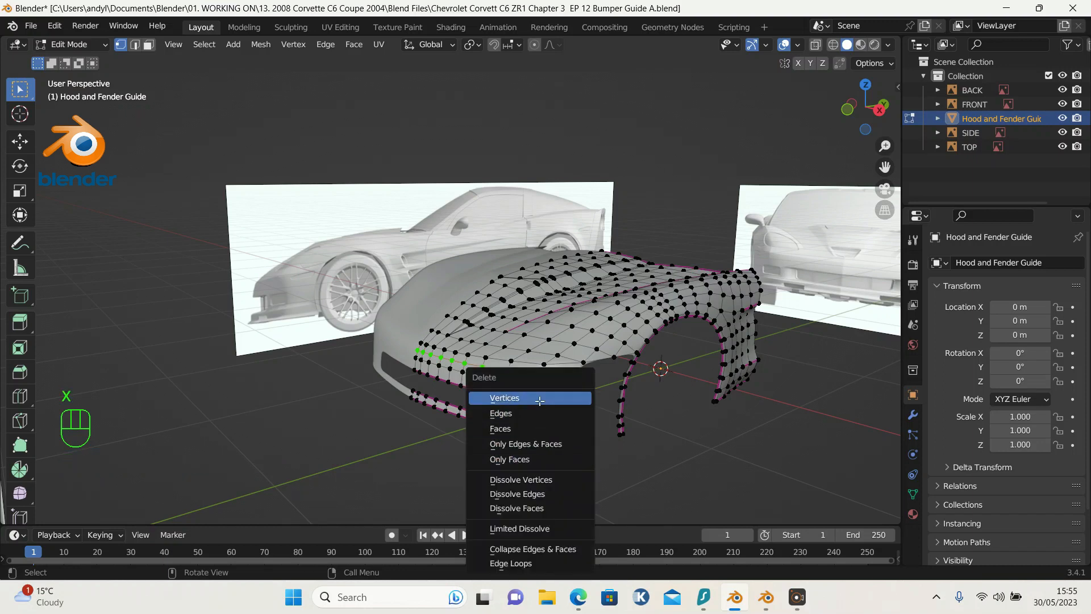
{"action": "left_click", "coordinate": [505, 398]}
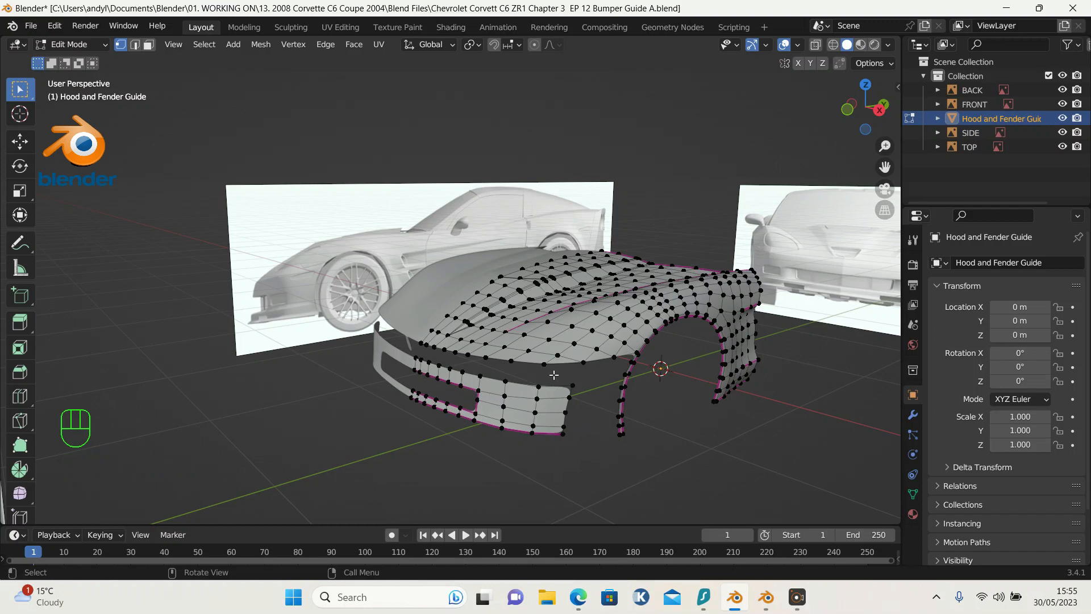
{"action": "mouse_move", "coordinate": [549, 398]}
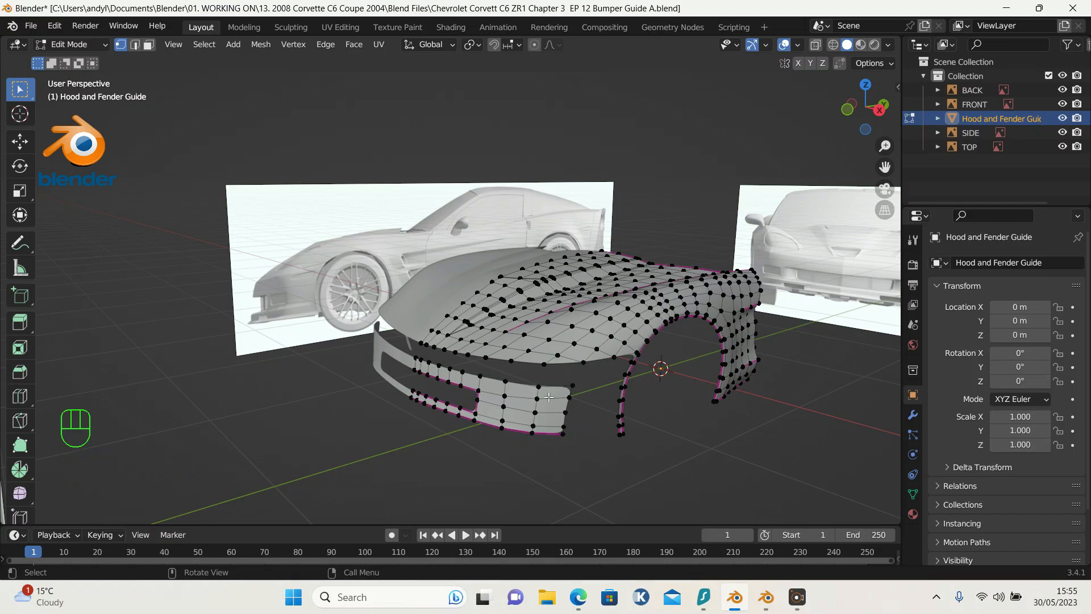
Step: Select the whole lower front bumper piece with L and delete it
{"action": "key", "text": "l"}
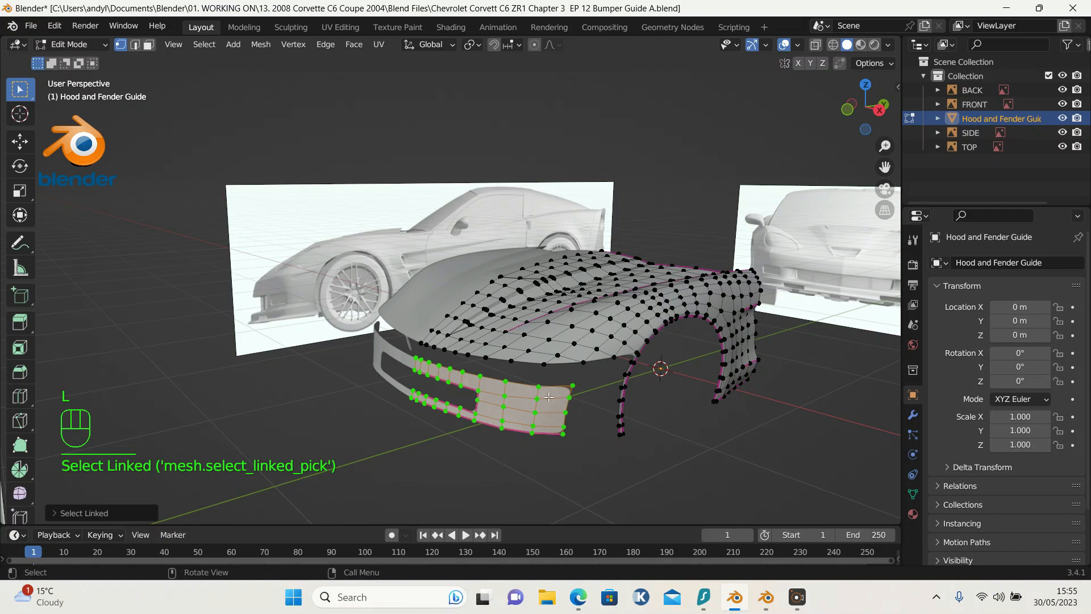
{"action": "key", "text": "x"}
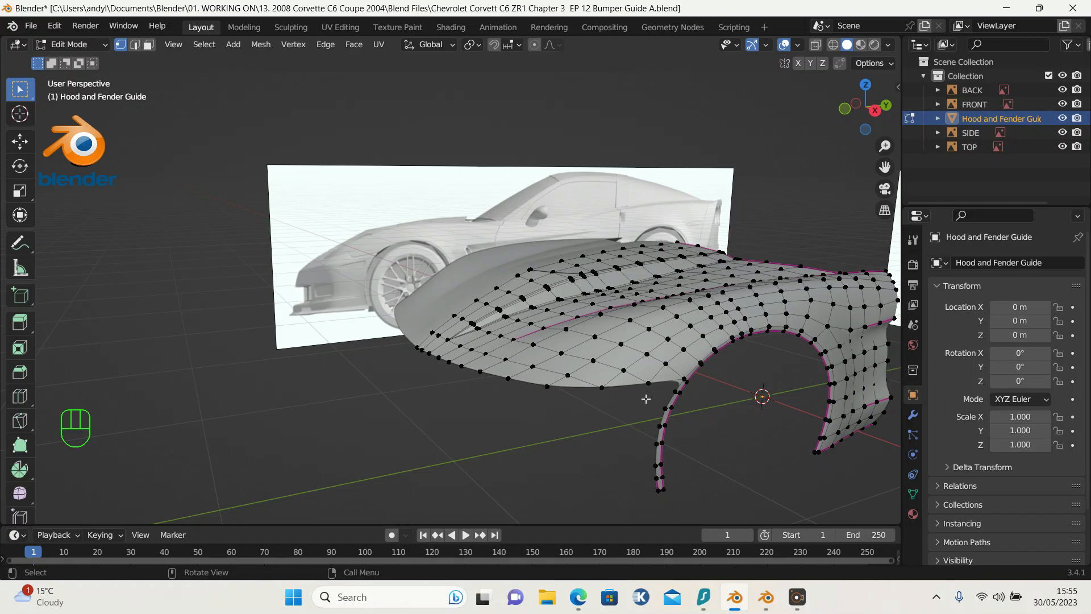
{"action": "mouse_move", "coordinate": [653, 361]}
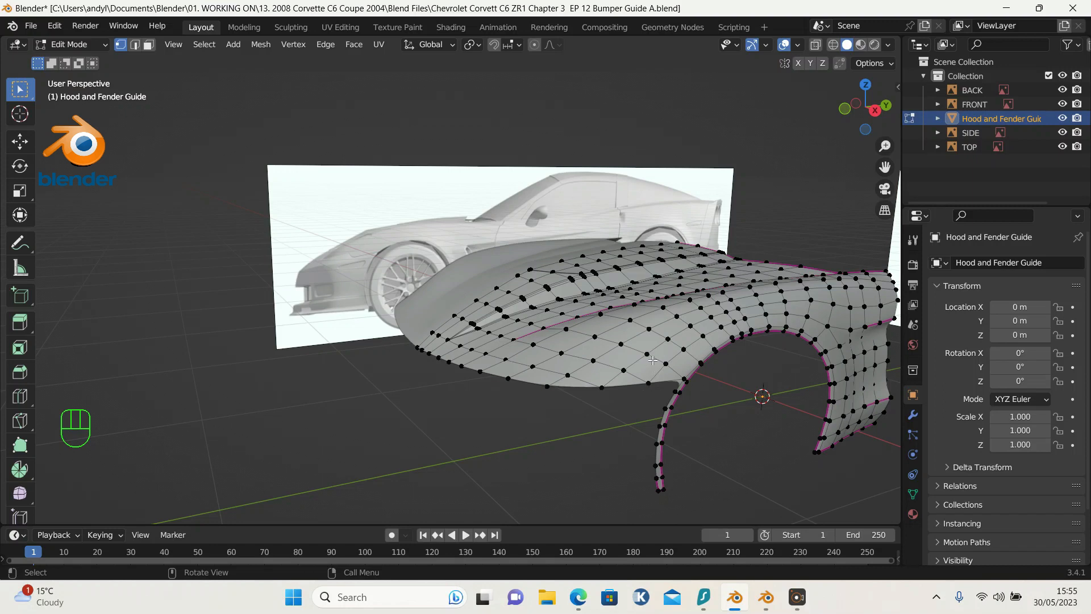
{"action": "mouse_move", "coordinate": [645, 361]}
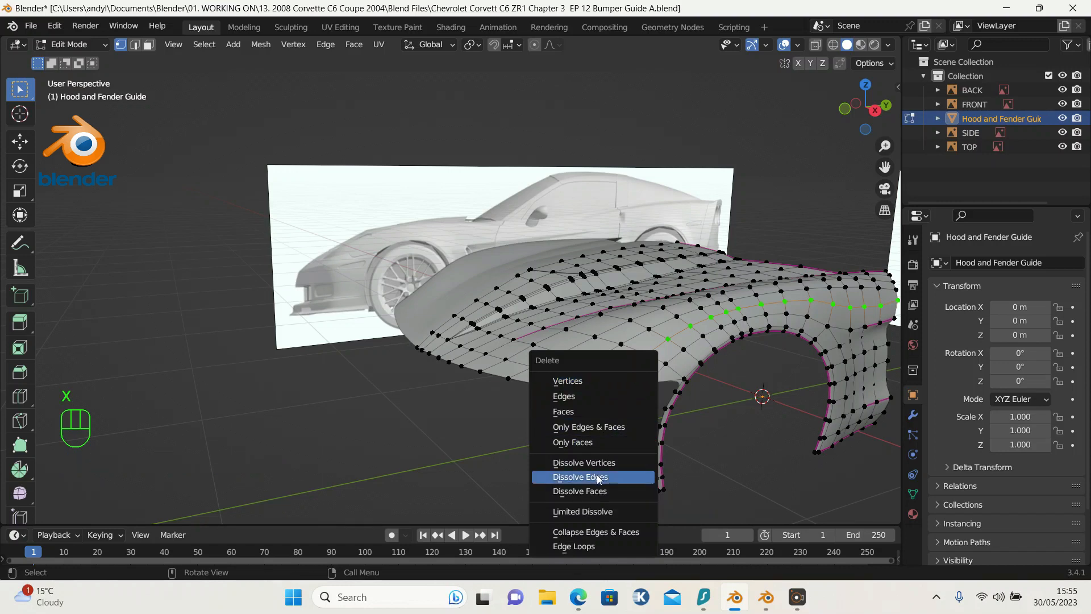
Step: Dissolve the selected lengthwise edge loop running across the hood
{"action": "left_click", "coordinate": [578, 476]}
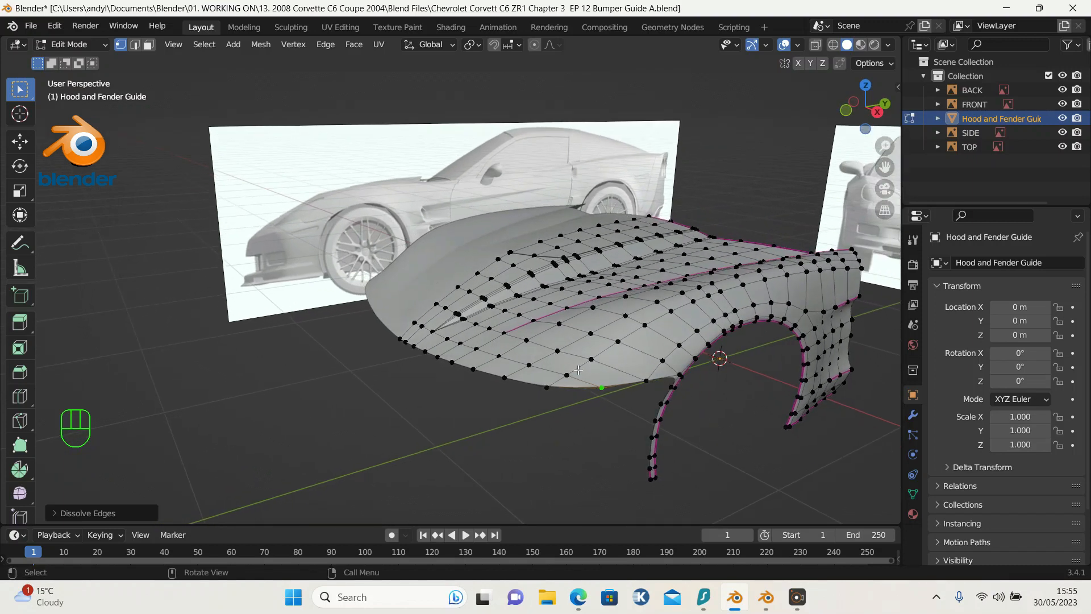
{"action": "mouse_move", "coordinate": [590, 358]}
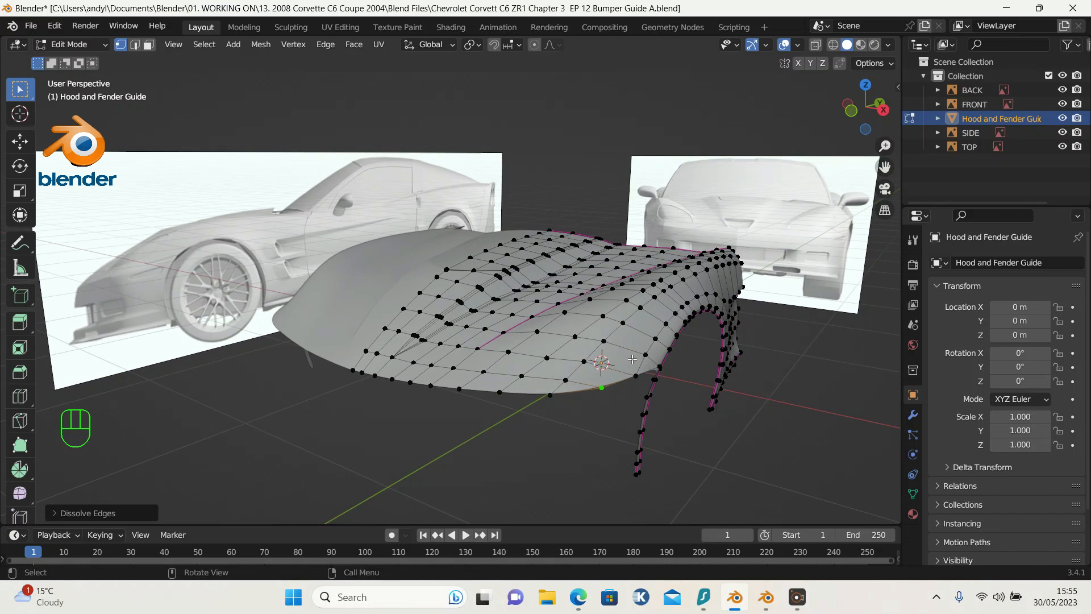
{"action": "mouse_move", "coordinate": [606, 374]}
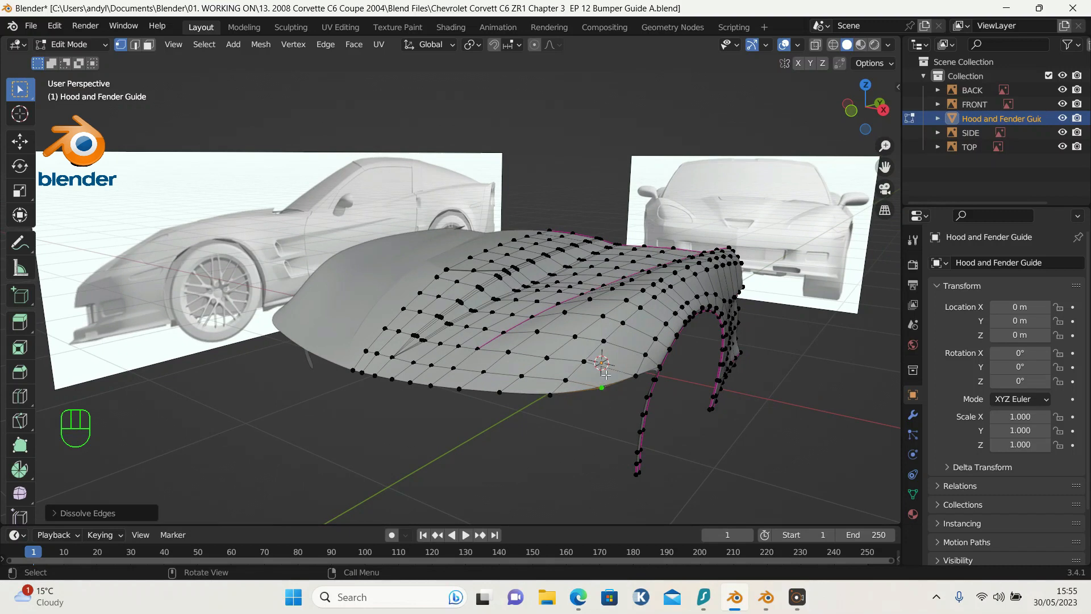
{"action": "mouse_move", "coordinate": [656, 341]}
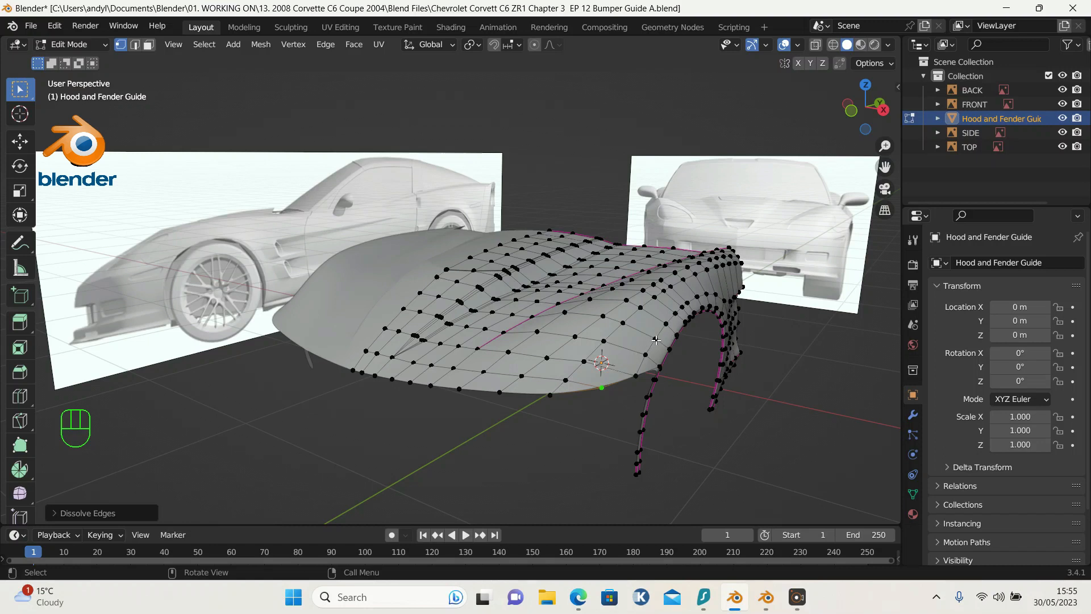
{"action": "mouse_move", "coordinate": [594, 374]}
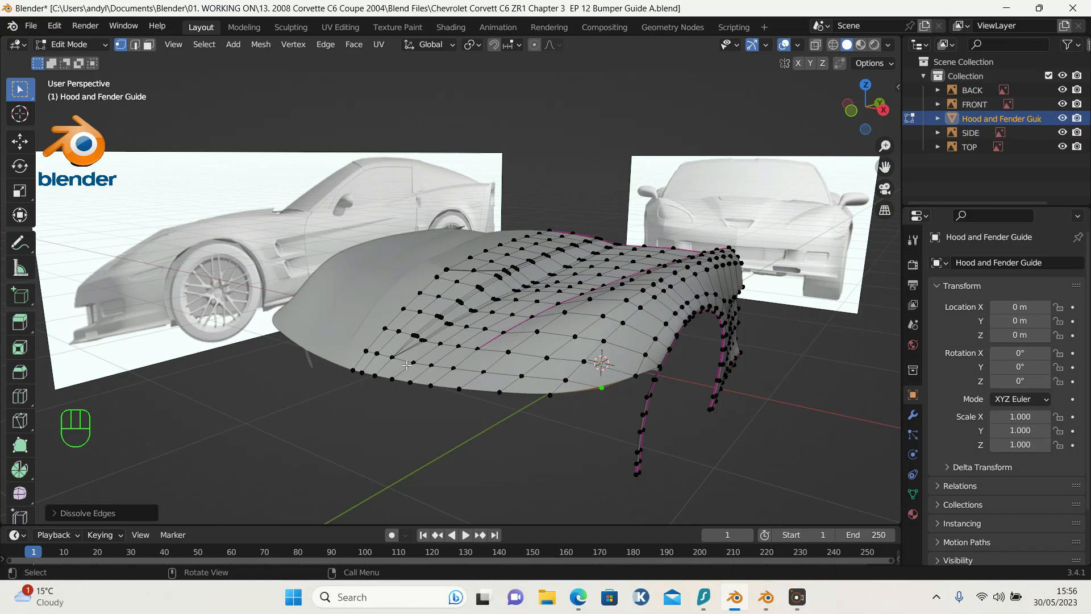
{"action": "mouse_move", "coordinate": [500, 367]}
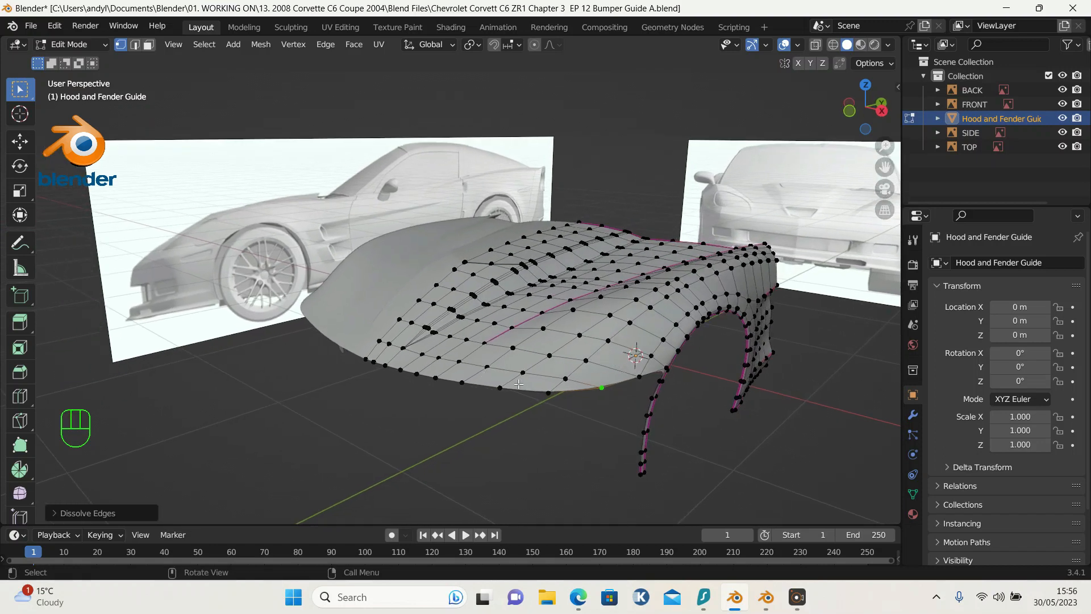
{"action": "mouse_move", "coordinate": [556, 376]}
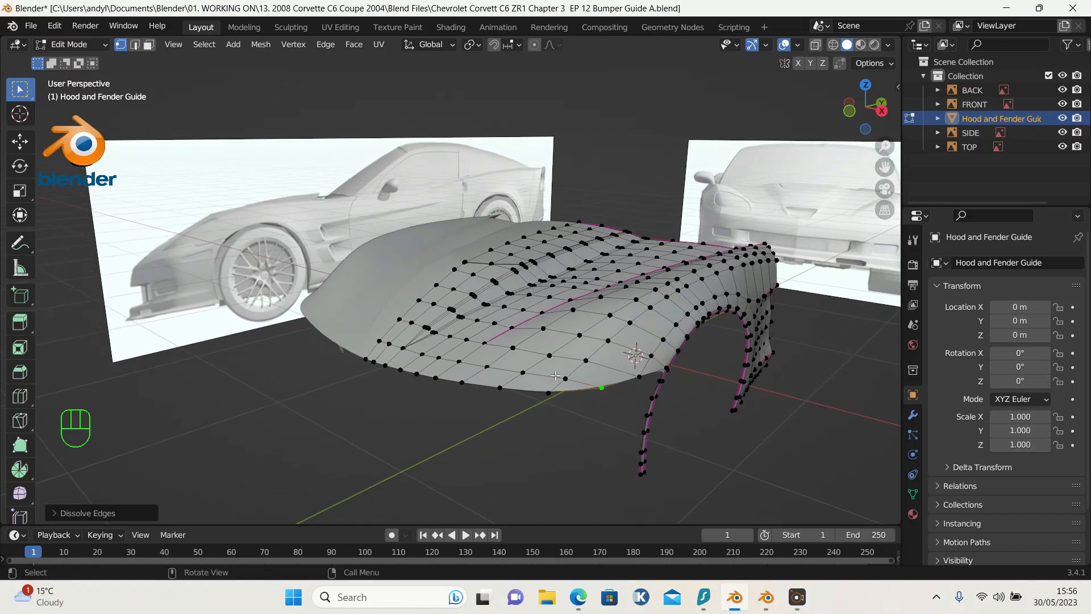
{"action": "mouse_move", "coordinate": [645, 348]}
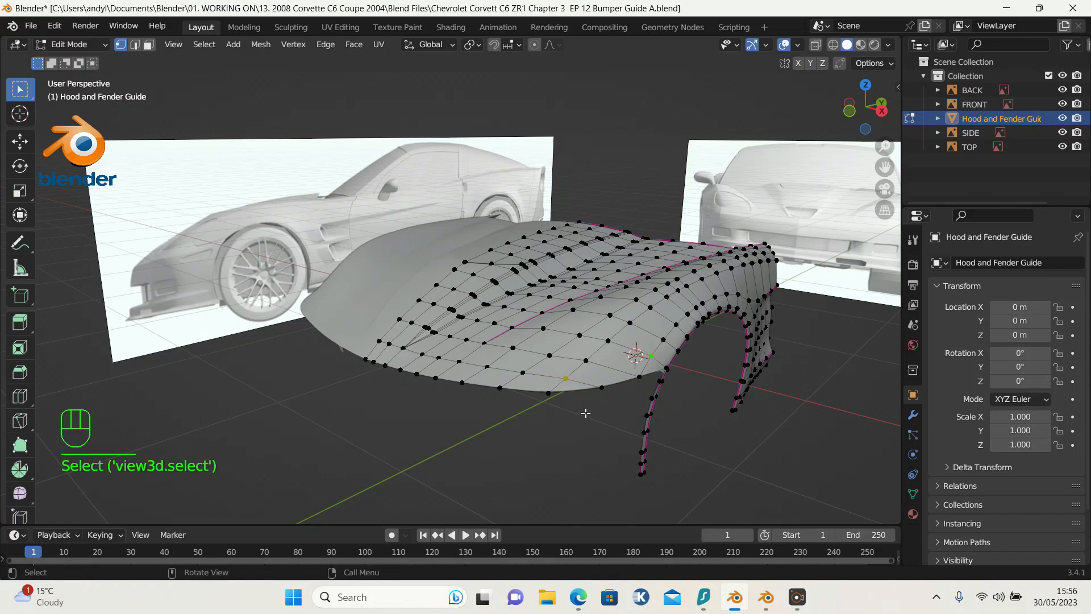
Step: Dissolve the short run of rim edges on the hood just ahead of the wheel arch
{"action": "key", "text": "j"}
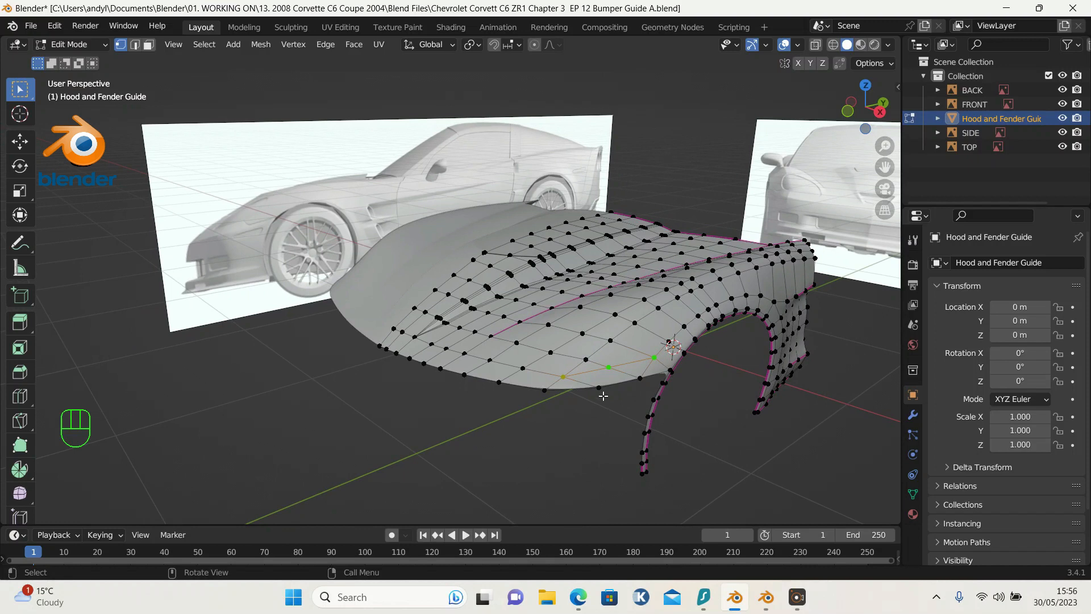
{"action": "mouse_move", "coordinate": [606, 372]}
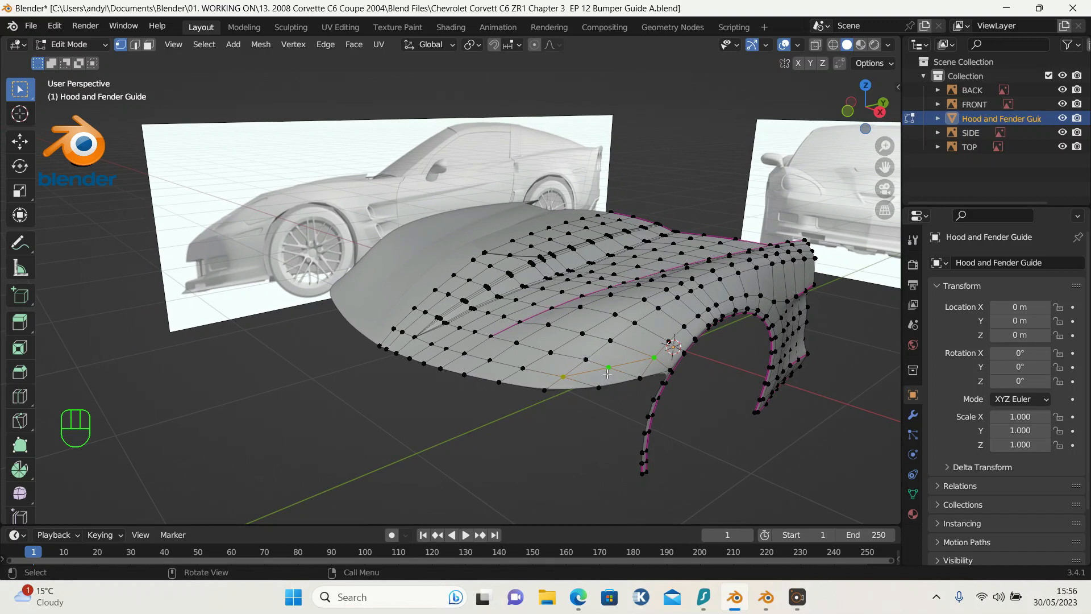
{"action": "mouse_move", "coordinate": [600, 389]}
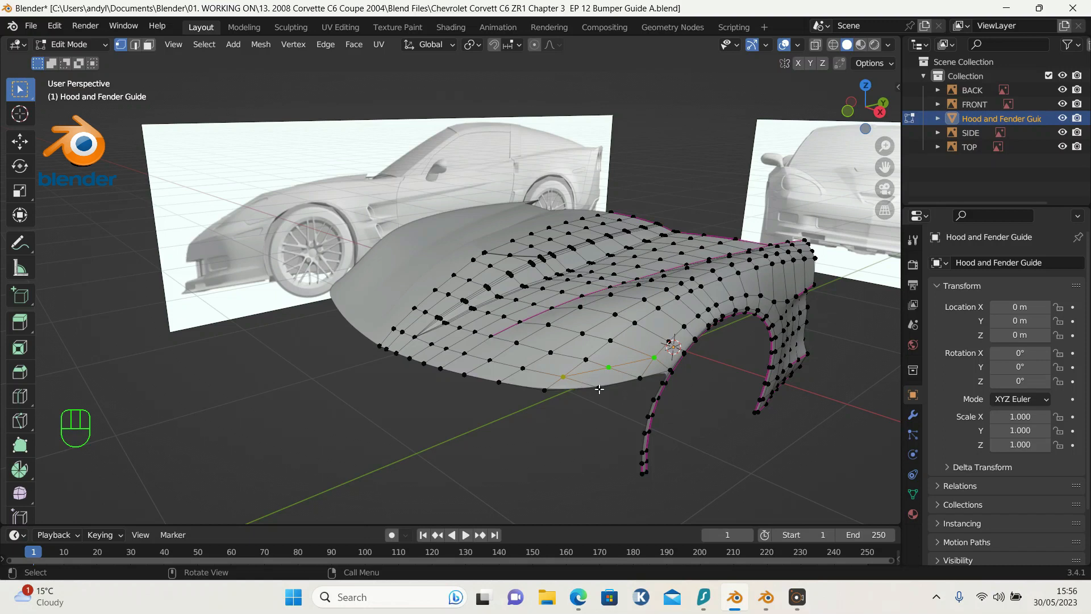
{"action": "left_click", "coordinate": [599, 389]}
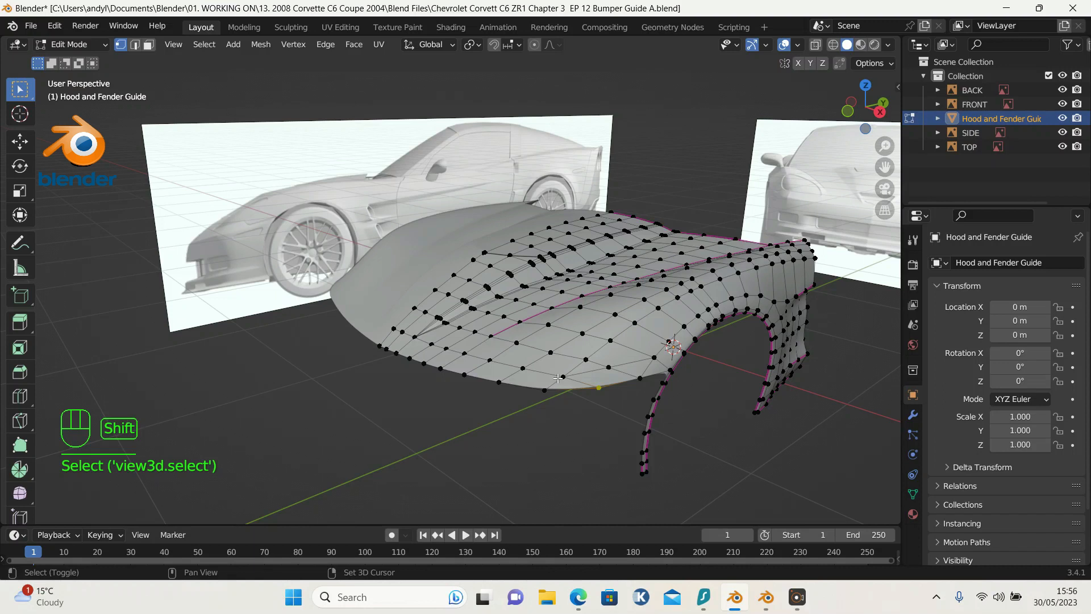
{"action": "key", "text": "x"}
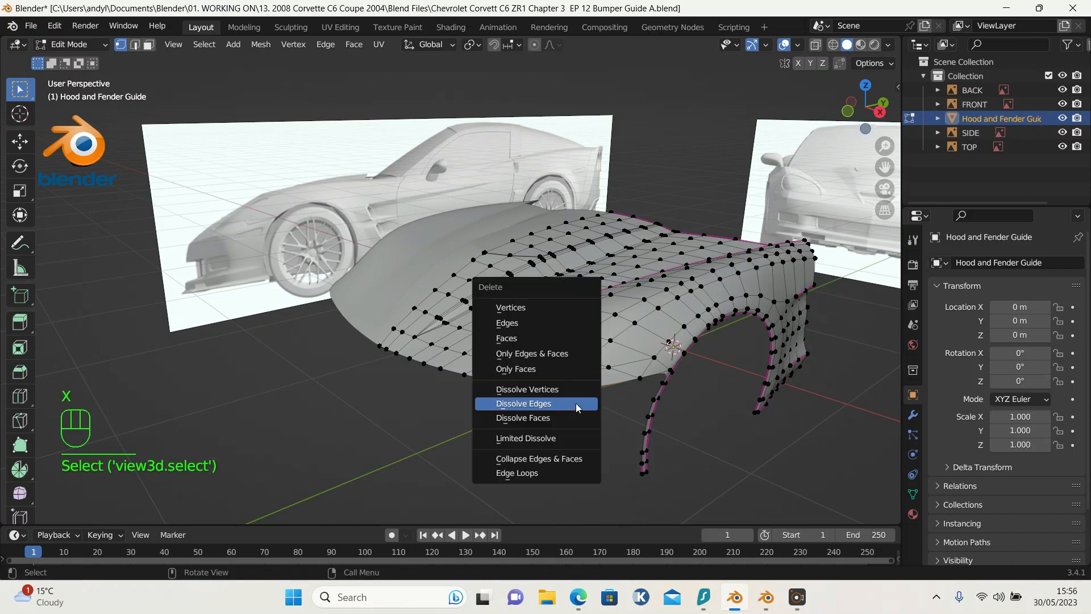
{"action": "left_click", "coordinate": [523, 402]}
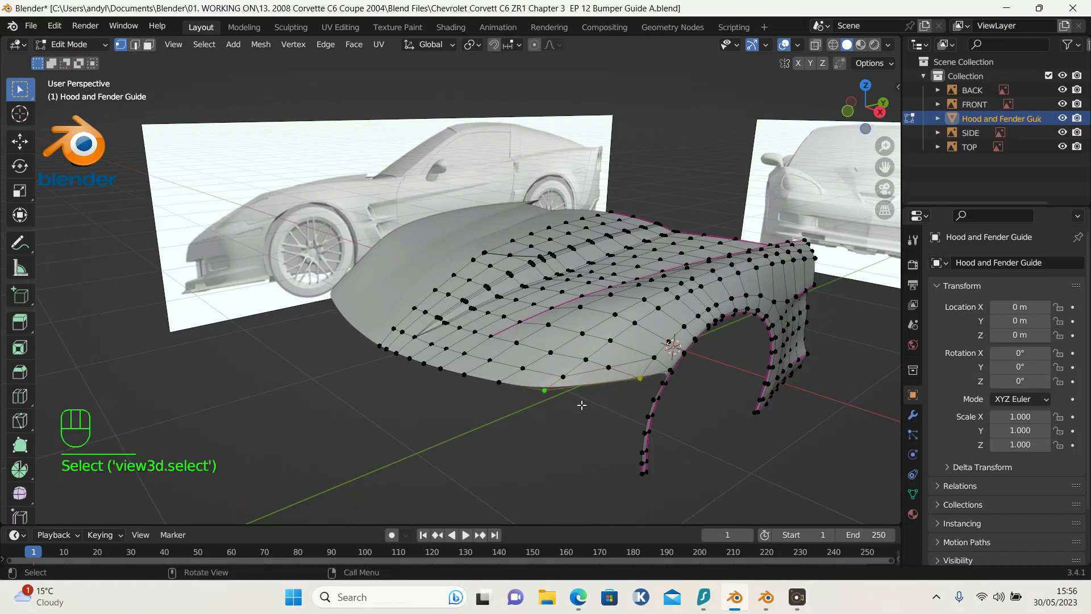
{"action": "right_click", "coordinate": [581, 405]}
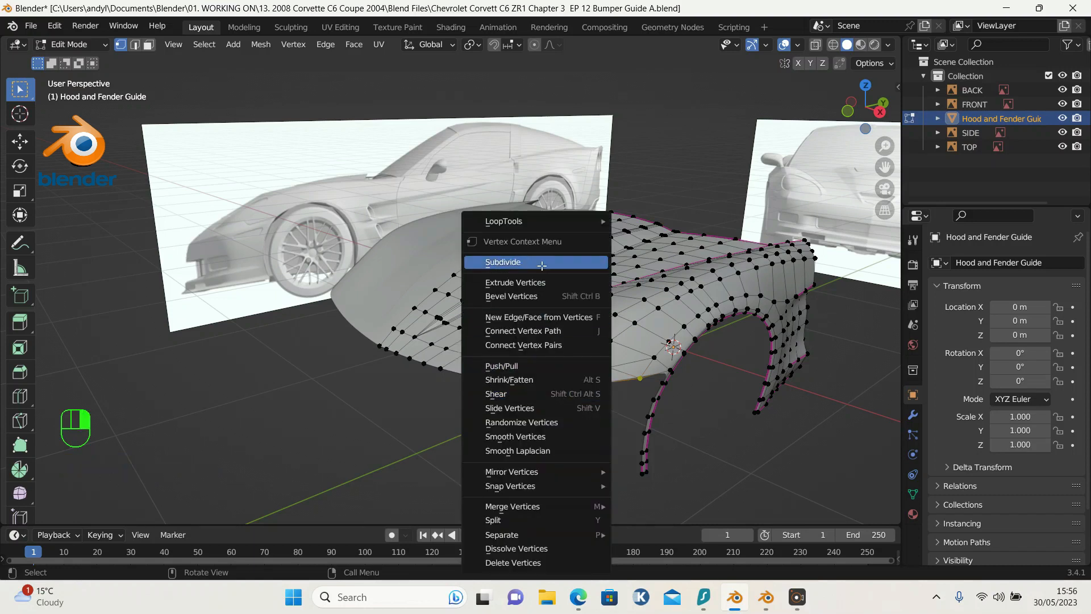
{"action": "left_click", "coordinate": [501, 262]}
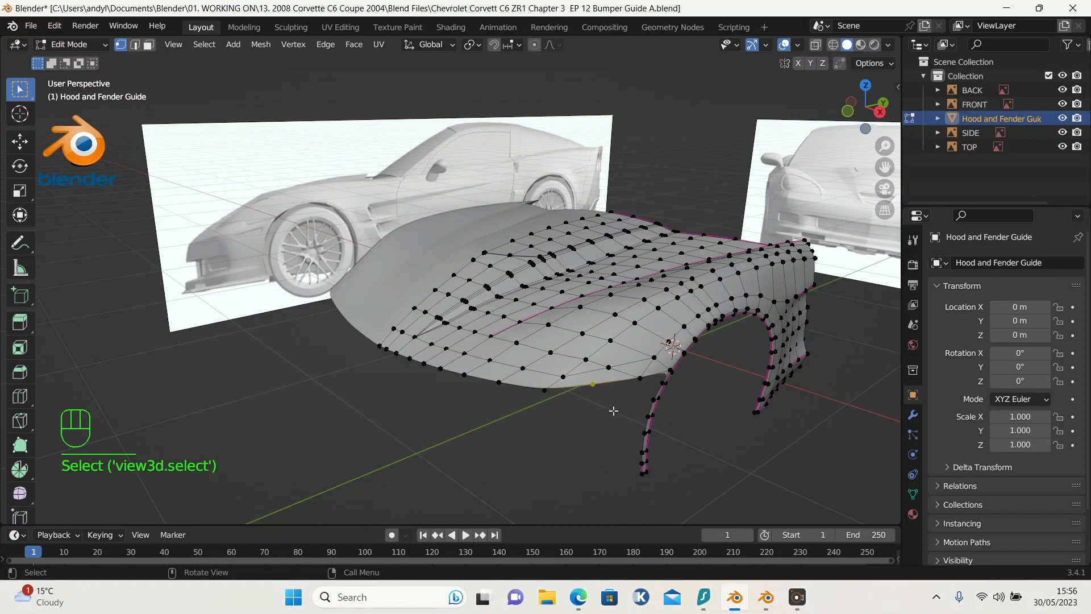
{"action": "key", "text": "g"}
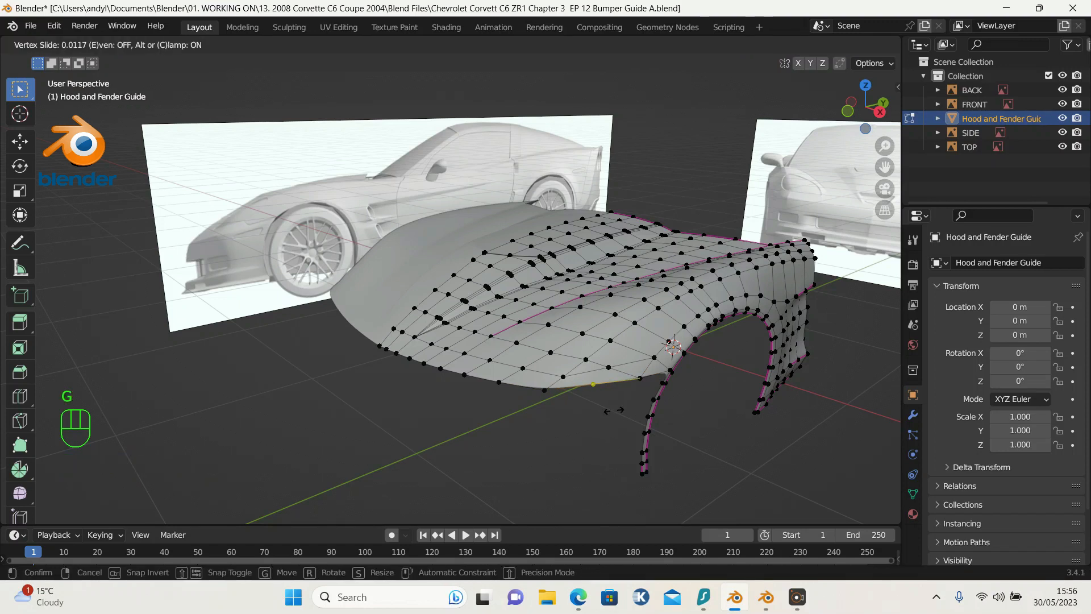
{"action": "mouse_move", "coordinate": [619, 399]}
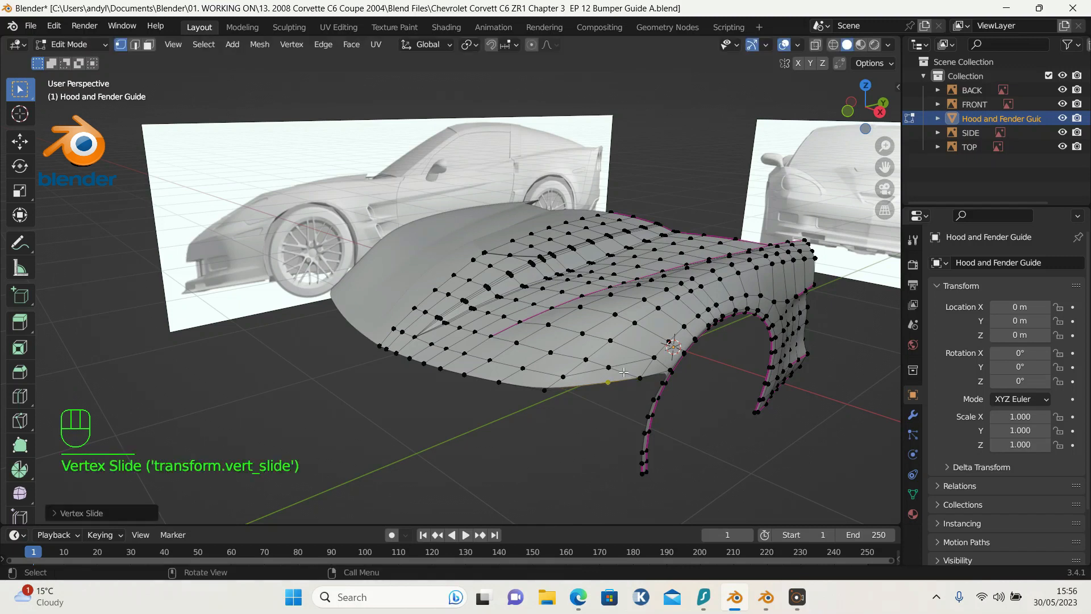
{"action": "mouse_move", "coordinate": [610, 376]}
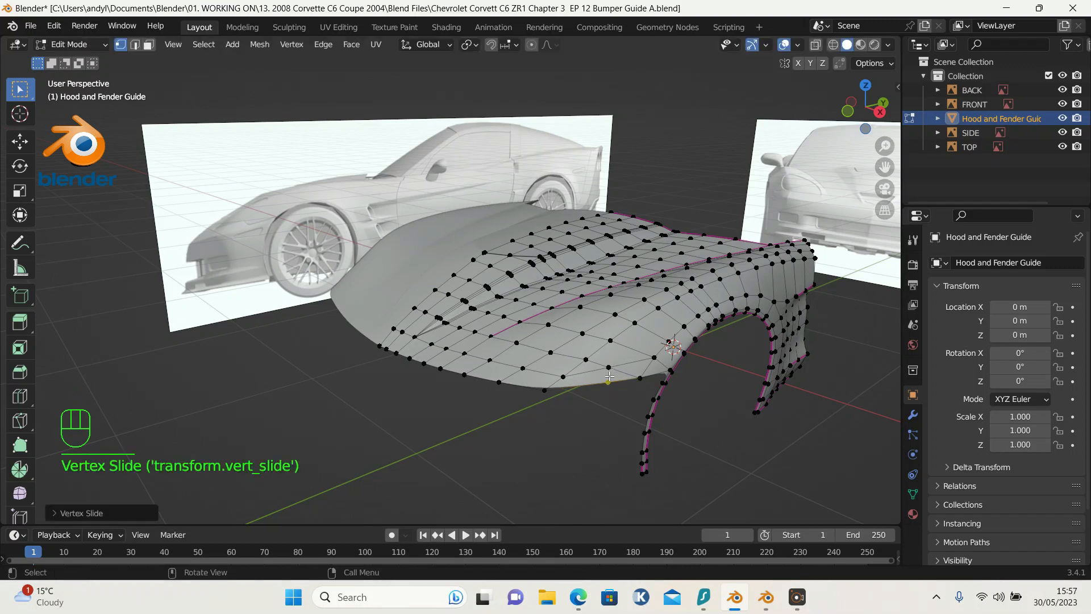
{"action": "left_click", "coordinate": [608, 368]}
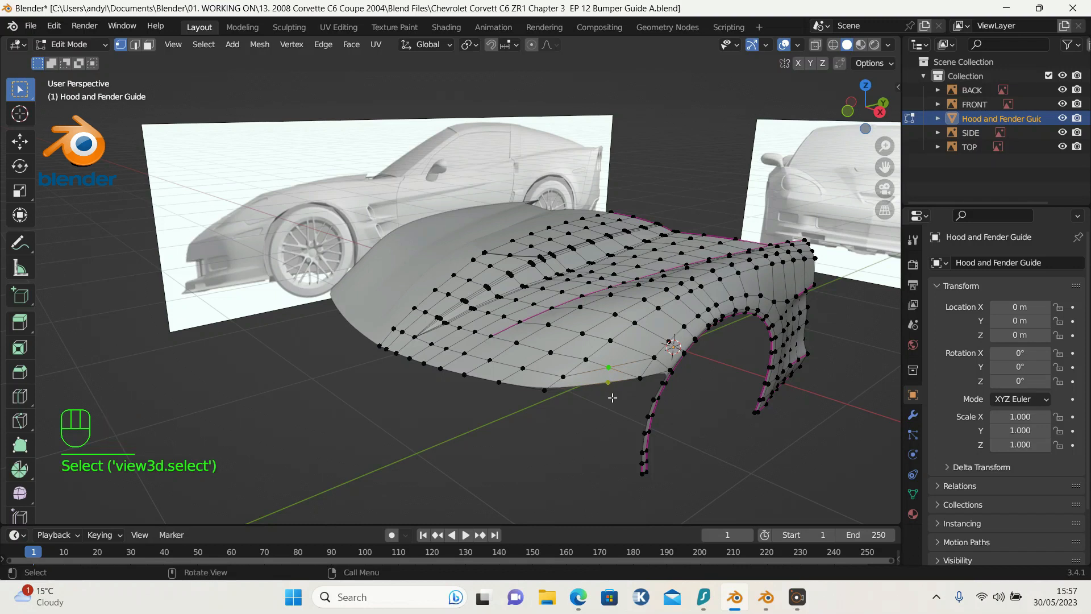
{"action": "key", "text": "j"}
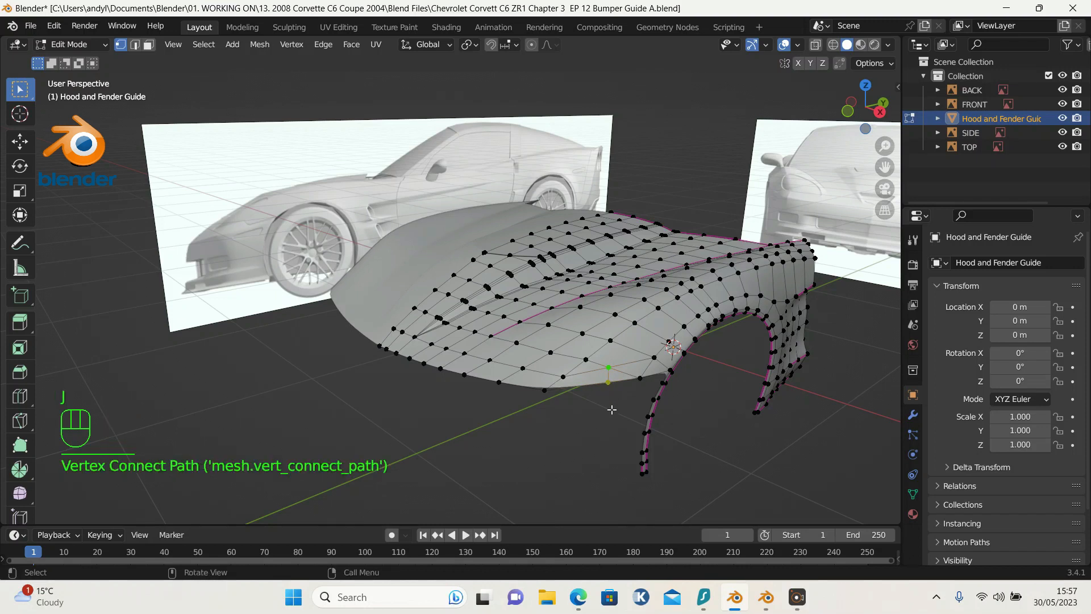
{"action": "left_click", "coordinate": [528, 363]}
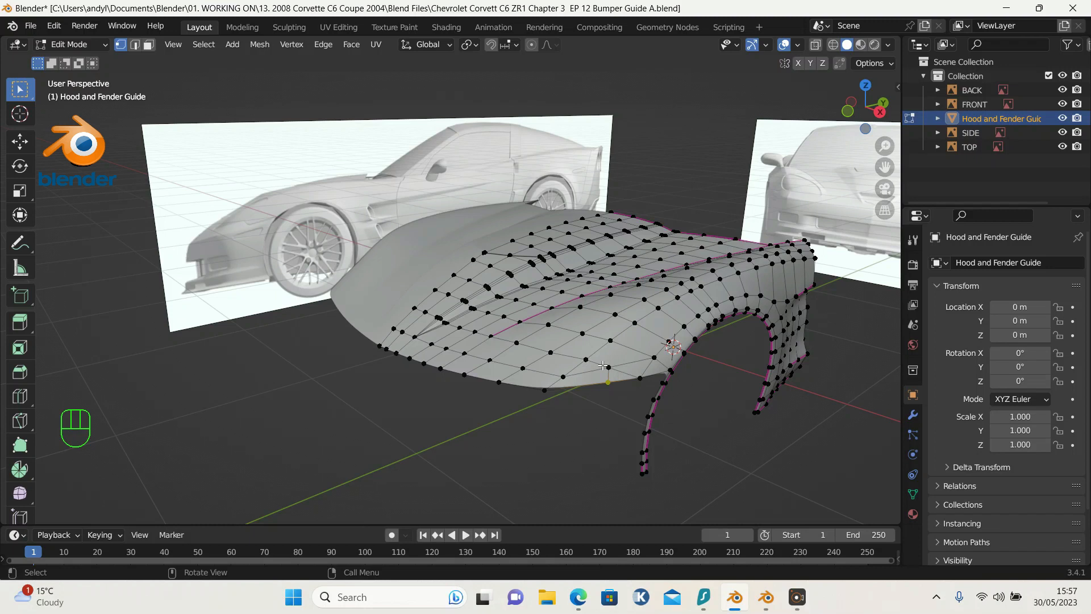
{"action": "left_click", "coordinate": [606, 367]}
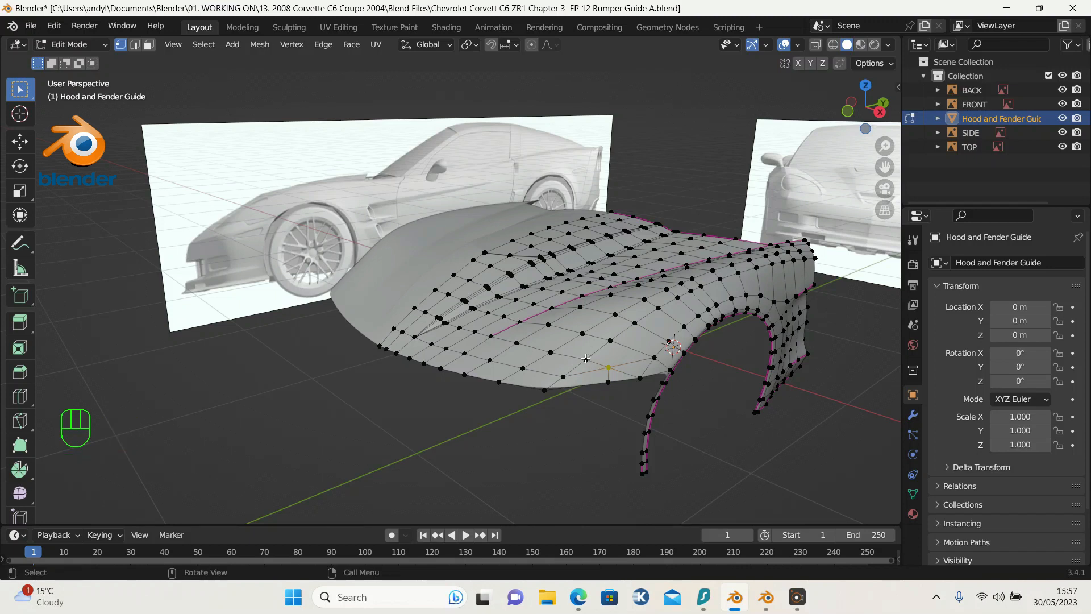
{"action": "mouse_move", "coordinate": [651, 362]}
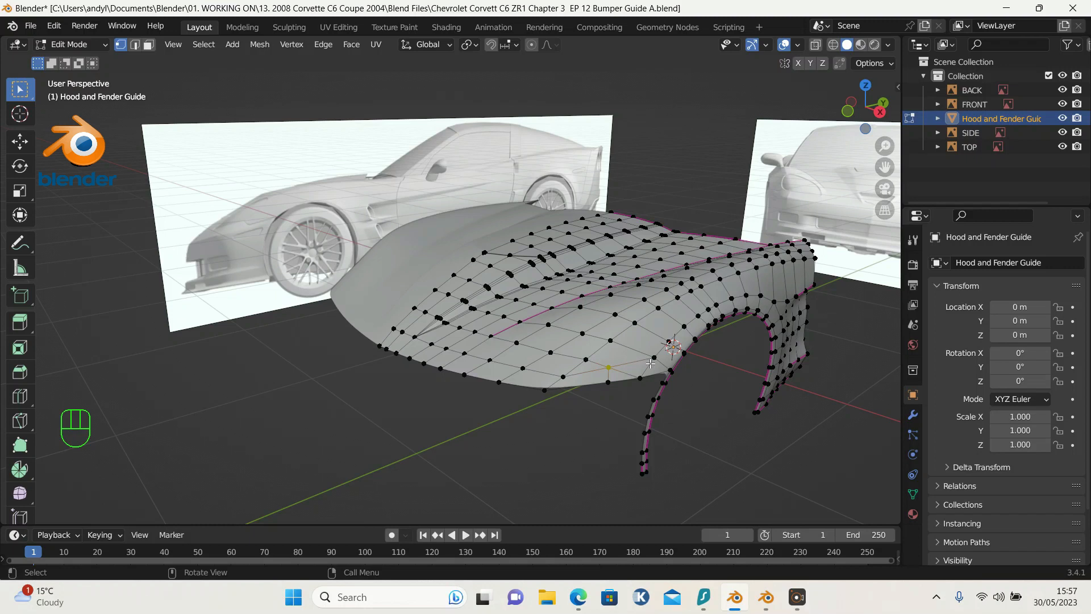
{"action": "mouse_move", "coordinate": [589, 373]}
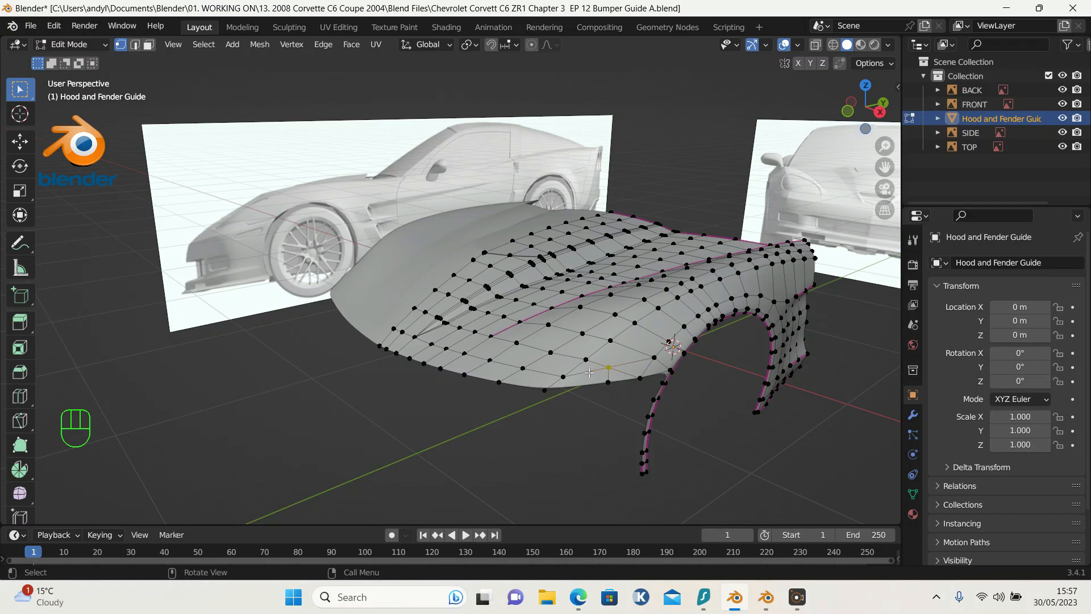
Step: Dissolve the edge between two selected vertices on the hood's lower front edge
{"action": "left_click", "coordinate": [586, 368]}
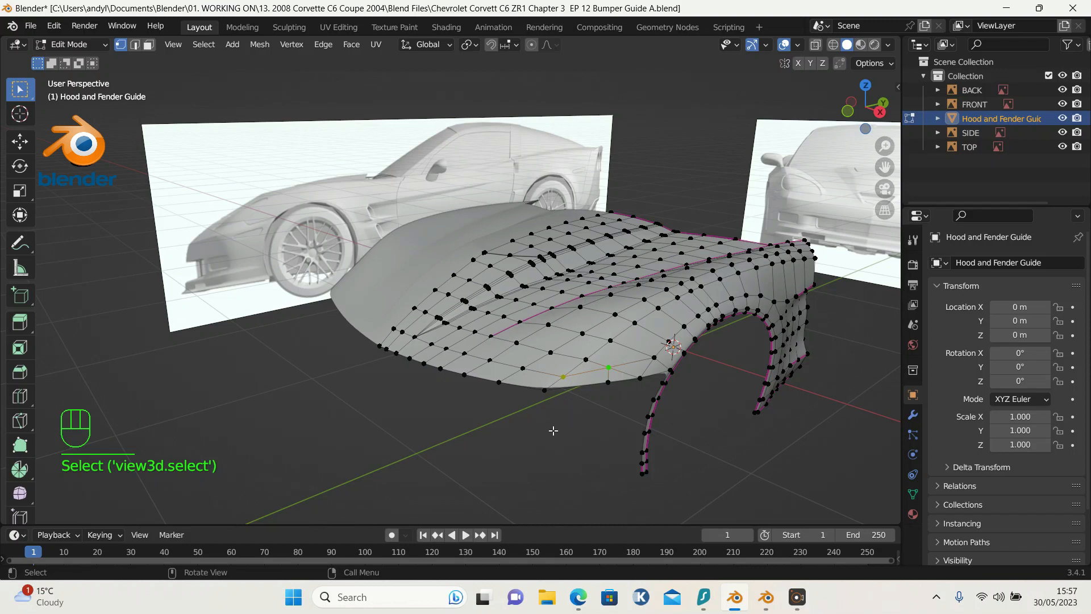
{"action": "right_click", "coordinate": [554, 430]}
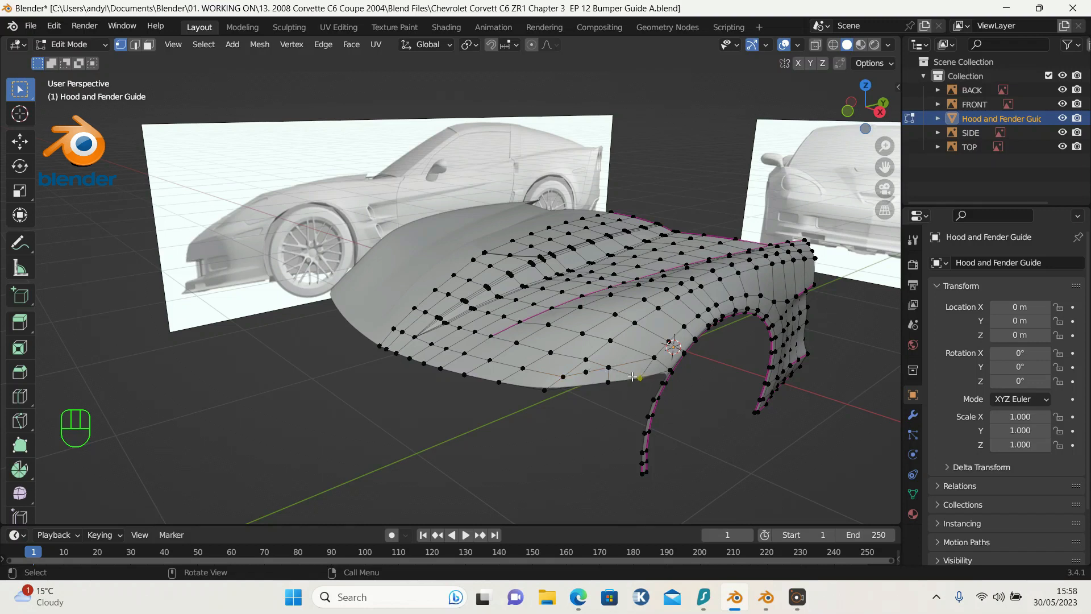
{"action": "left_click", "coordinate": [609, 367]}
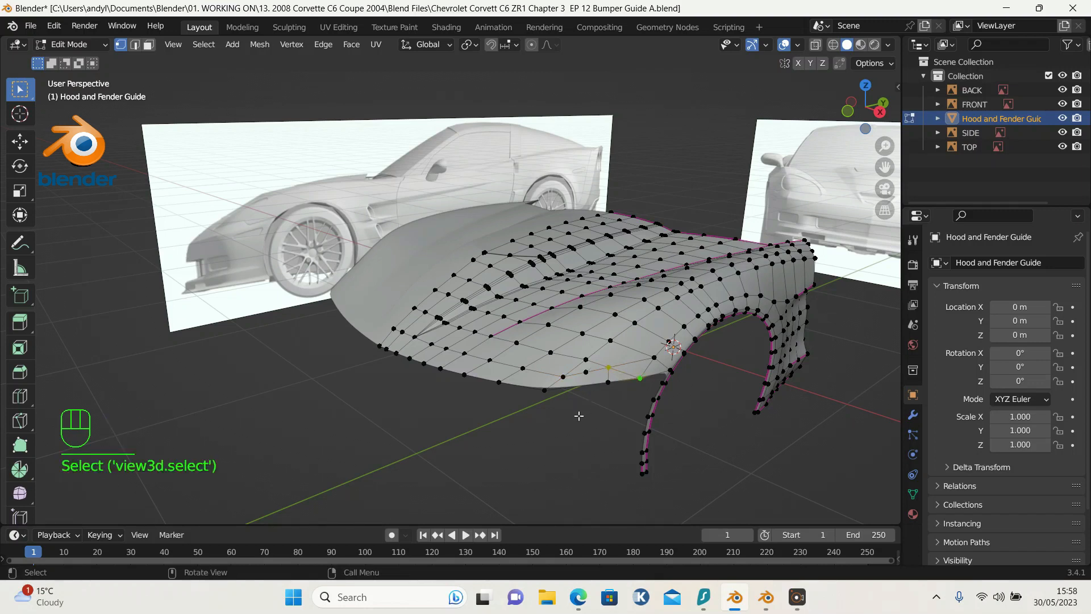
{"action": "key", "text": "x"}
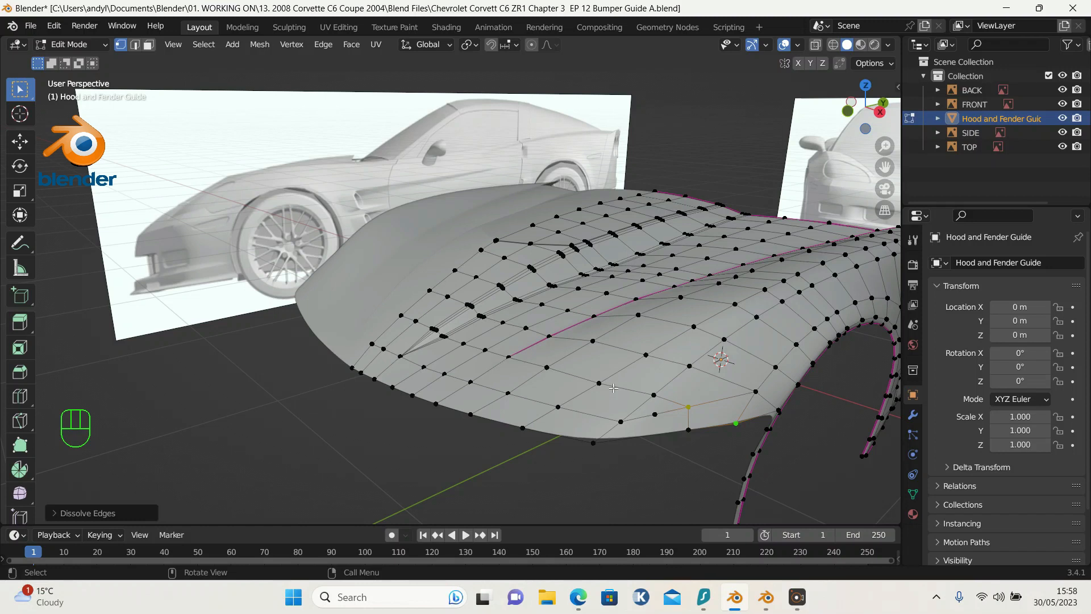
{"action": "mouse_move", "coordinate": [646, 386]}
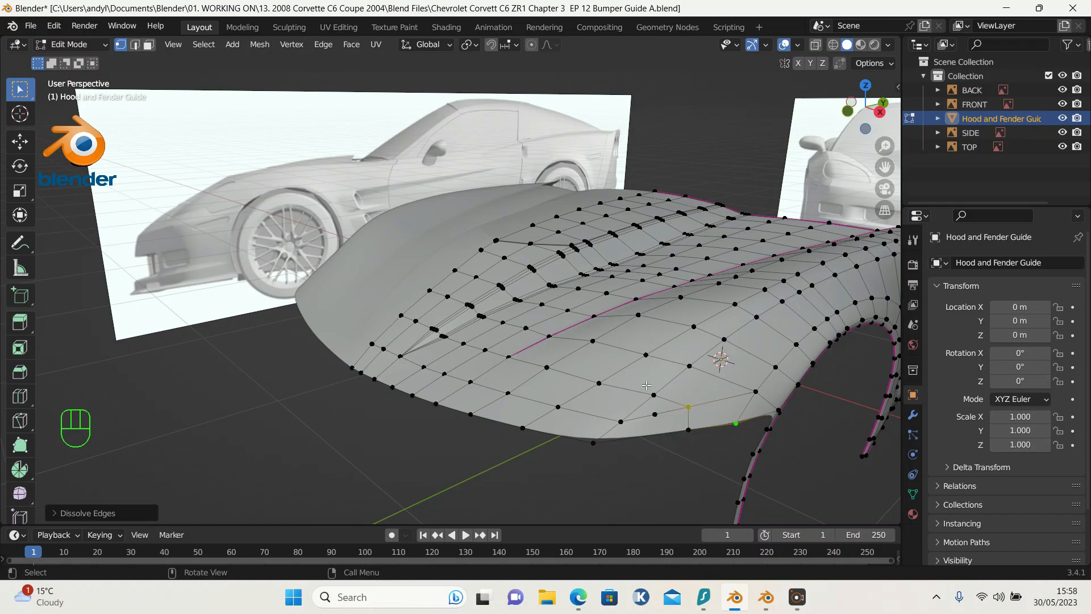
{"action": "left_click", "coordinate": [643, 390]}
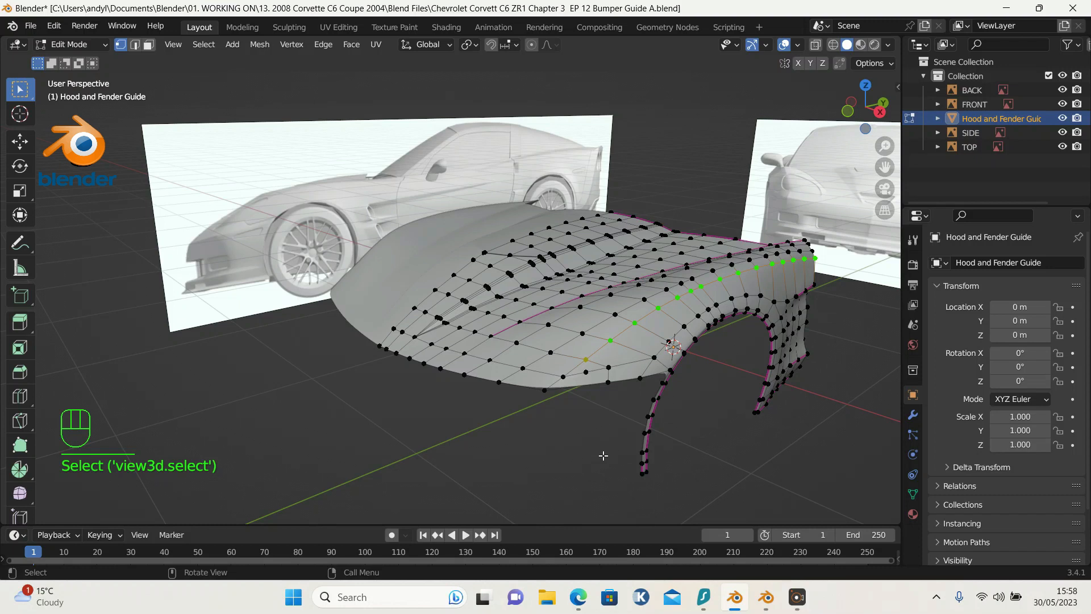
Step: Edge-slide the selected loop over the wheel arch along the hood surface
{"action": "key", "text": "g"}
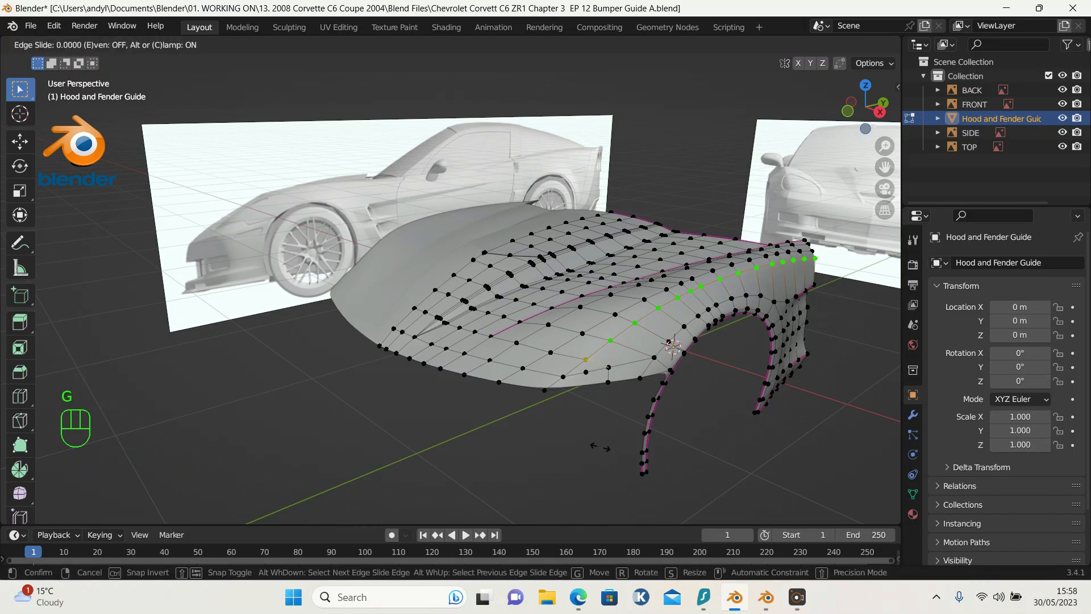
{"action": "mouse_move", "coordinate": [601, 459]}
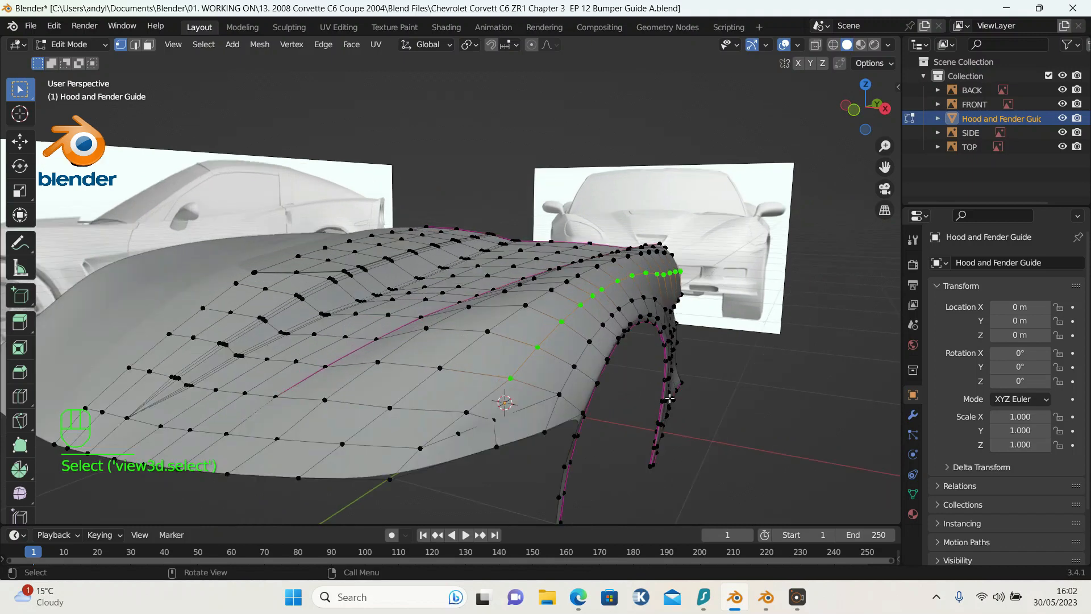
Step: Scale the arch loop with a Y axis constraint to flatten its curve
{"action": "key", "text": "s"}
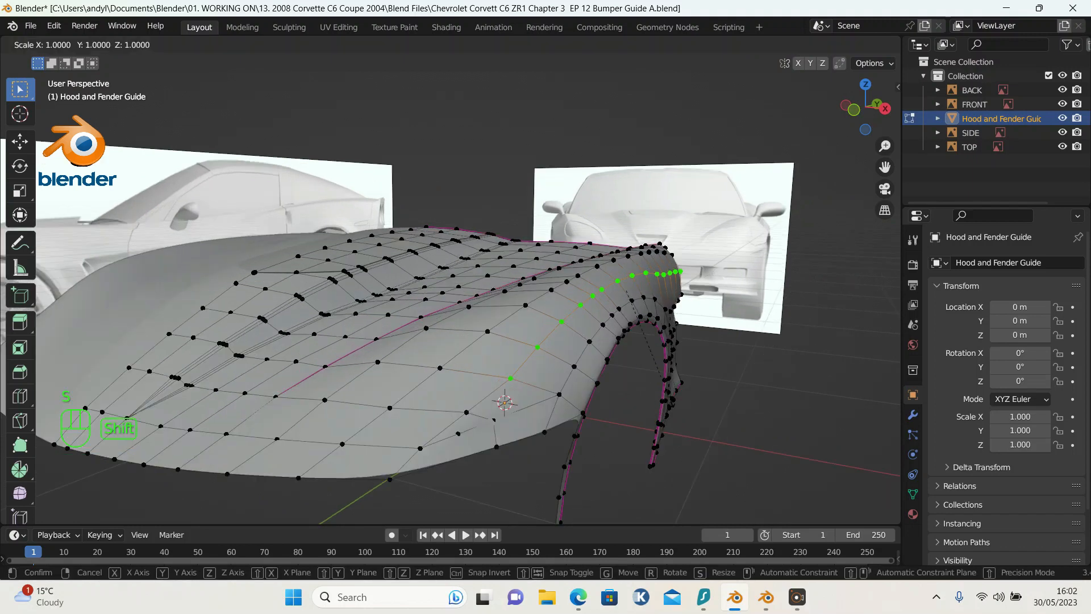
{"action": "key", "text": "y"}
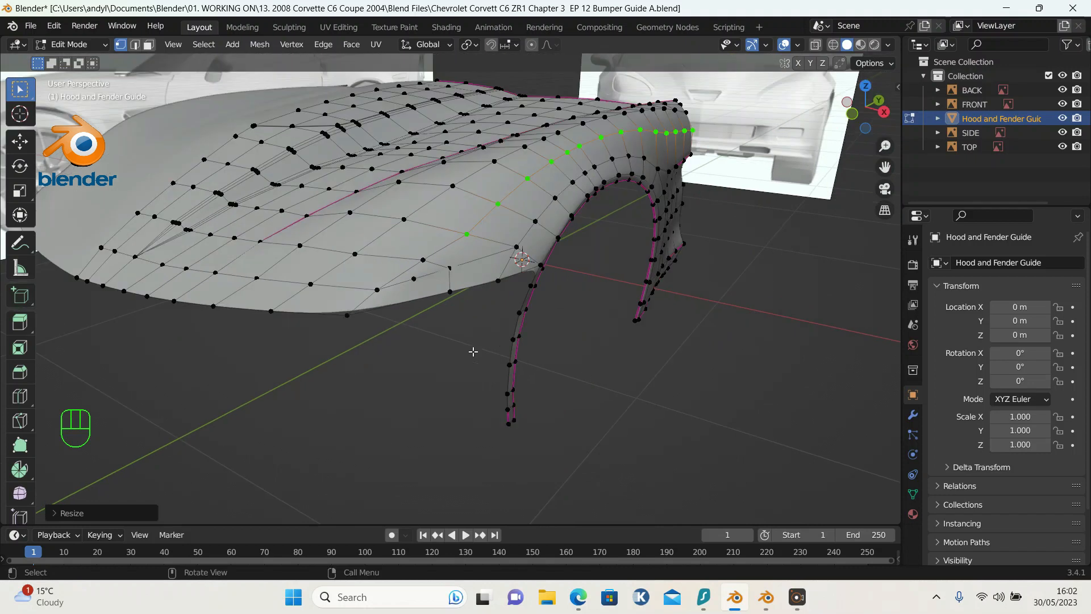
{"action": "mouse_move", "coordinate": [458, 282]}
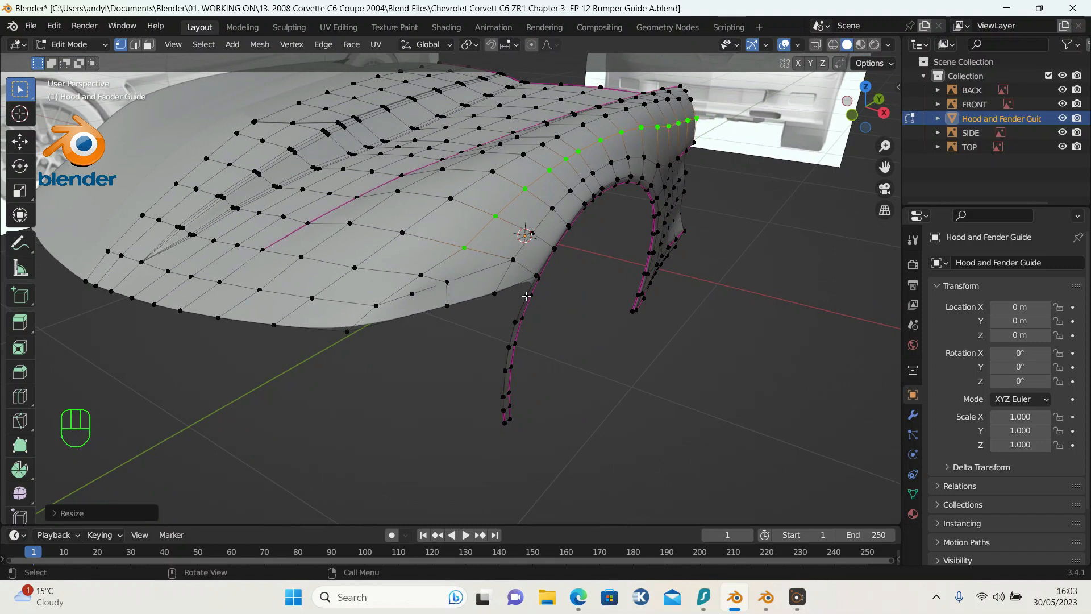
{"action": "mouse_move", "coordinate": [498, 287]}
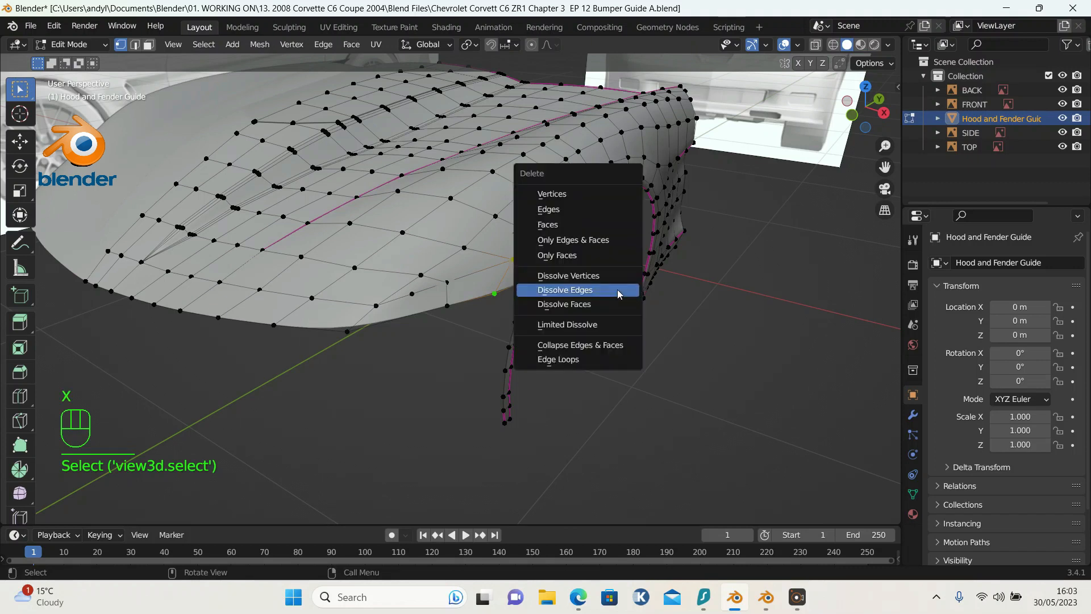
Step: Dissolve the surplus edges and the next edge loop running down the hood side
{"action": "left_click", "coordinate": [565, 290]}
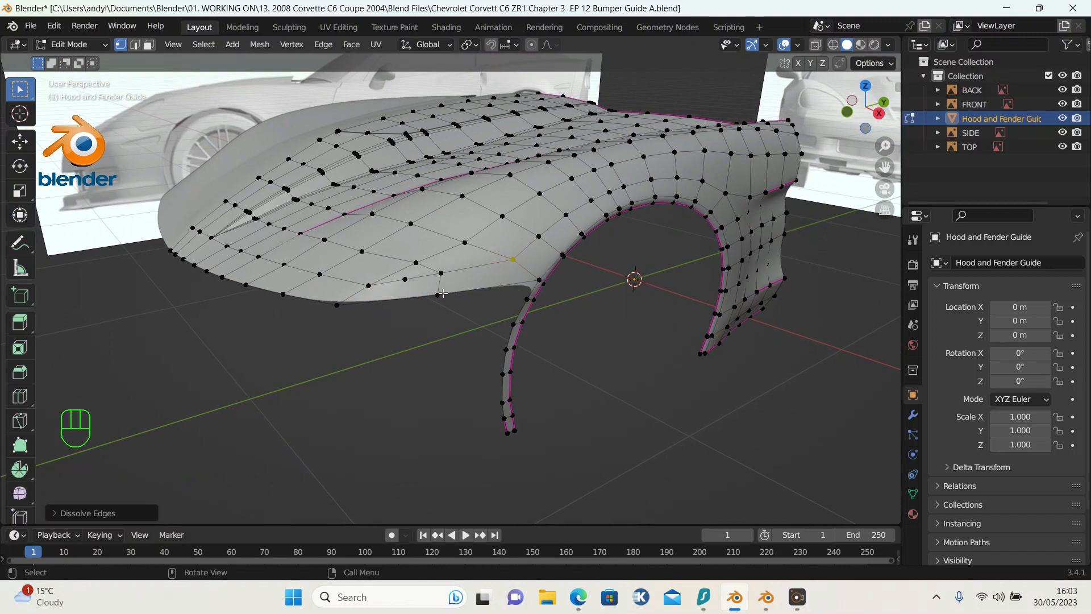
{"action": "left_click", "coordinate": [436, 294]}
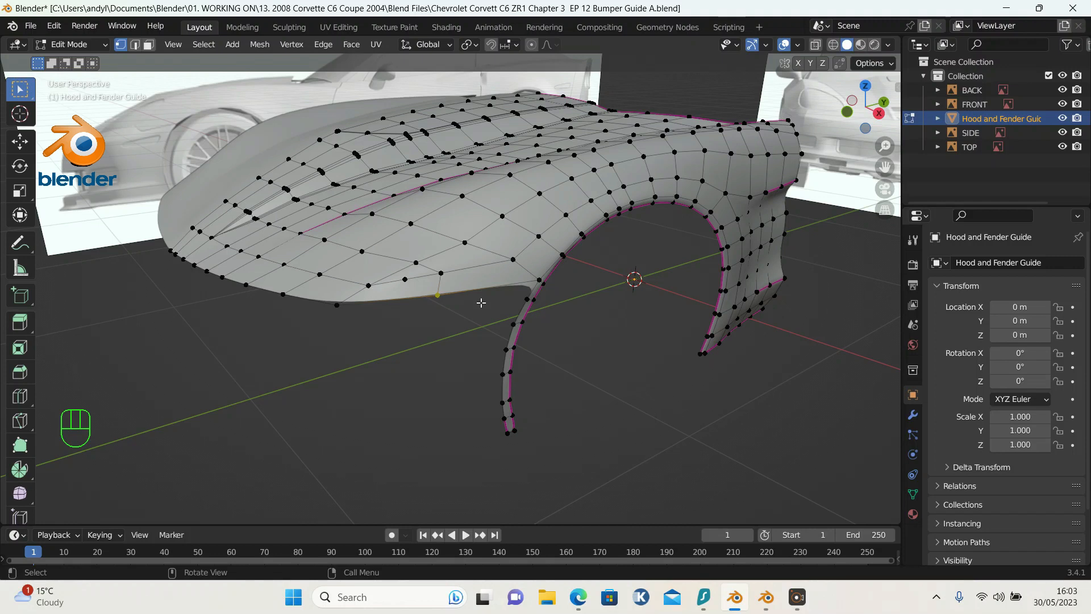
{"action": "mouse_move", "coordinate": [464, 284]}
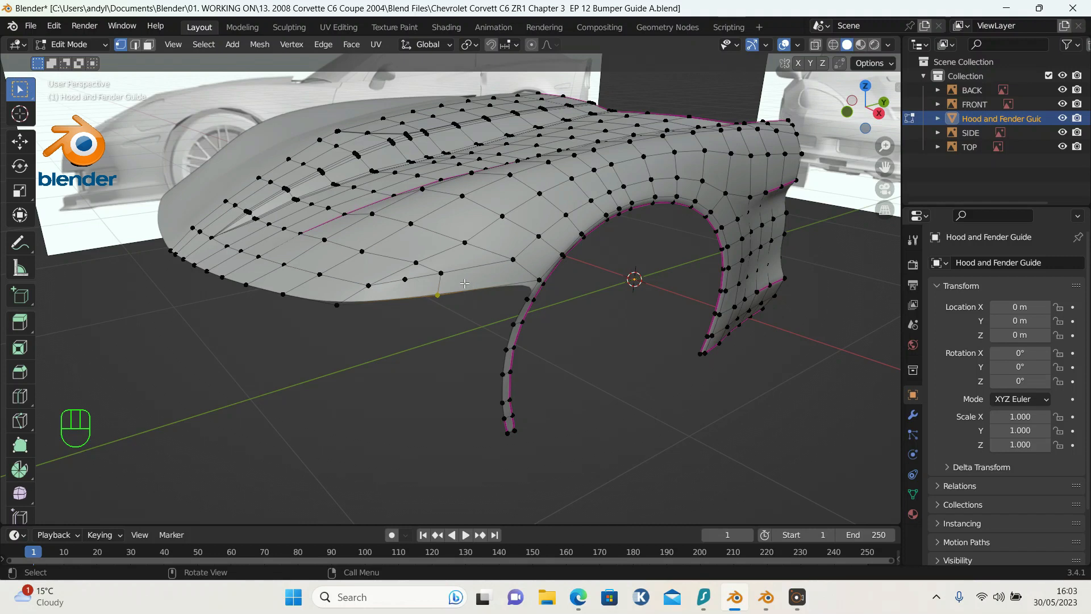
{"action": "mouse_move", "coordinate": [337, 243]}
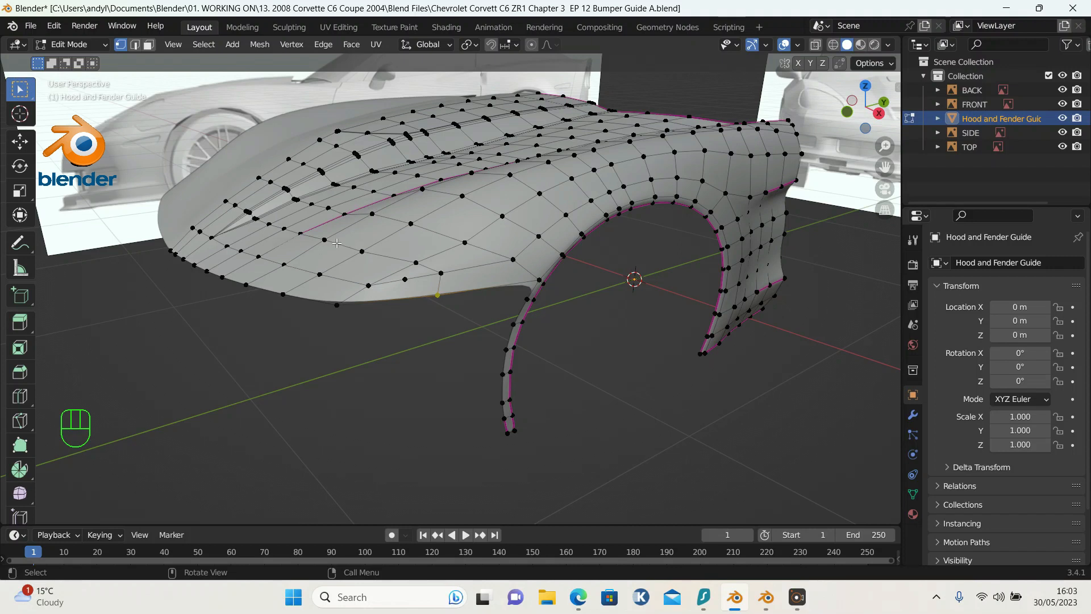
{"action": "left_click", "coordinate": [355, 252]}
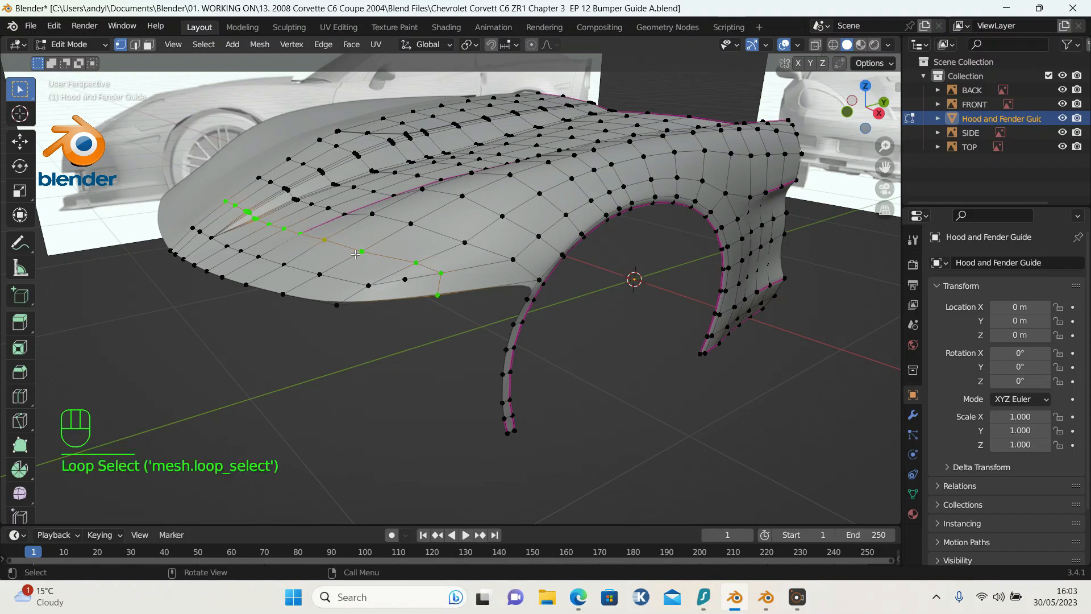
{"action": "key", "text": "x"}
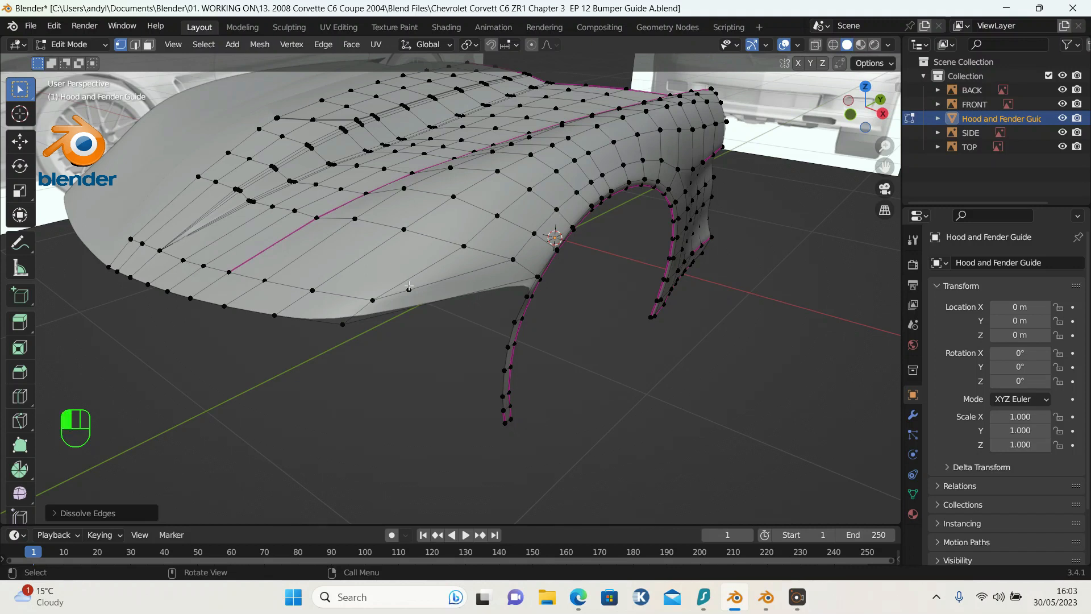
Step: Slide a vertex on the lower hood edge along its edge into place
{"action": "left_click", "coordinate": [409, 290]}
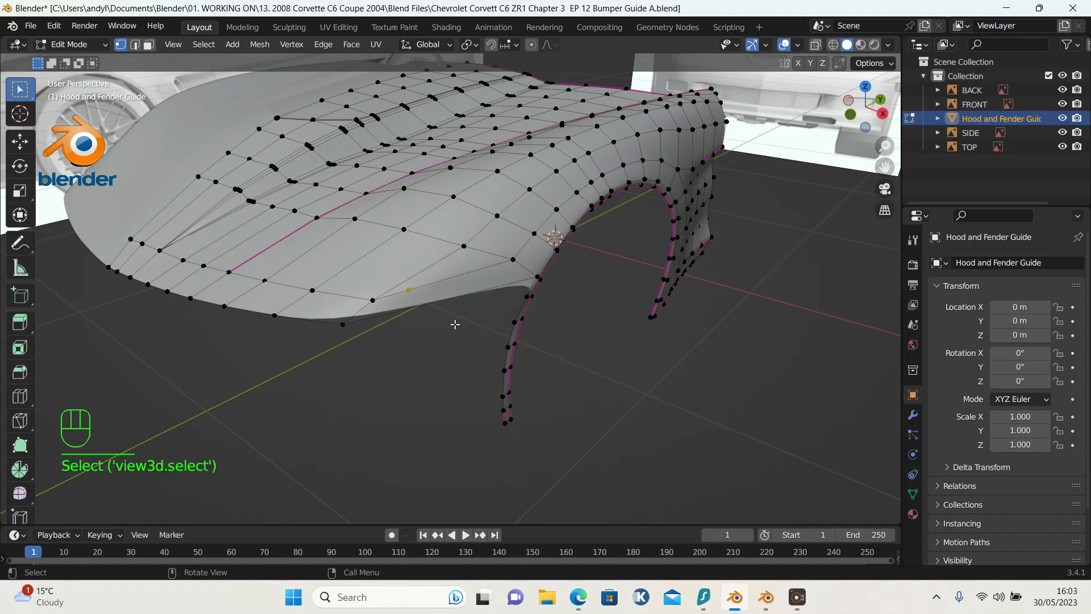
{"action": "key", "text": "g"}
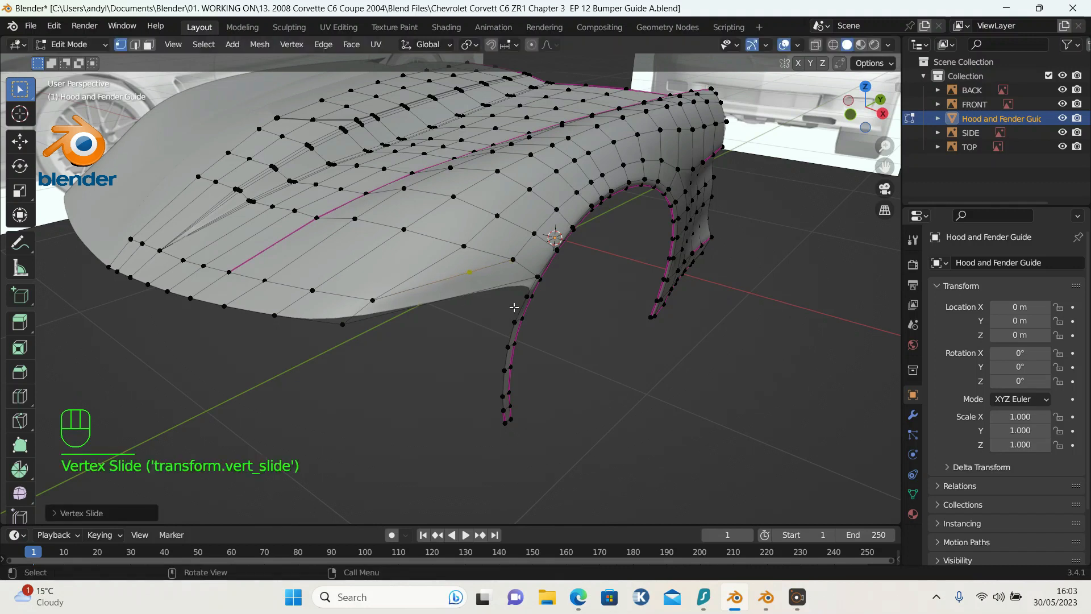
{"action": "mouse_move", "coordinate": [466, 286]}
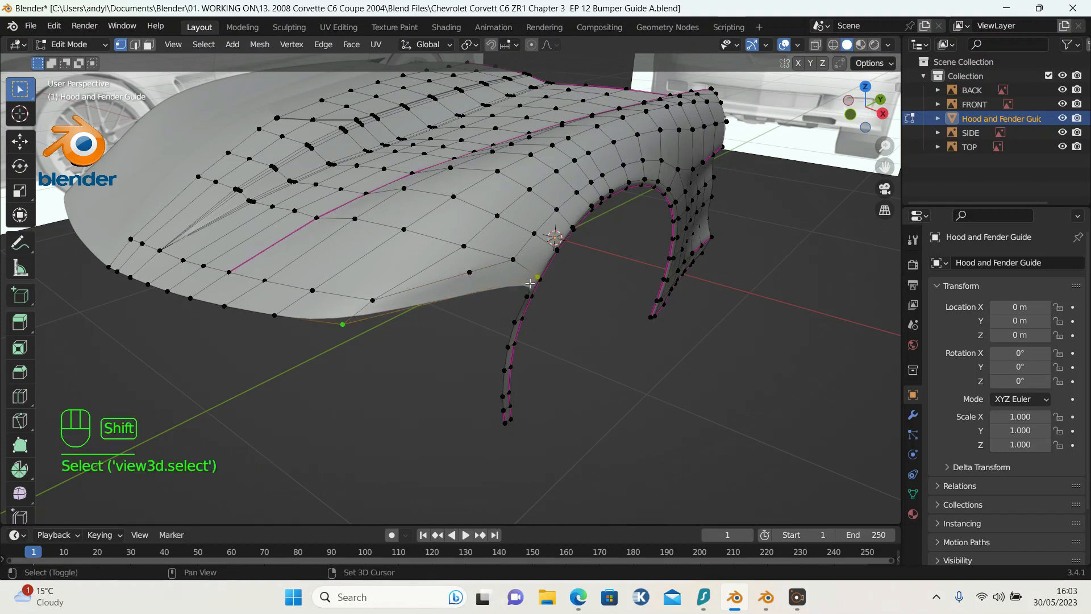
Step: Slide two lower-edge vertices into place and connect them with a new edge (J)
{"action": "right_click", "coordinate": [532, 284]}
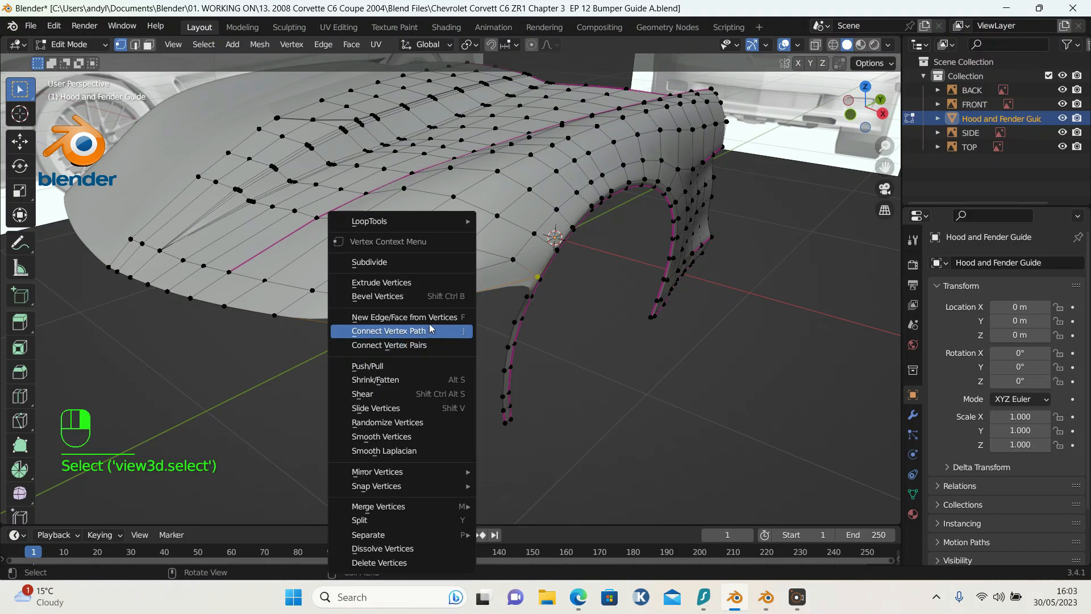
{"action": "mouse_move", "coordinate": [410, 261]}
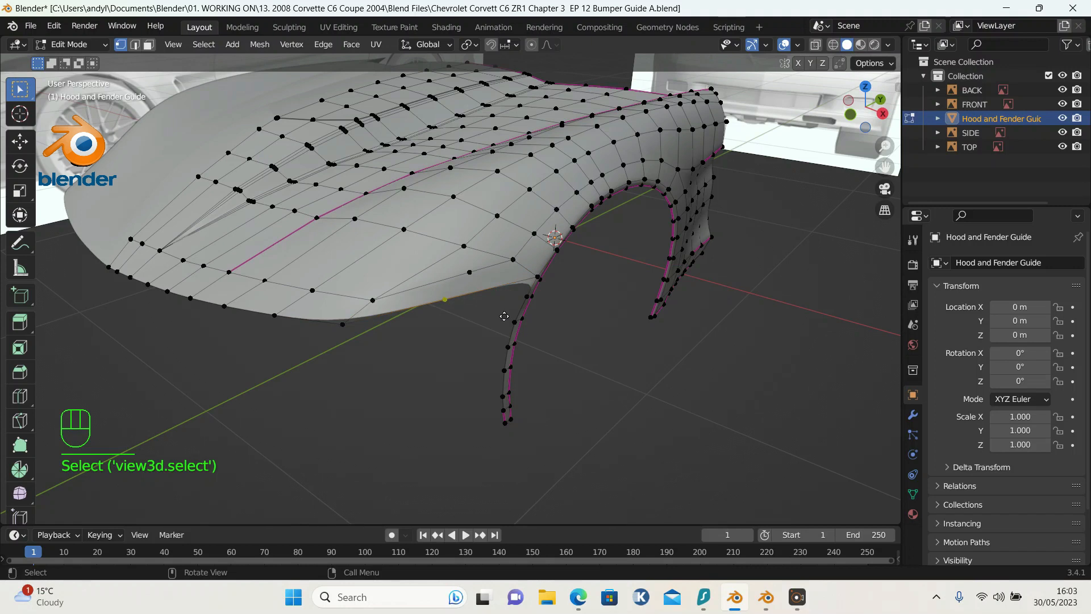
{"action": "key", "text": "g"}
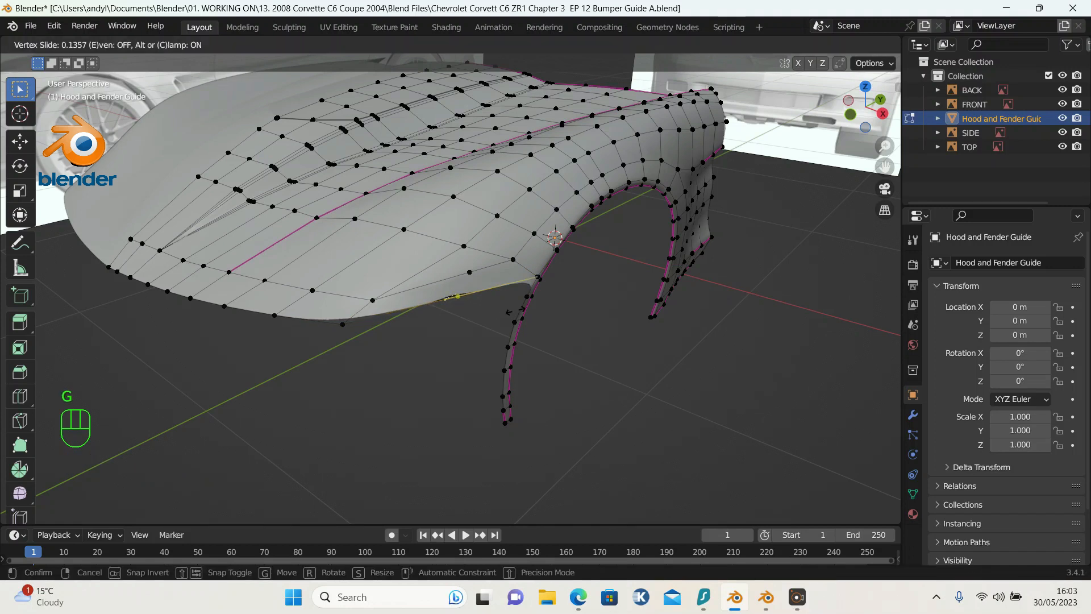
{"action": "mouse_move", "coordinate": [516, 308]}
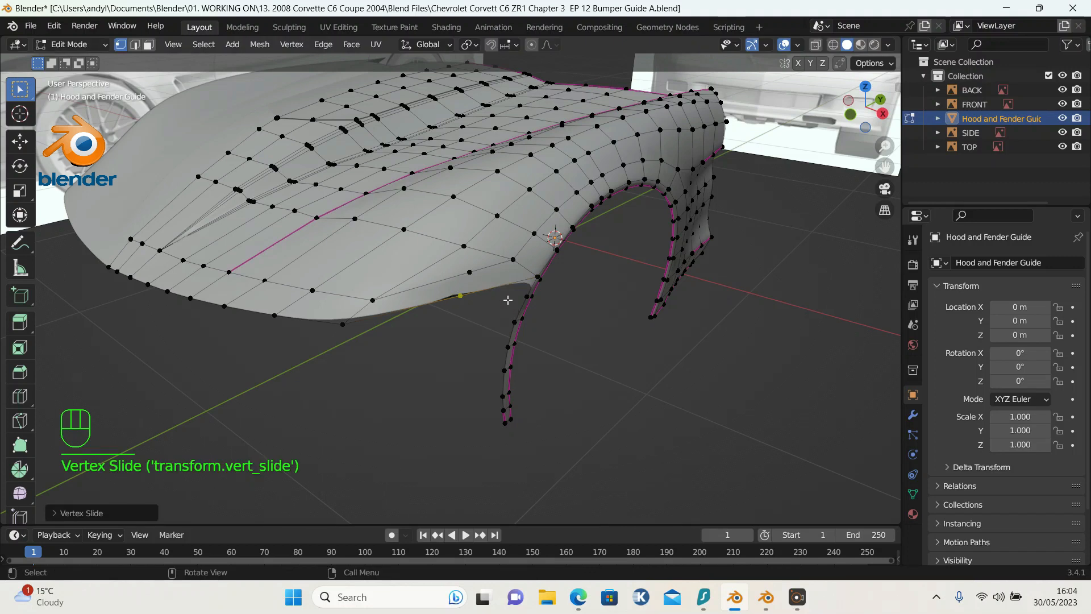
{"action": "mouse_move", "coordinate": [480, 287]}
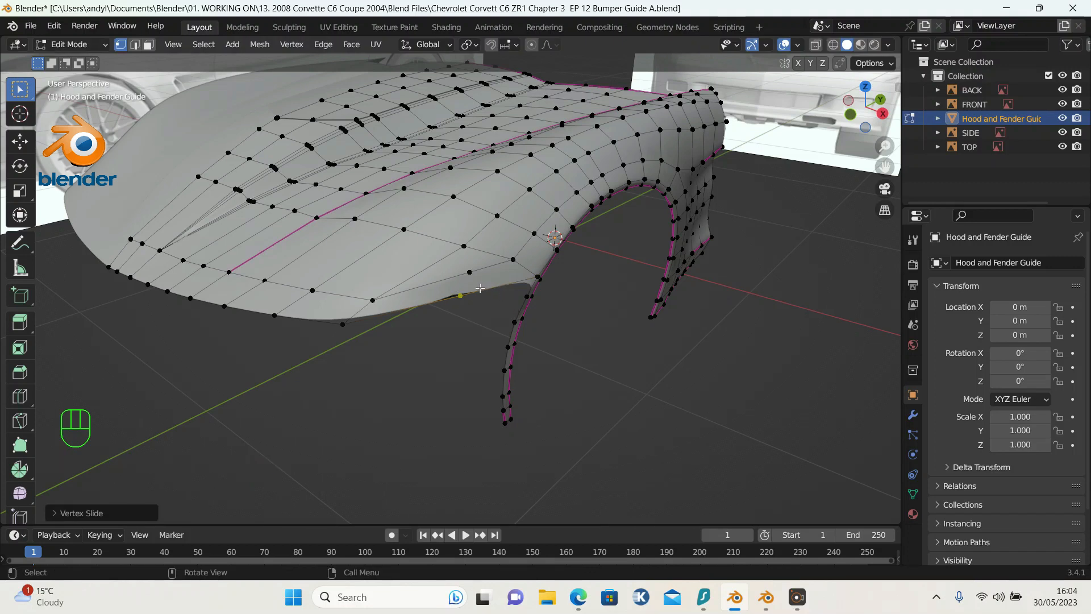
{"action": "key", "text": "g"}
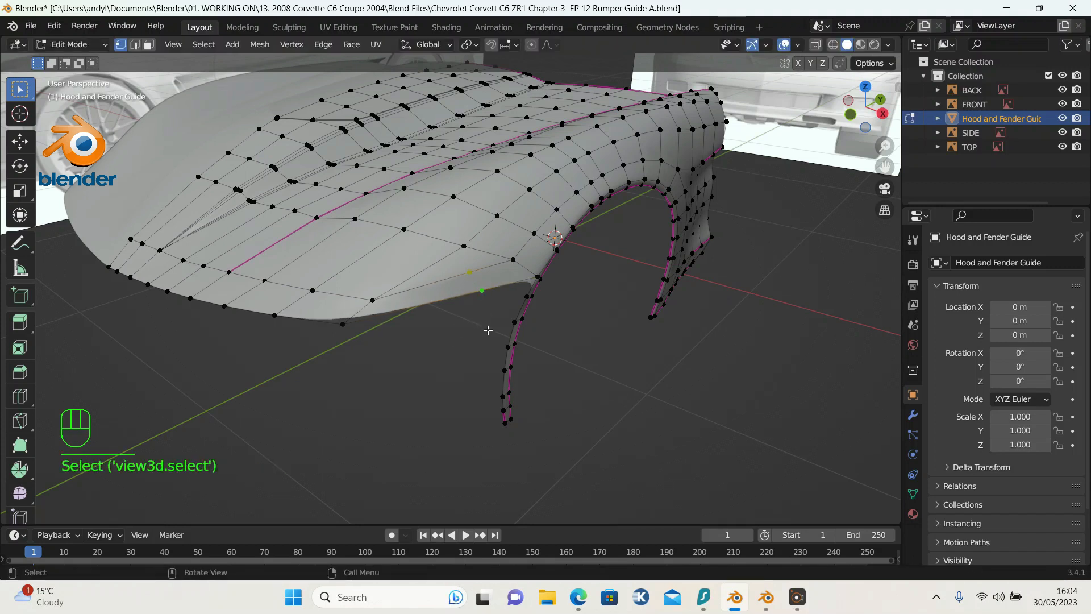
{"action": "key", "text": "j"}
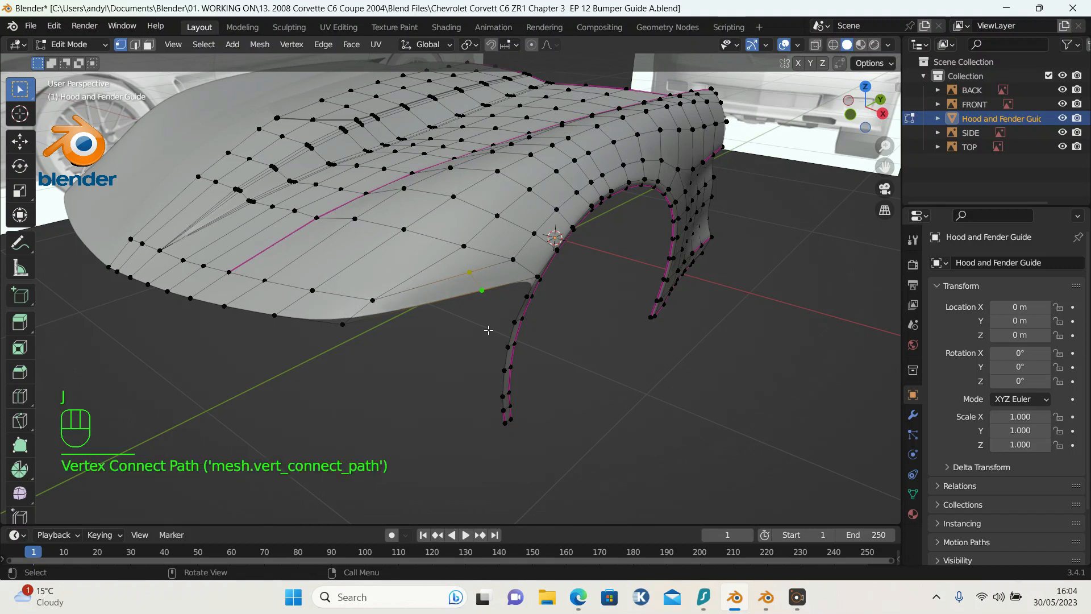
{"action": "left_click", "coordinate": [478, 278]}
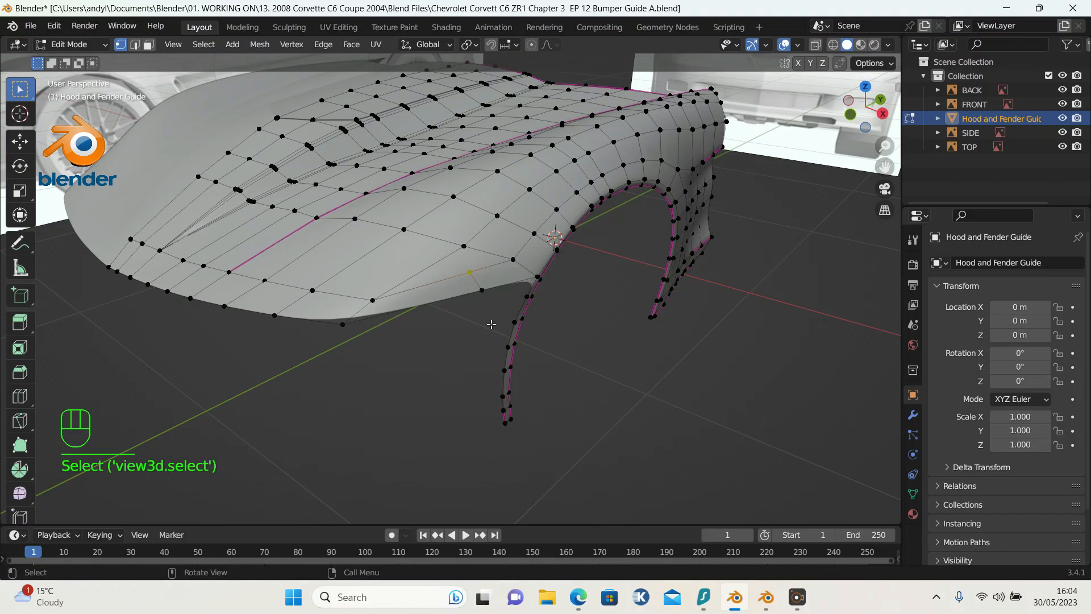
Step: Vertex-slide the next rim vertices and an underside edge to even out their spacing
{"action": "key", "text": "g"}
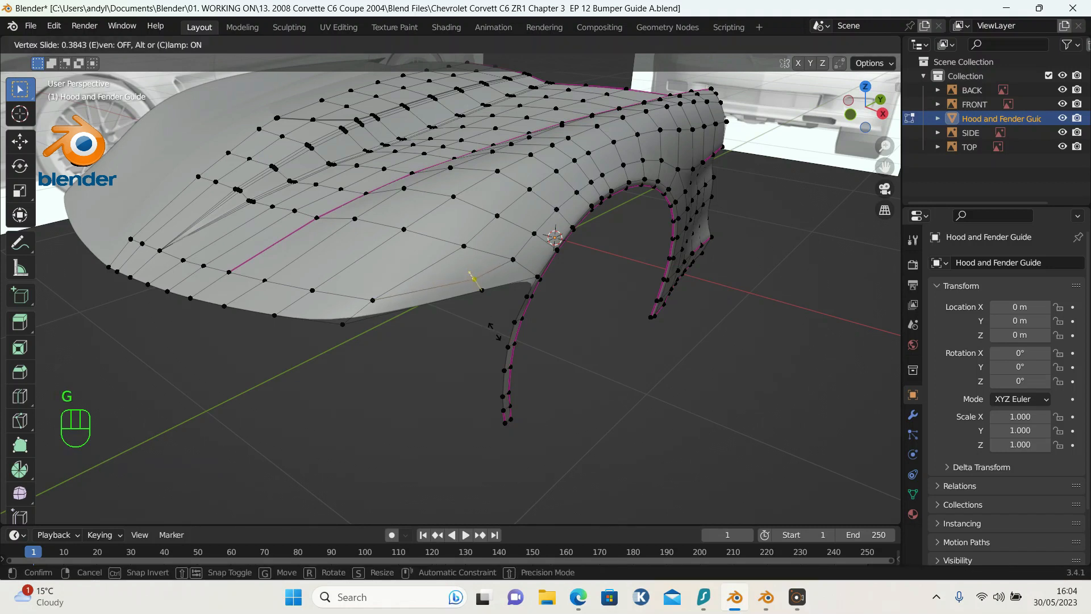
{"action": "mouse_move", "coordinate": [476, 282]}
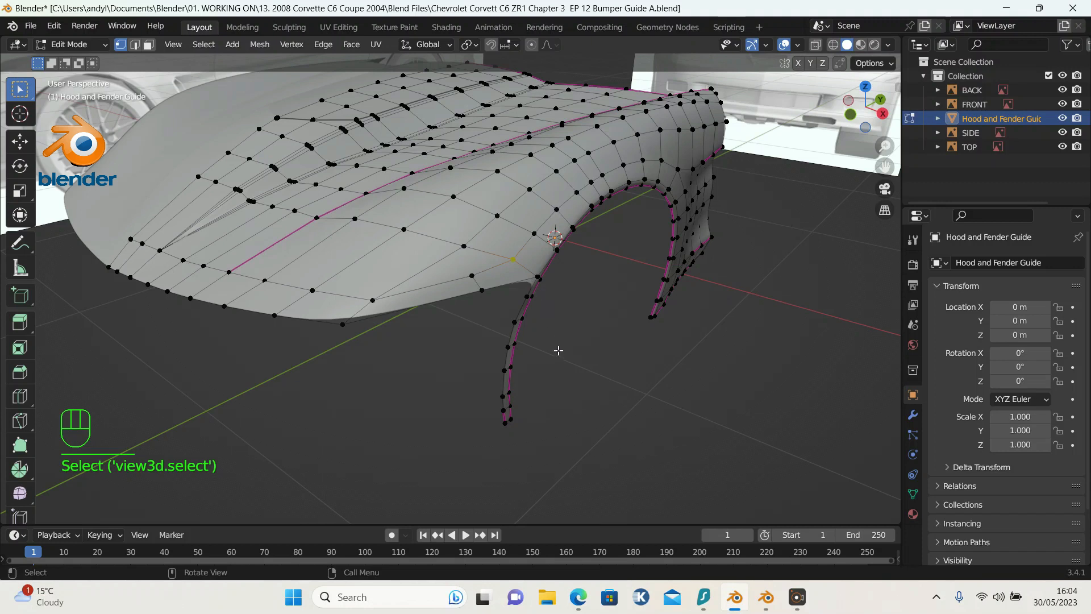
{"action": "key", "text": "g"}
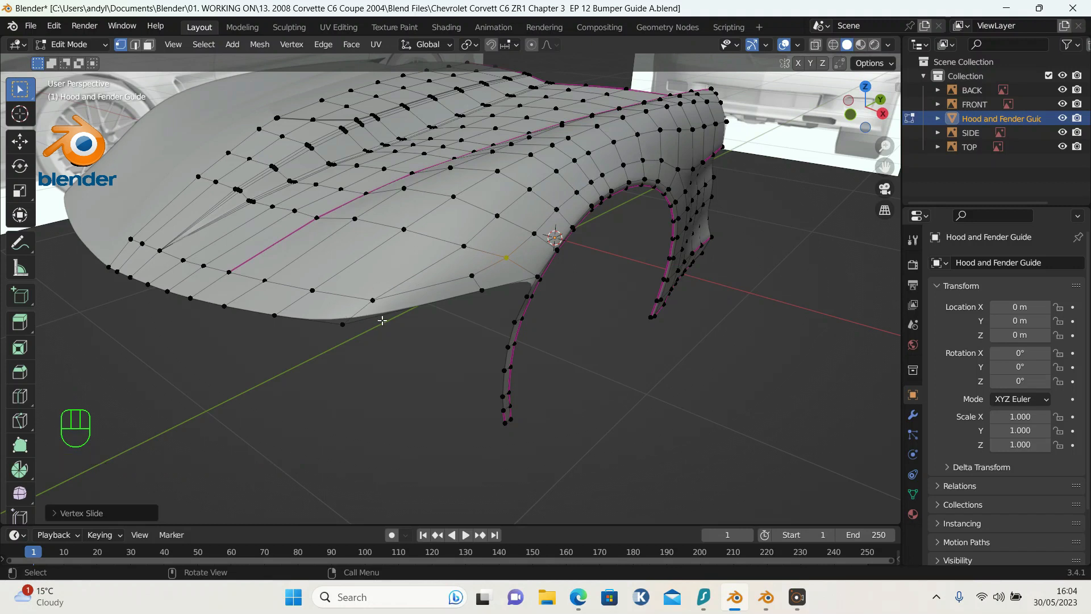
{"action": "mouse_move", "coordinate": [448, 320]}
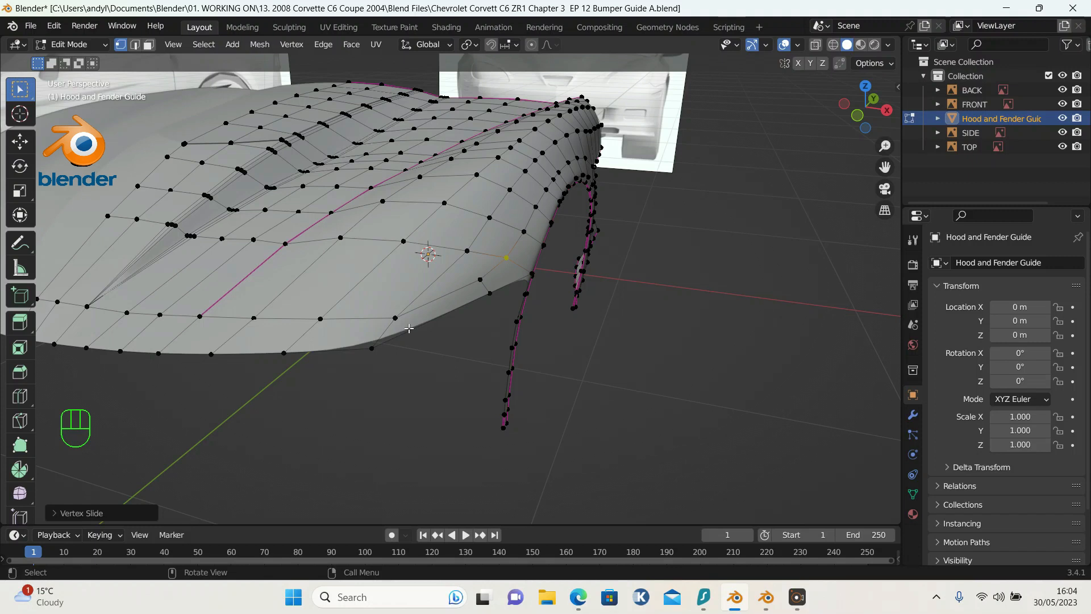
{"action": "left_click", "coordinate": [394, 317]}
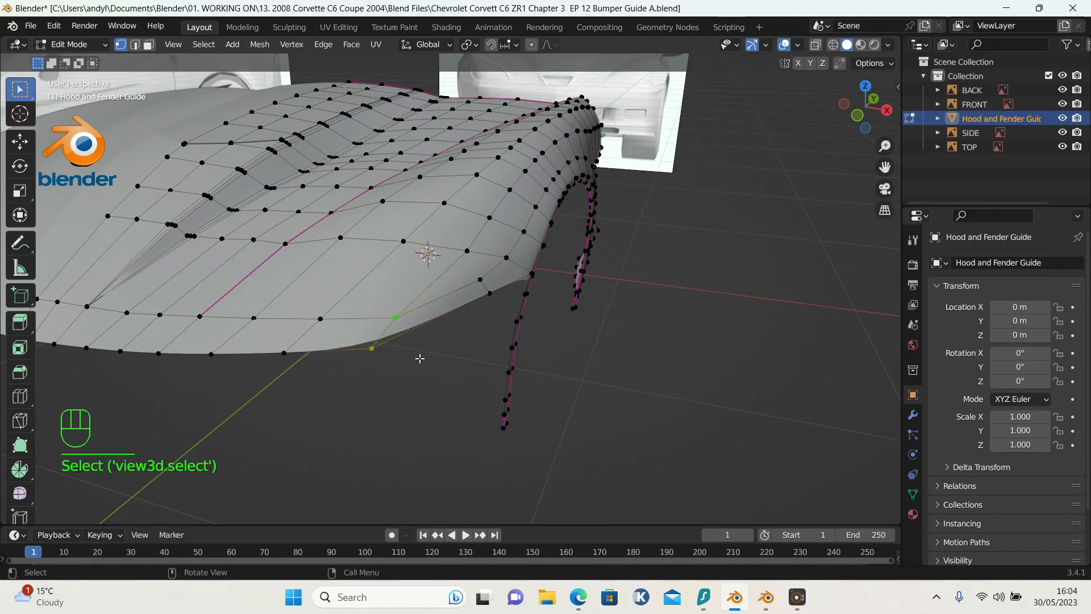
{"action": "key", "text": "g"}
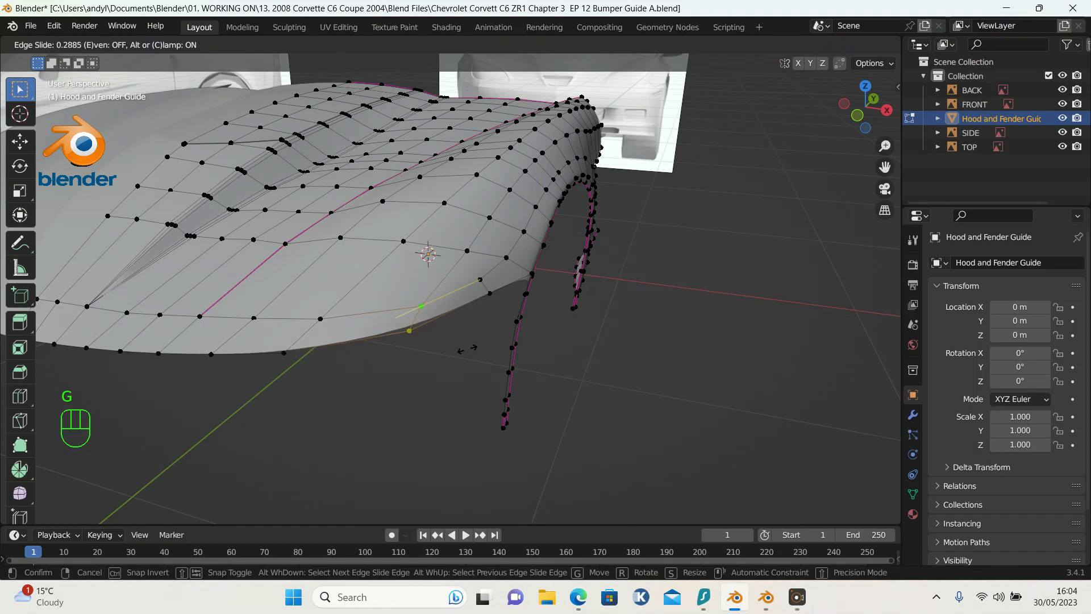
{"action": "mouse_move", "coordinate": [472, 345]}
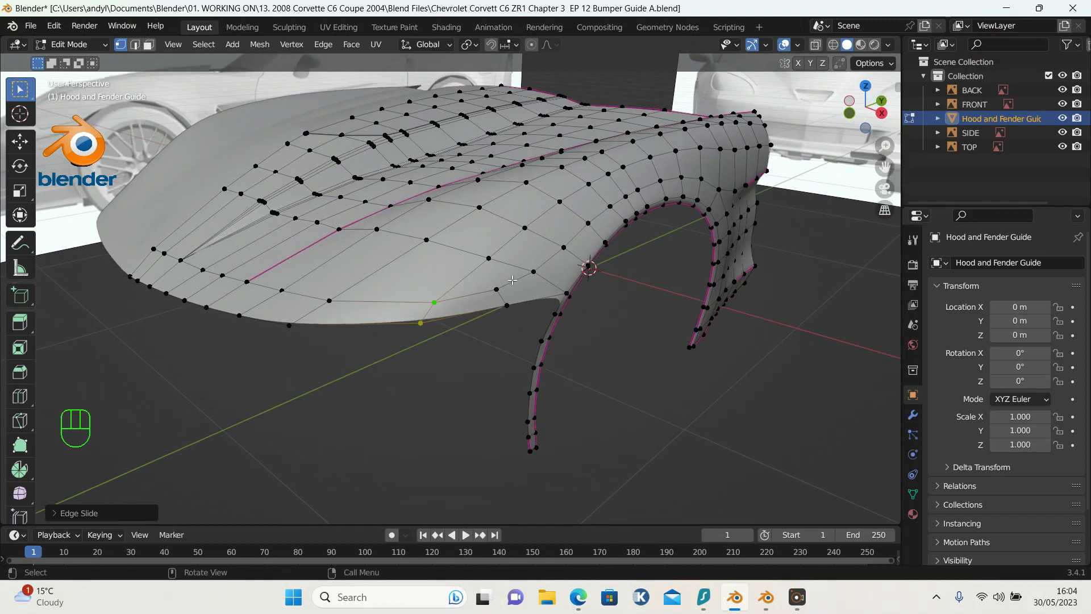
{"action": "mouse_move", "coordinate": [509, 283]}
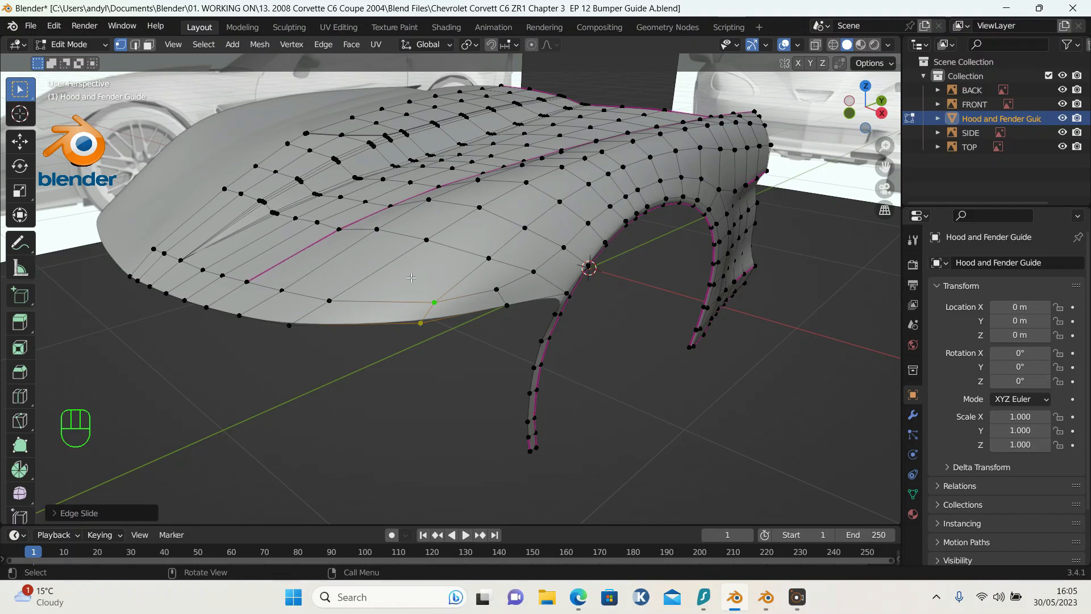
{"action": "mouse_move", "coordinate": [587, 252]}
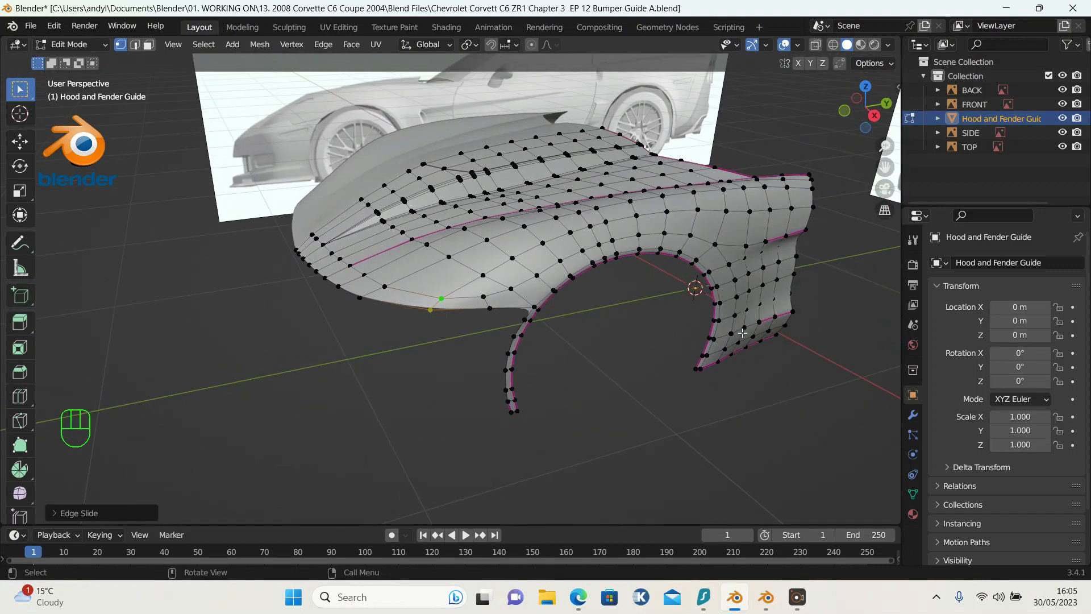
{"action": "mouse_move", "coordinate": [748, 373]}
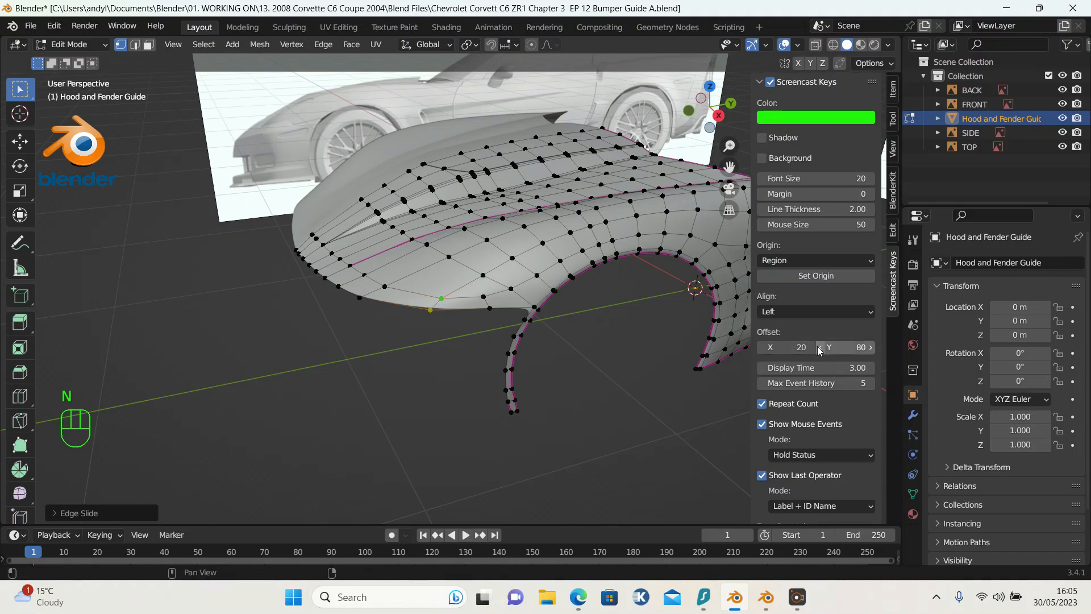
Step: Select the wheel-arch loop and set its Mean Crease to 0 in the Item sidebar
{"action": "left_click", "coordinate": [567, 353]}
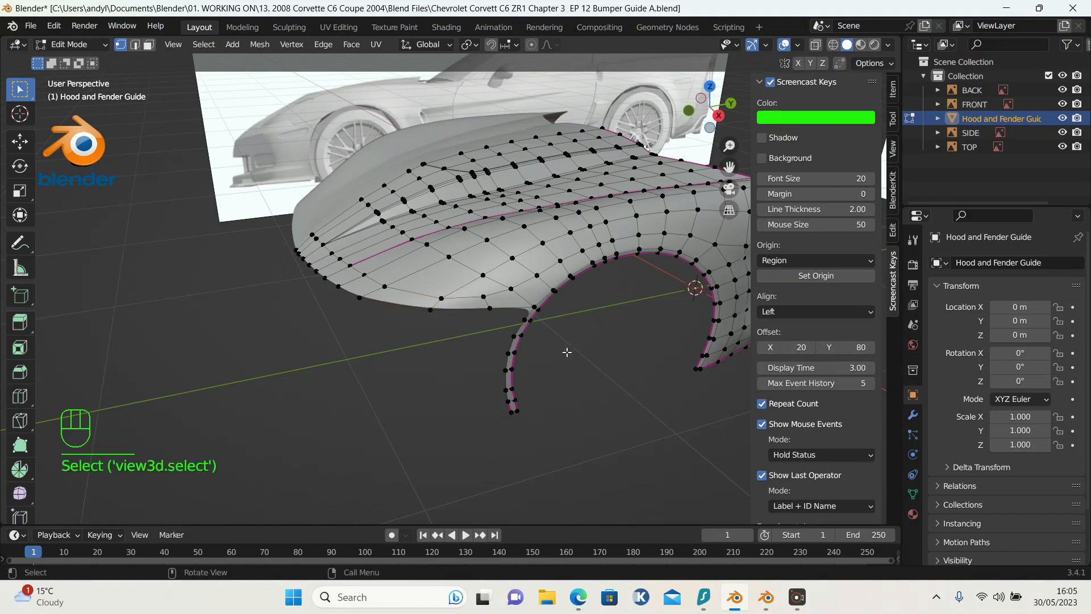
{"action": "mouse_move", "coordinate": [526, 351]}
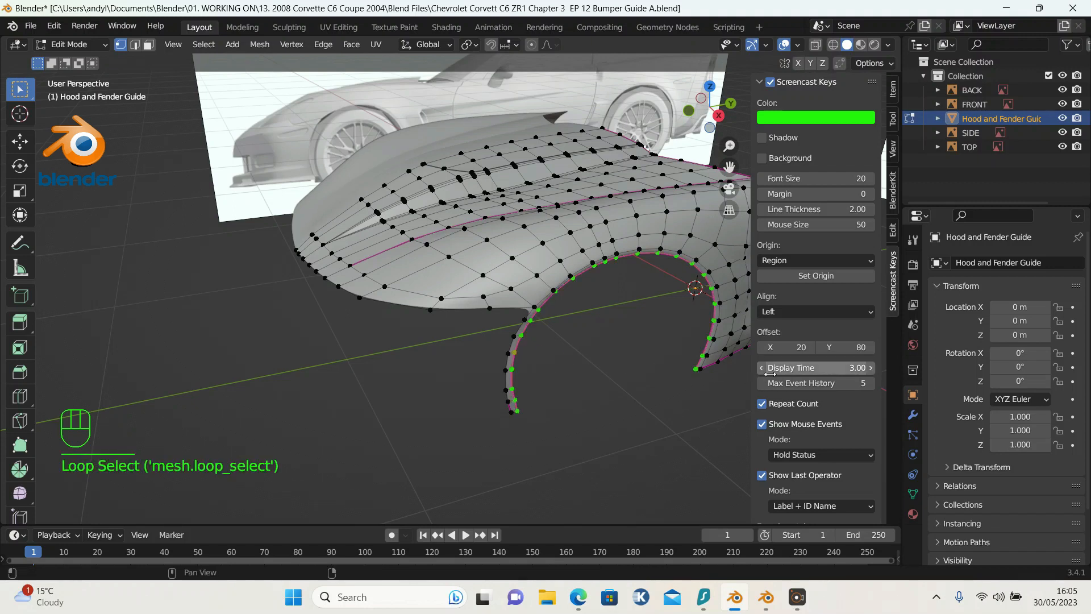
{"action": "mouse_move", "coordinate": [798, 295]}
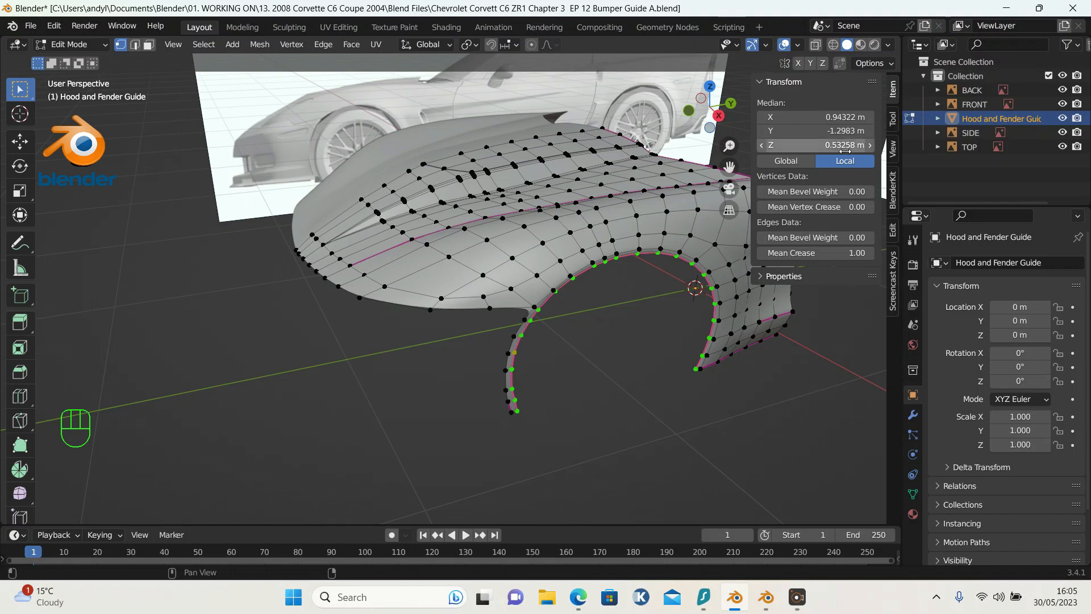
{"action": "double_click", "coordinate": [815, 252]}
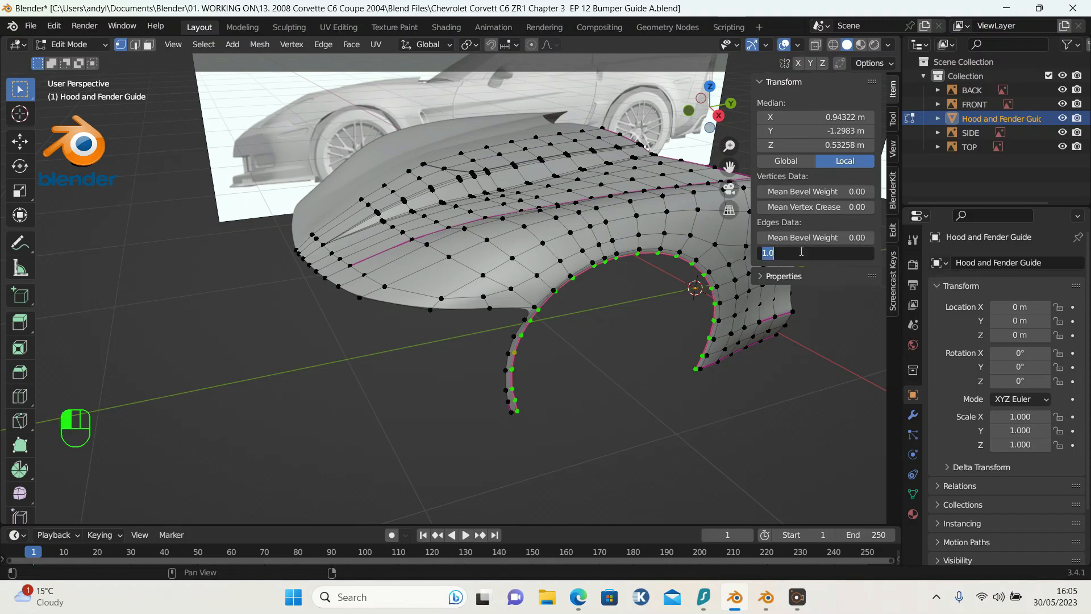
{"action": "type", "text": "0"}
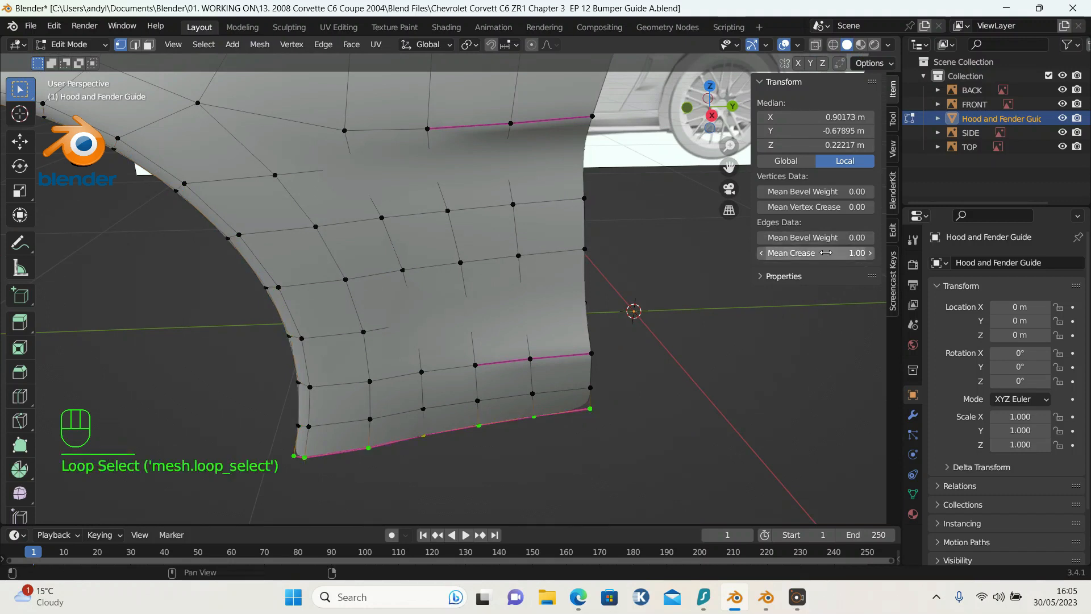
Step: Set Mean Crease to 0 on the fender bottom, front edge and hood side loops
{"action": "double_click", "coordinate": [814, 252]}
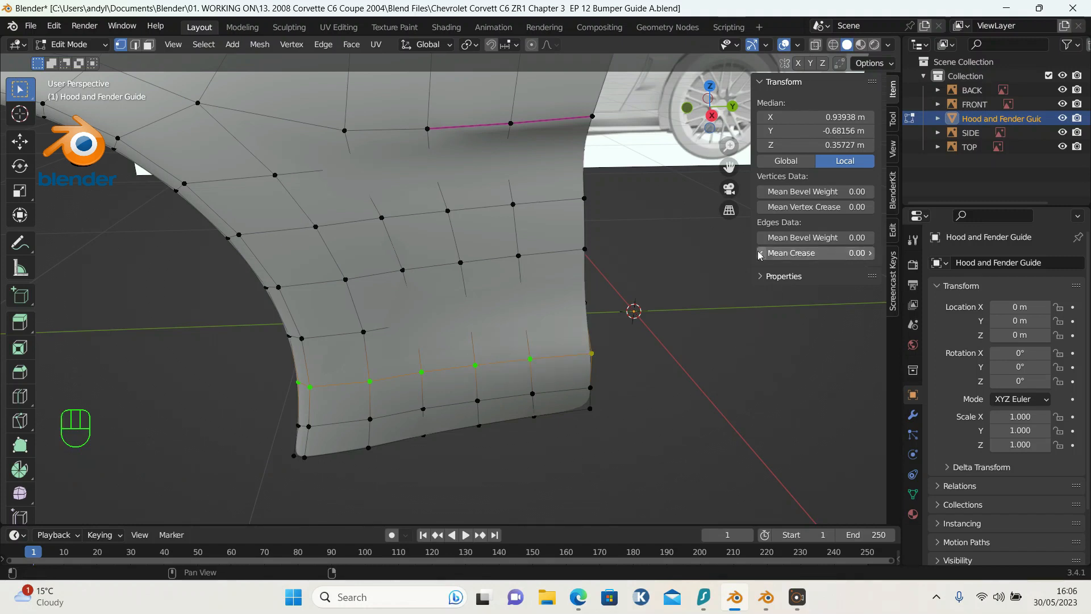
{"action": "key", "text": "alt"}
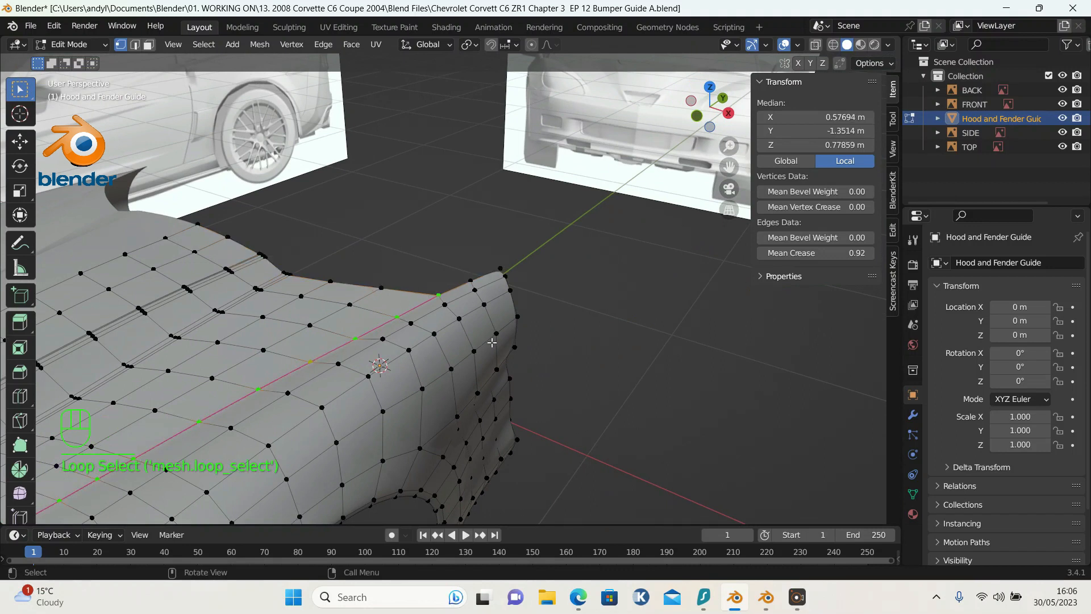
{"action": "double_click", "coordinate": [814, 252]}
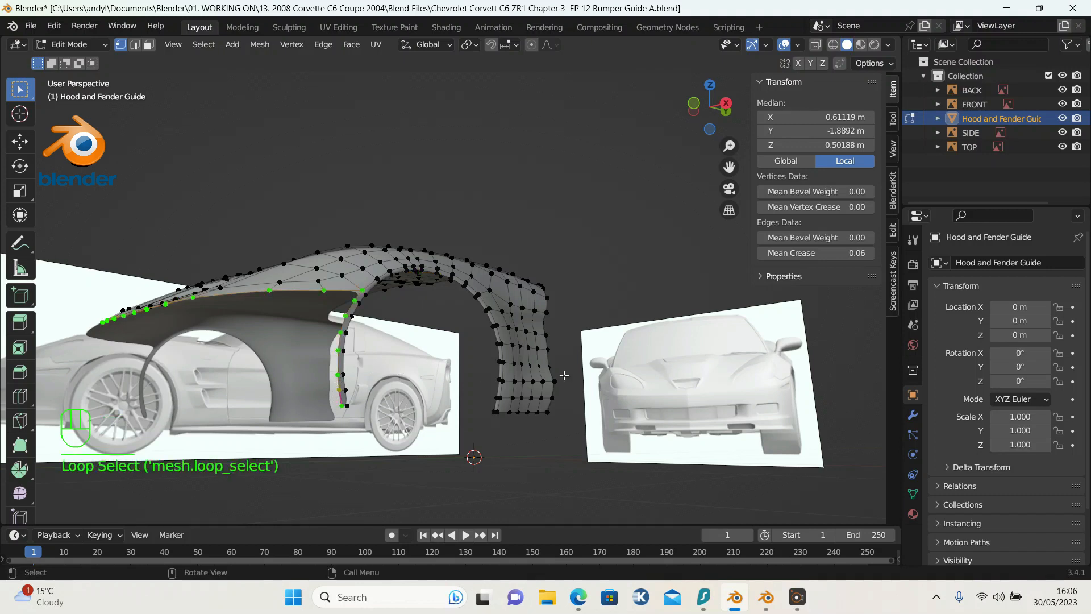
{"action": "double_click", "coordinate": [814, 252]}
{"action": "type", "text": "0"}
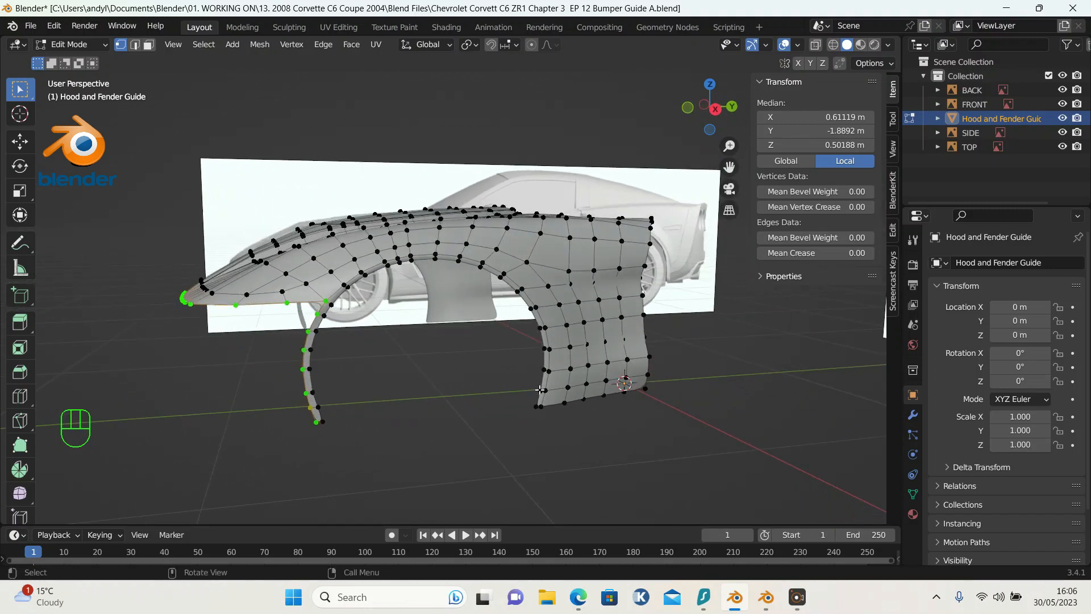
Step: With the rear wheel-arch loop selected, search Preferences add-ons for 'loop' and enable Mesh: LoopTools
{"action": "left_click", "coordinate": [543, 380]}
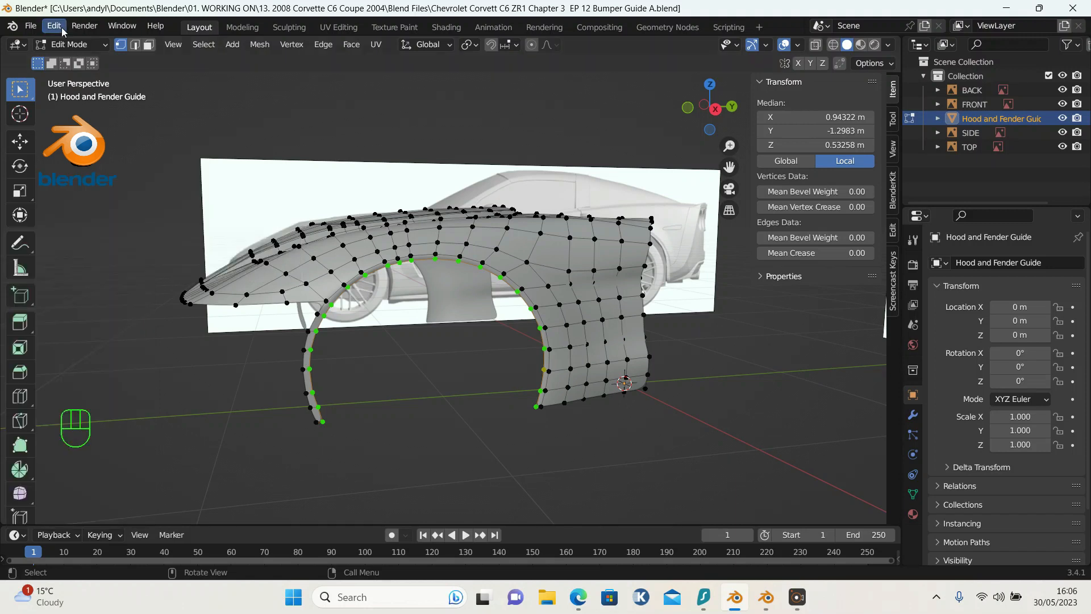
{"action": "left_click", "coordinate": [53, 27]}
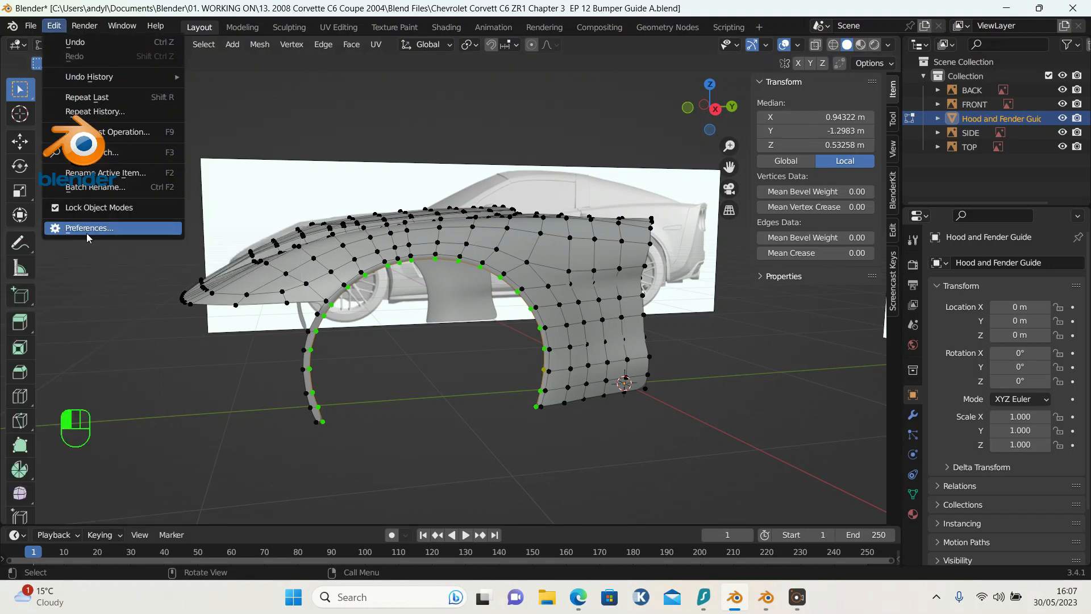
{"action": "left_click", "coordinate": [87, 228]}
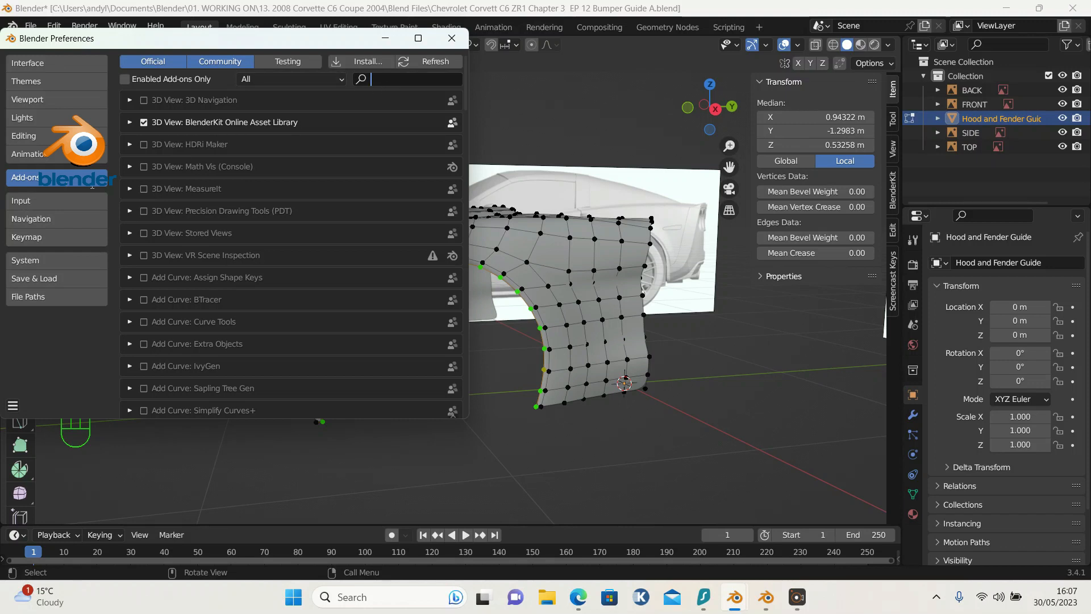
{"action": "mouse_move", "coordinate": [310, 202]}
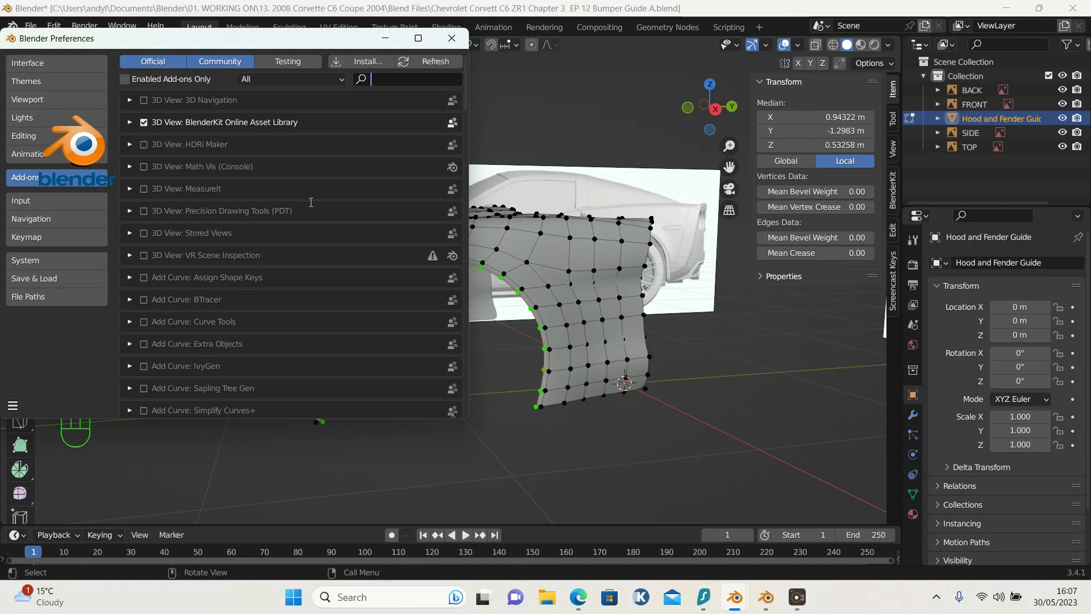
{"action": "type", "text": "loop"}
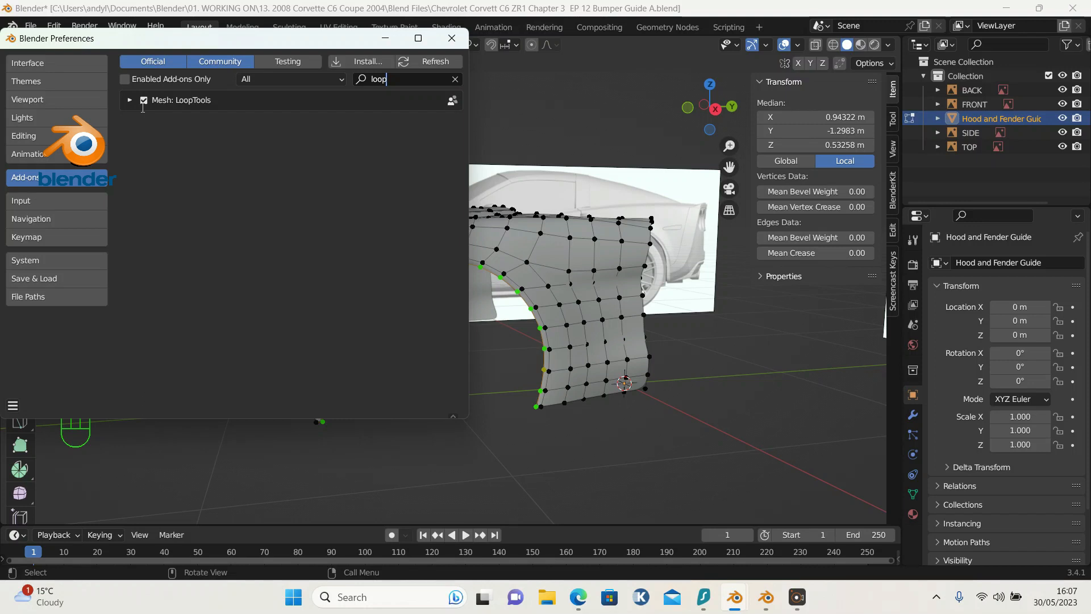
{"action": "left_click", "coordinate": [451, 37]}
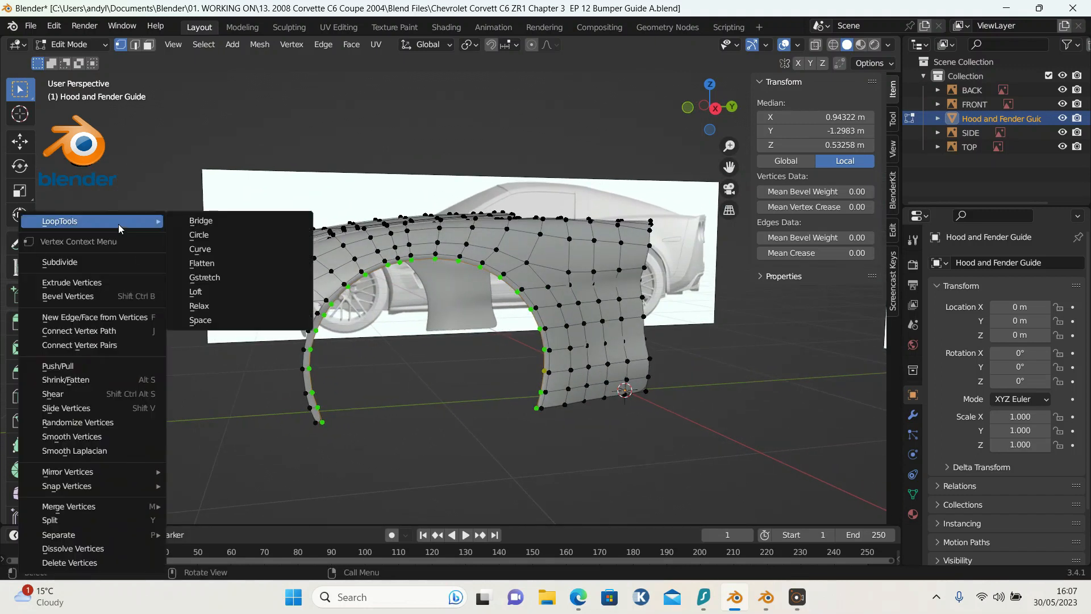
{"action": "mouse_move", "coordinate": [200, 320]}
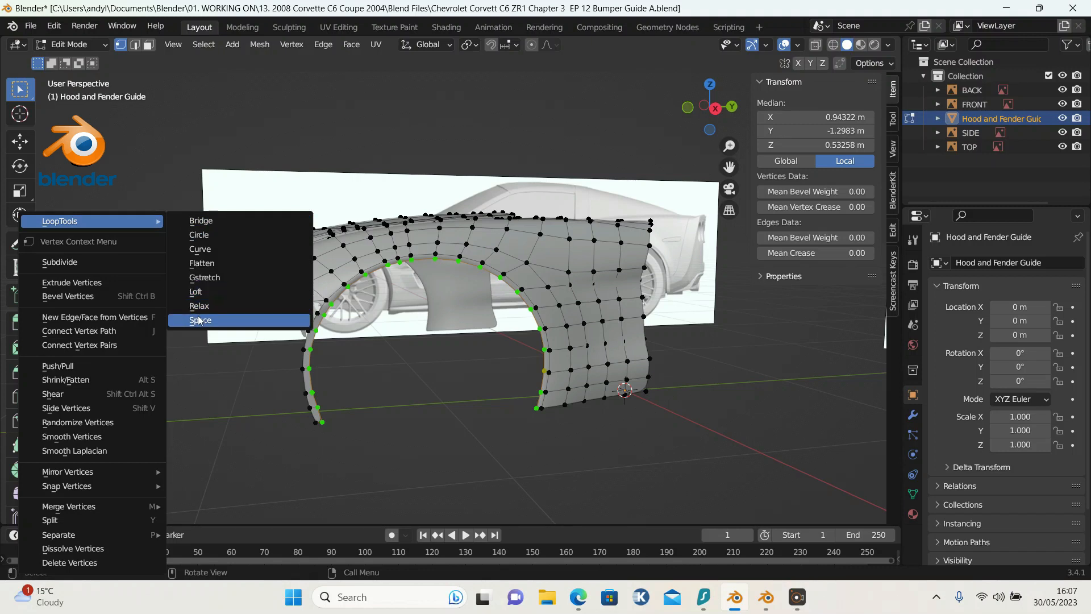
Step: Apply LoopTools Space to even out the rear wheel-arch loop vertices
{"action": "left_click", "coordinate": [200, 320]}
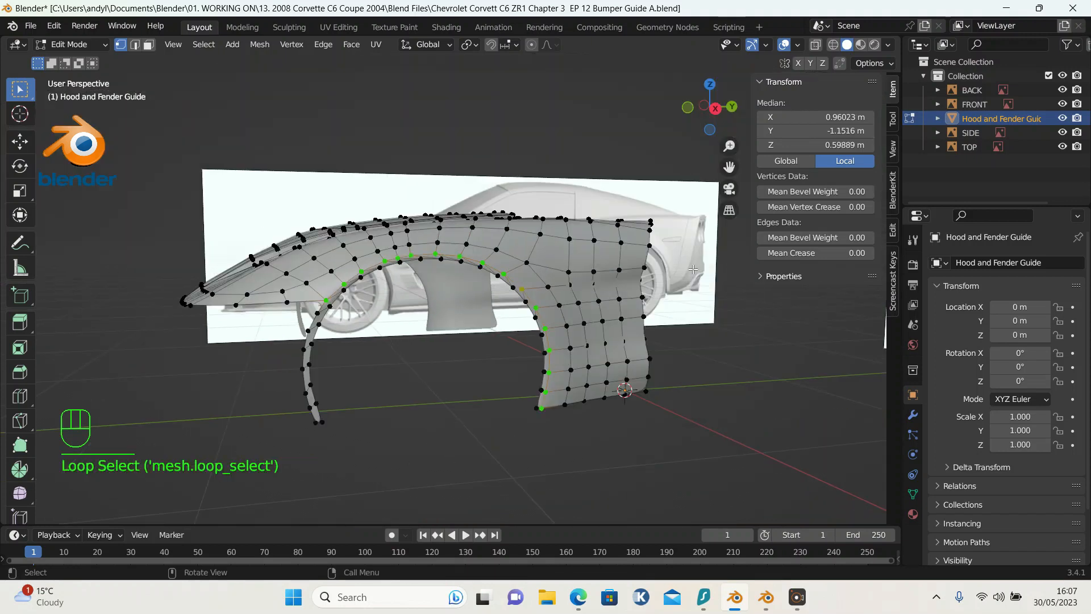
{"action": "mouse_move", "coordinate": [331, 255]}
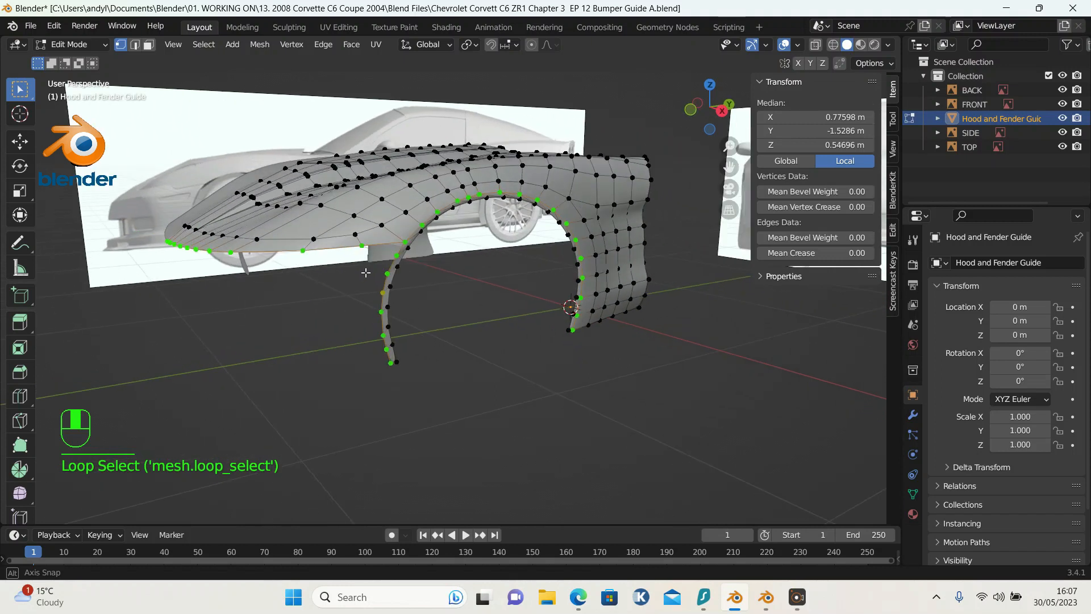
Step: Box-select the front wheel-arch edge loop, briefly gathering the hood's front rim vertices too
{"action": "key", "text": "b"}
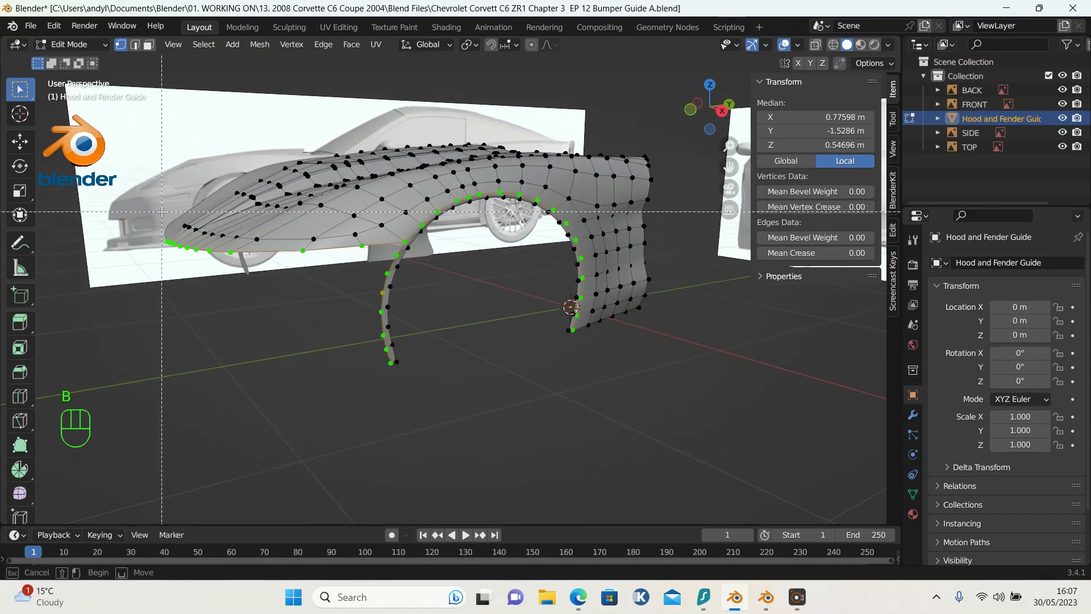
{"action": "left_click_drag", "start_coordinate": [161, 211], "coordinate": [249, 299]}
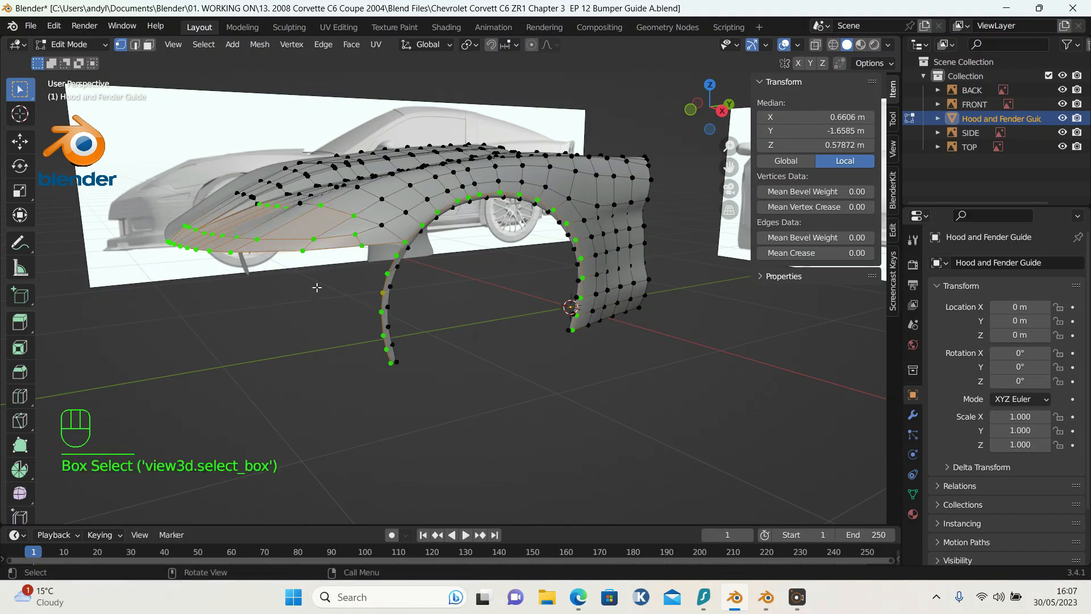
{"action": "key", "text": "b"}
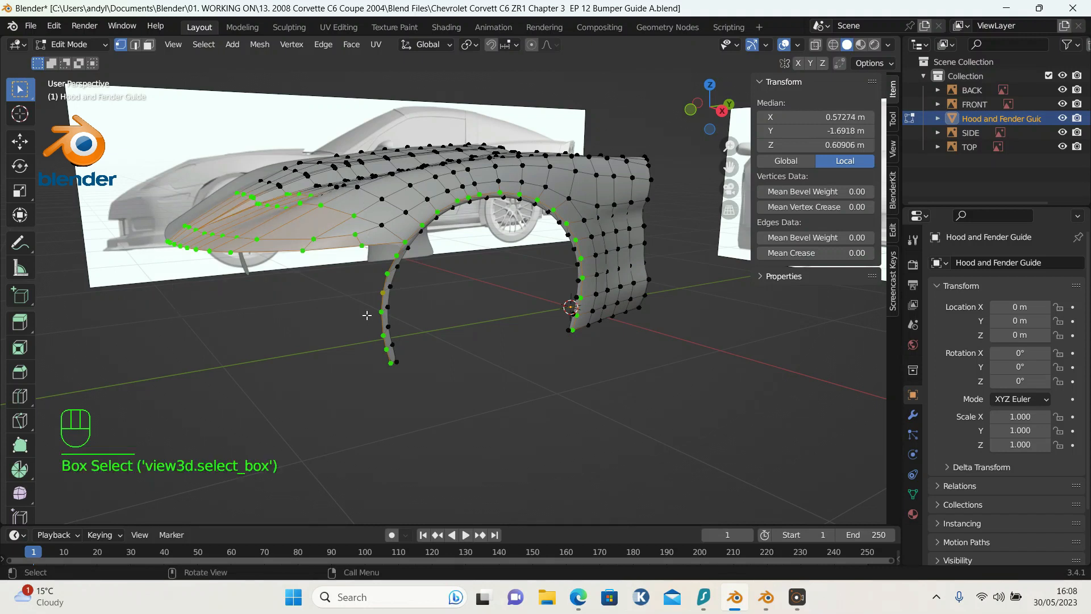
{"action": "key", "text": "b"}
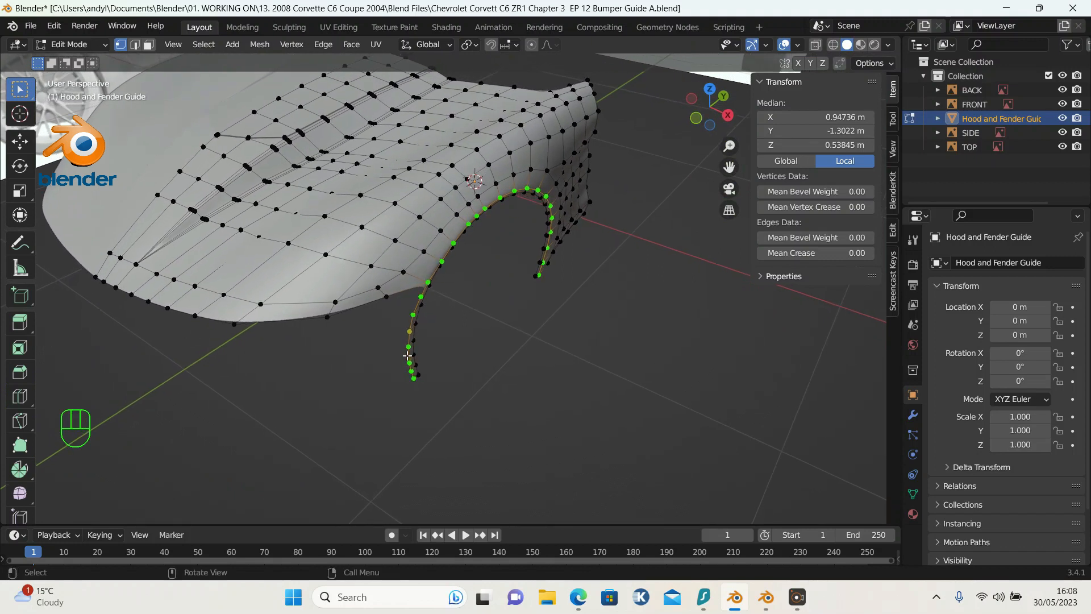
{"action": "mouse_move", "coordinate": [388, 348]}
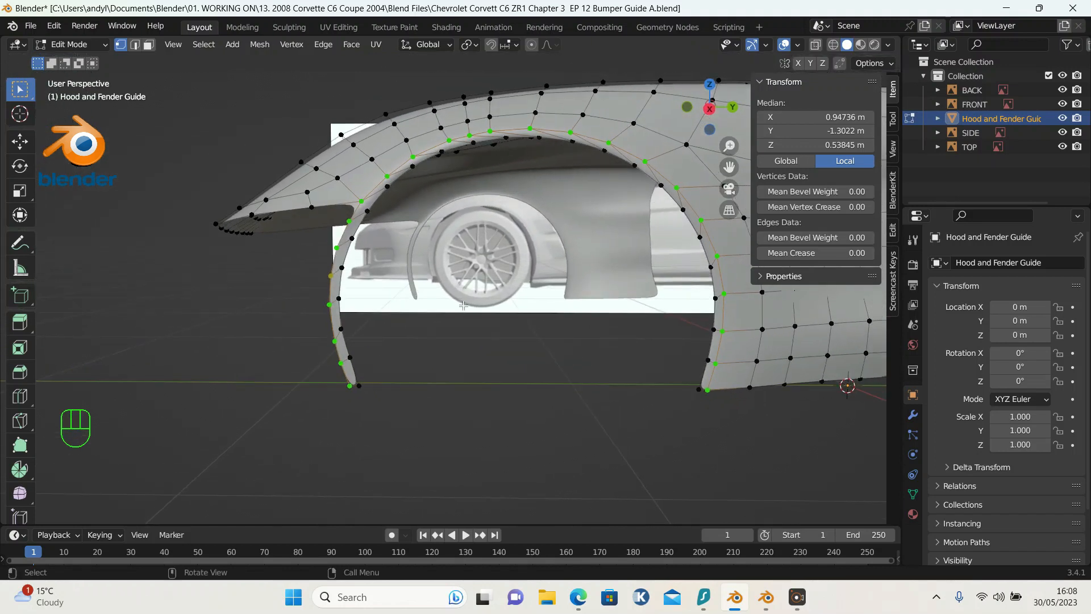
{"action": "mouse_move", "coordinate": [487, 352]}
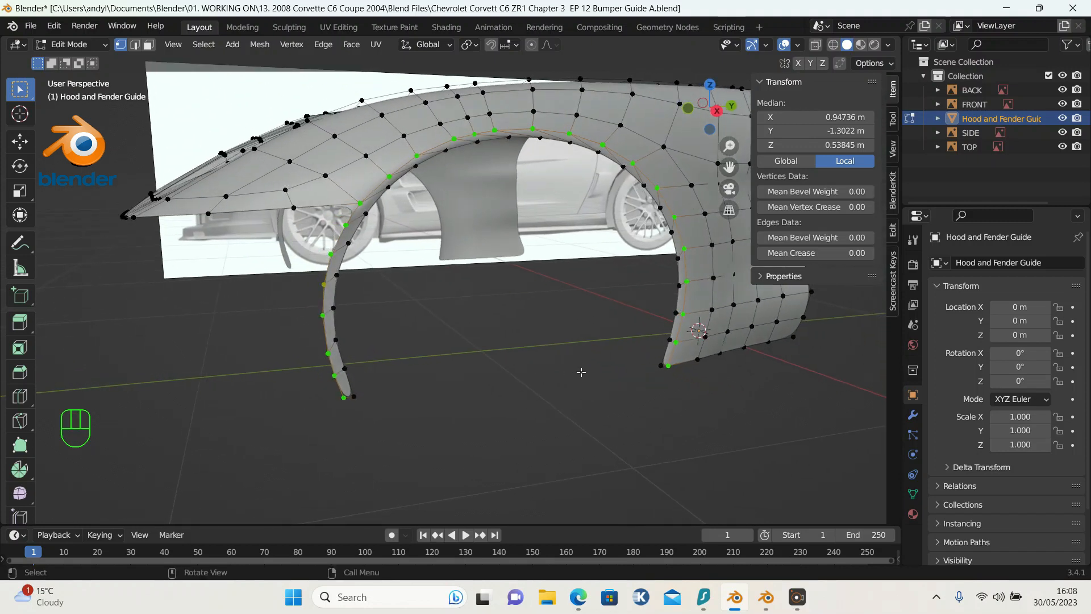
Step: Undo three steps back to the plain arch loop selection before reshaping it to the reference
{"action": "key", "text": "ctrl"}
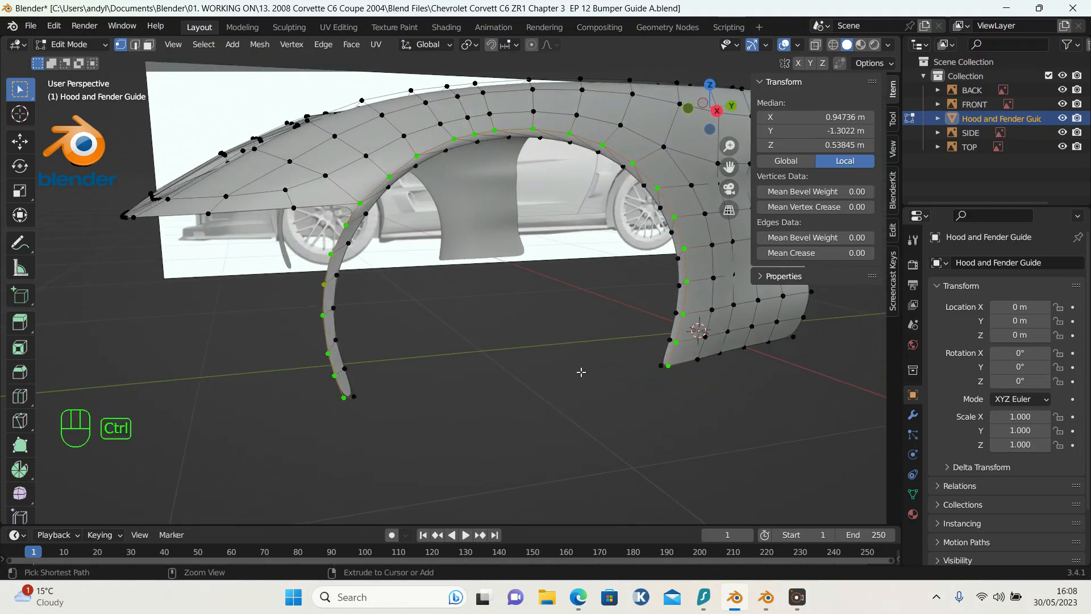
{"action": "key", "text": "ctrl+z"}
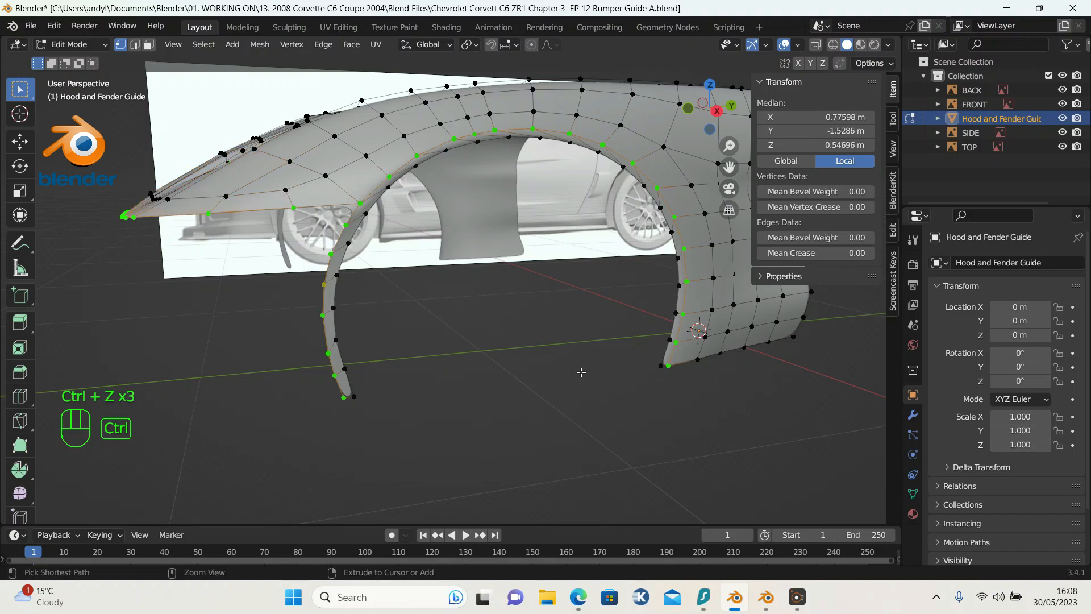
{"action": "key", "text": "ctrl+z"}
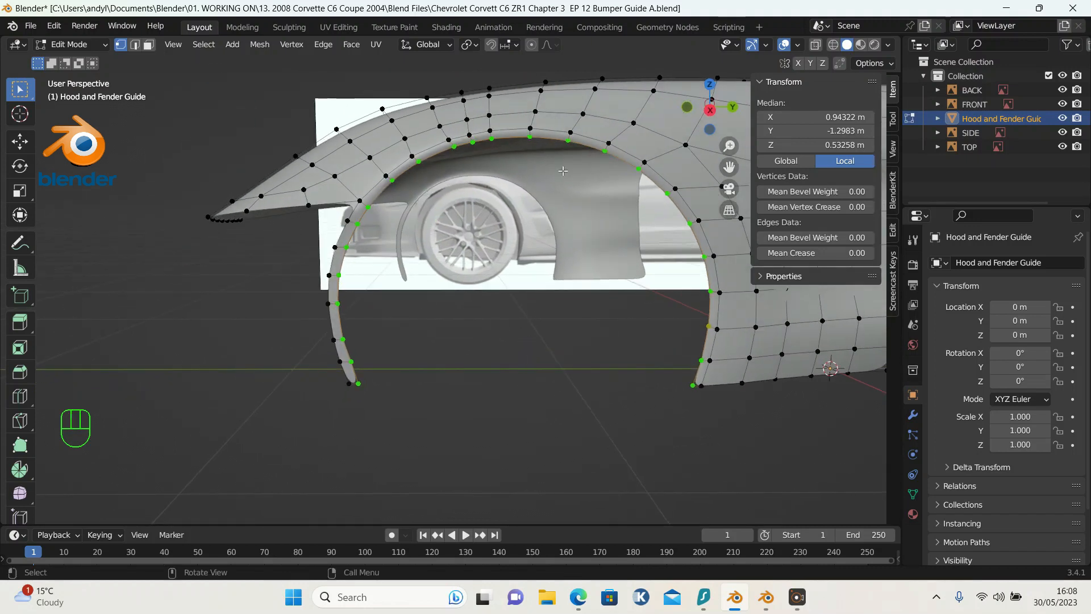
{"action": "mouse_move", "coordinate": [559, 147]}
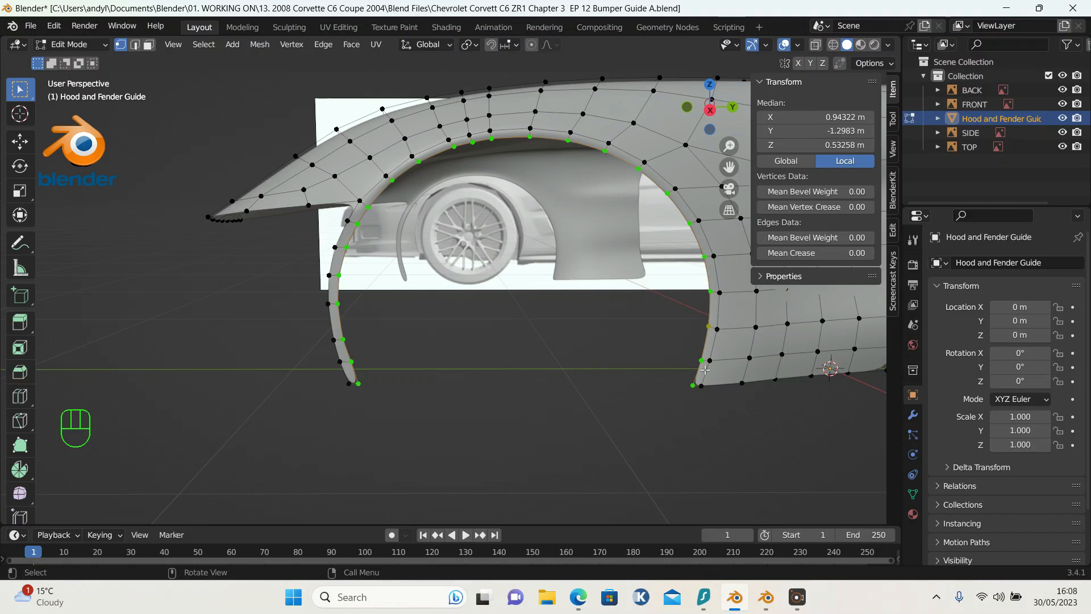
{"action": "mouse_move", "coordinate": [333, 408]}
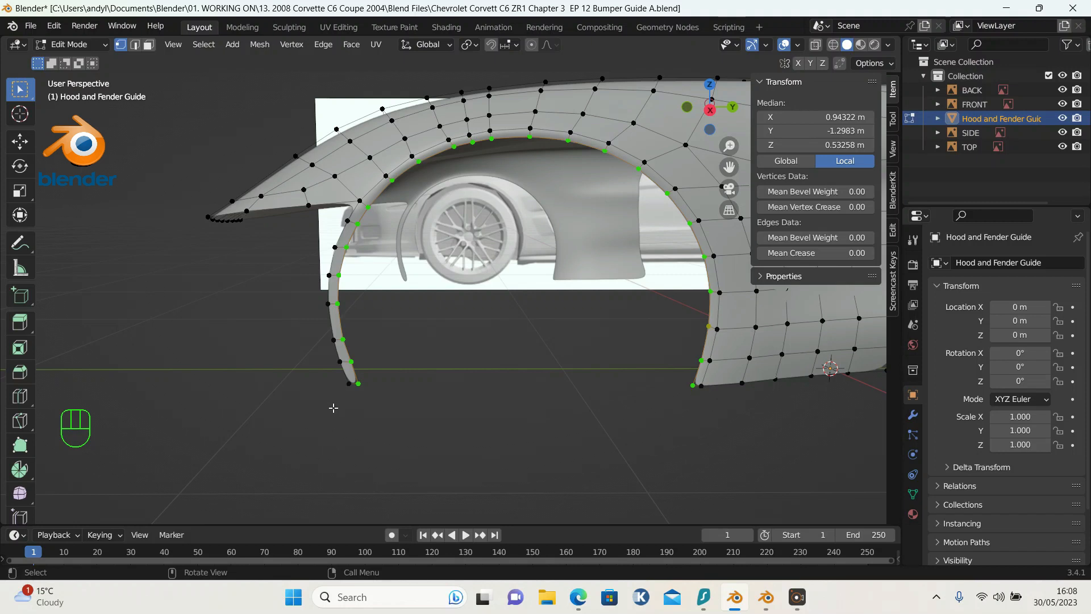
{"action": "mouse_move", "coordinate": [416, 150]}
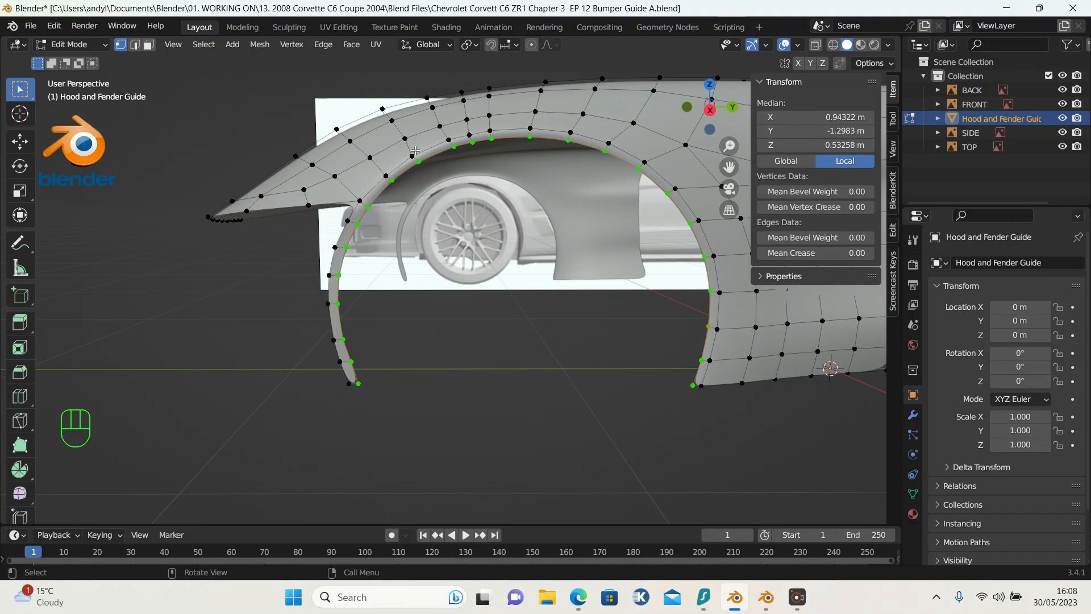
{"action": "mouse_move", "coordinate": [677, 227]}
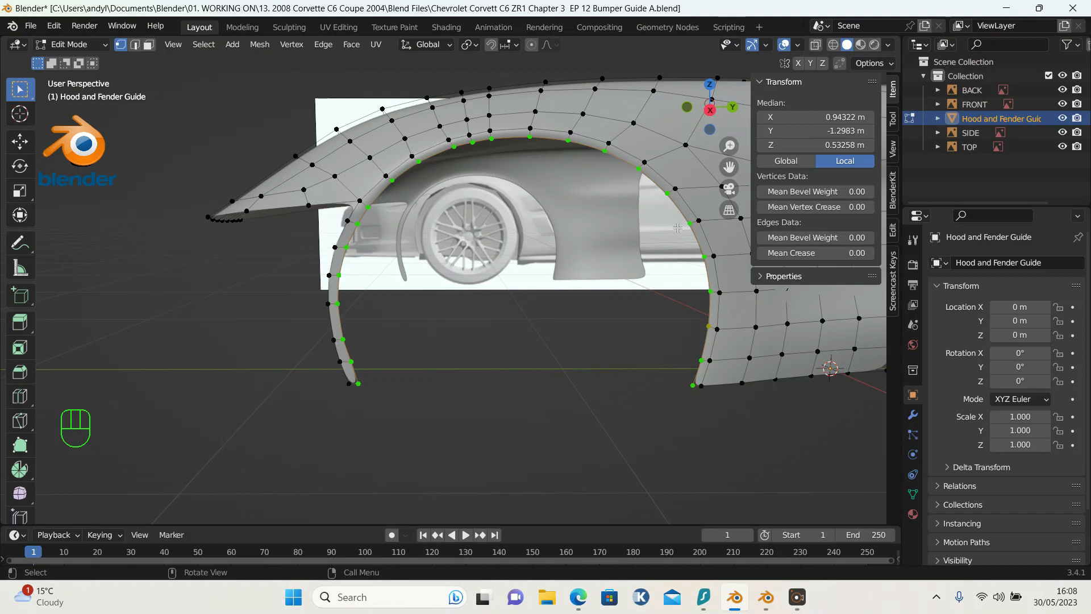
{"action": "mouse_move", "coordinate": [633, 312]}
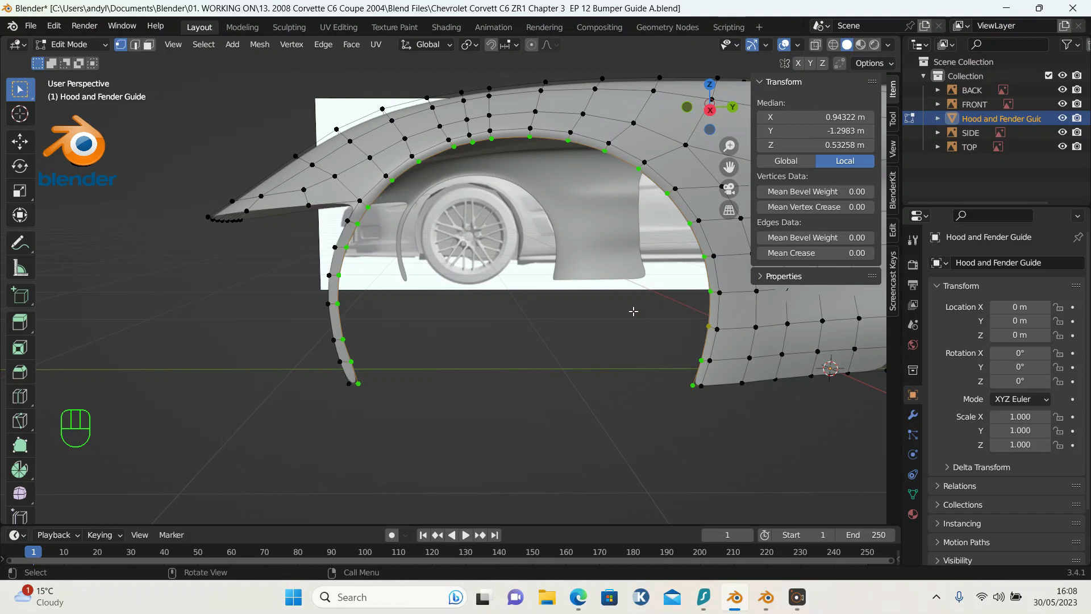
{"action": "mouse_move", "coordinate": [517, 295]}
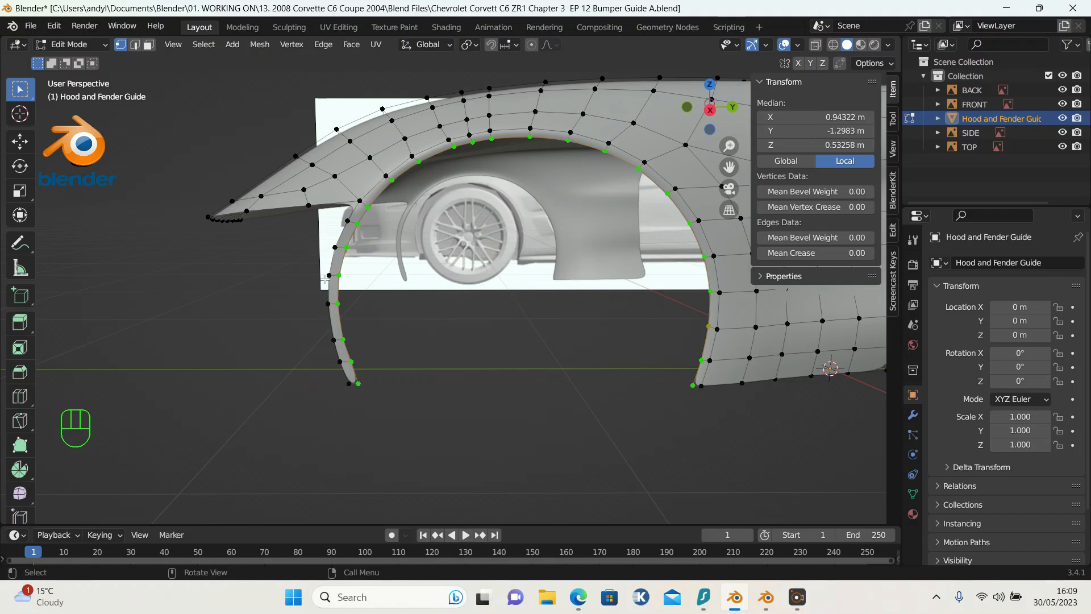
{"action": "mouse_move", "coordinate": [675, 382]}
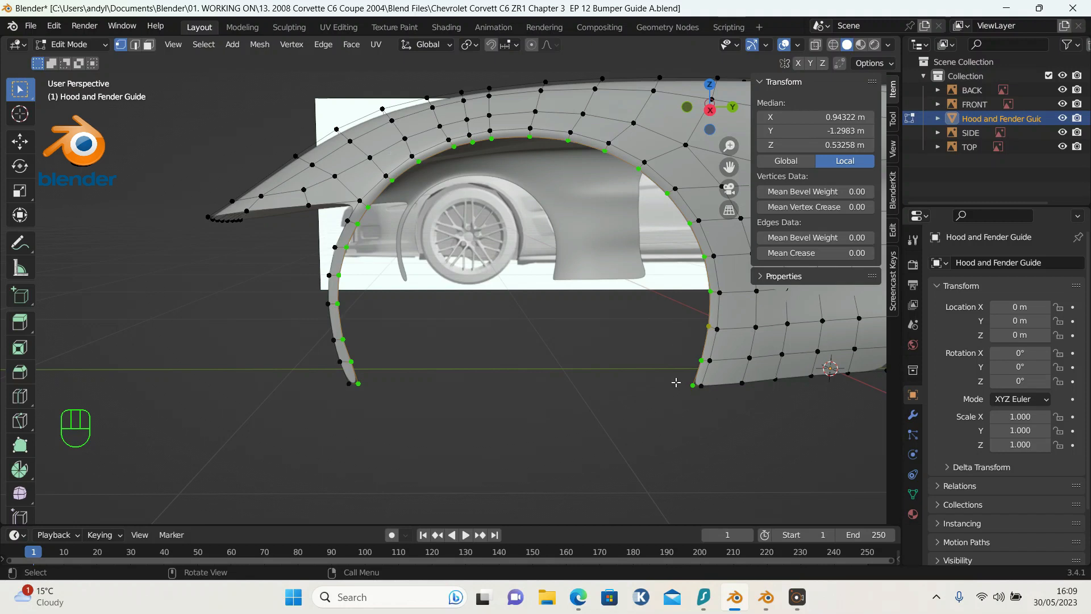
{"action": "mouse_move", "coordinate": [471, 342]}
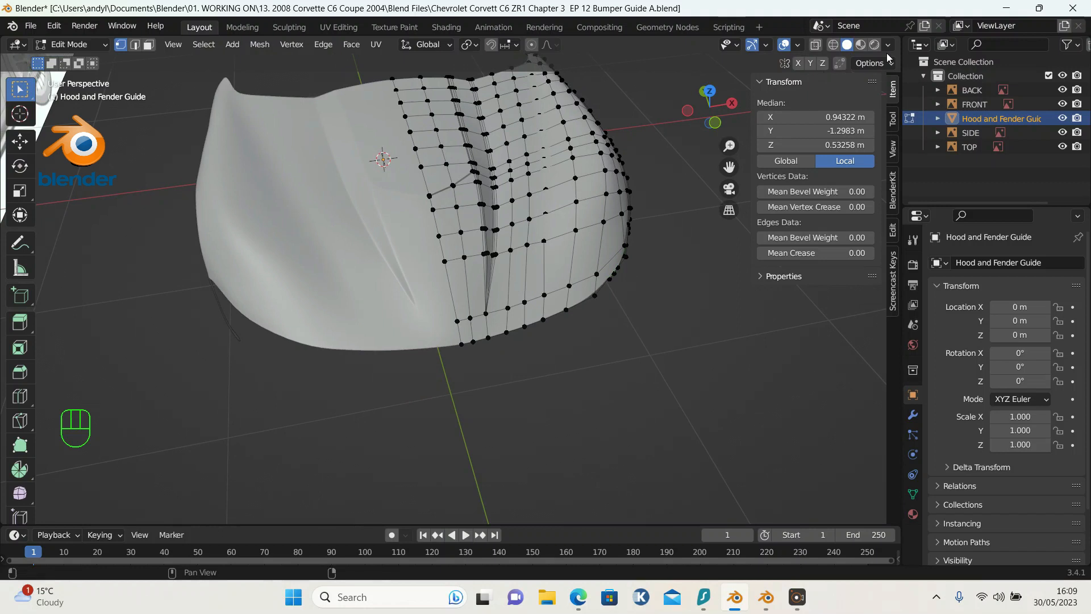
Step: Switch viewport lighting to the red reflective MatCap to judge the guide's surface smoothness
{"action": "left_click", "coordinate": [888, 45]}
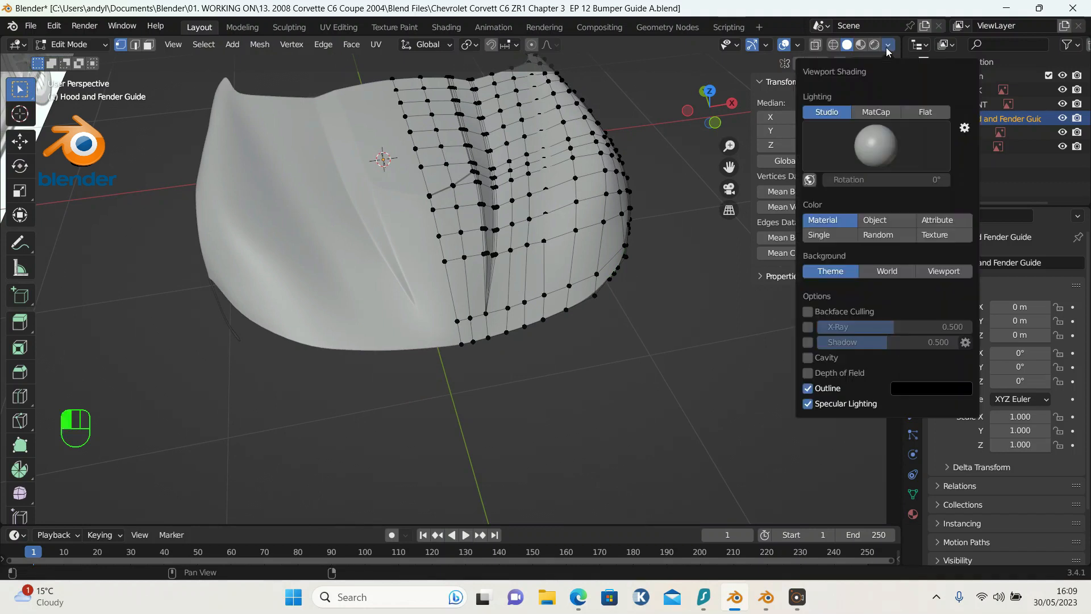
{"action": "mouse_move", "coordinate": [875, 113]}
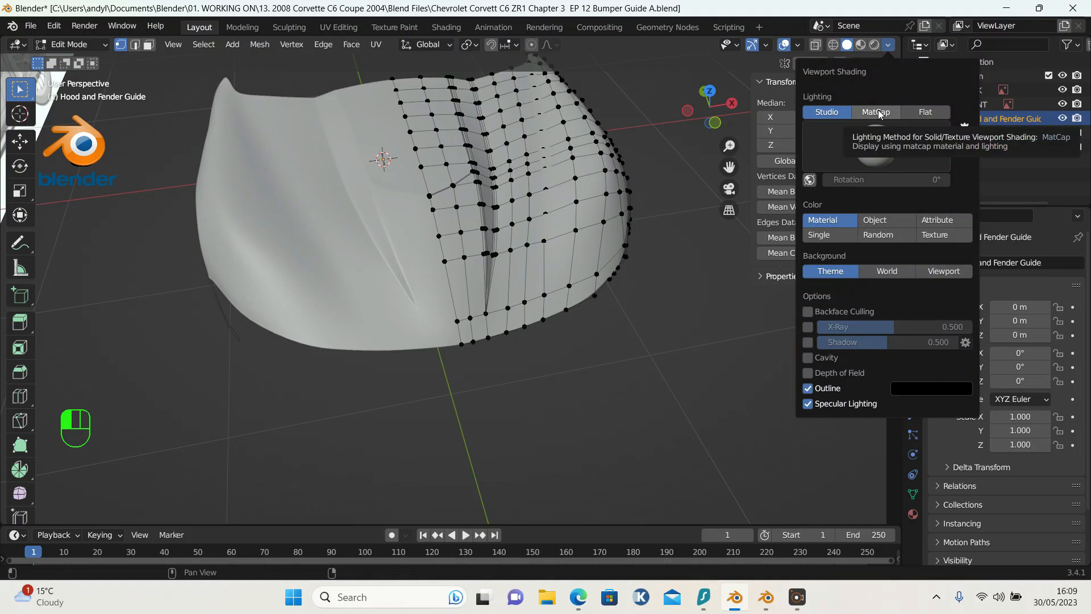
{"action": "left_click", "coordinate": [876, 113]}
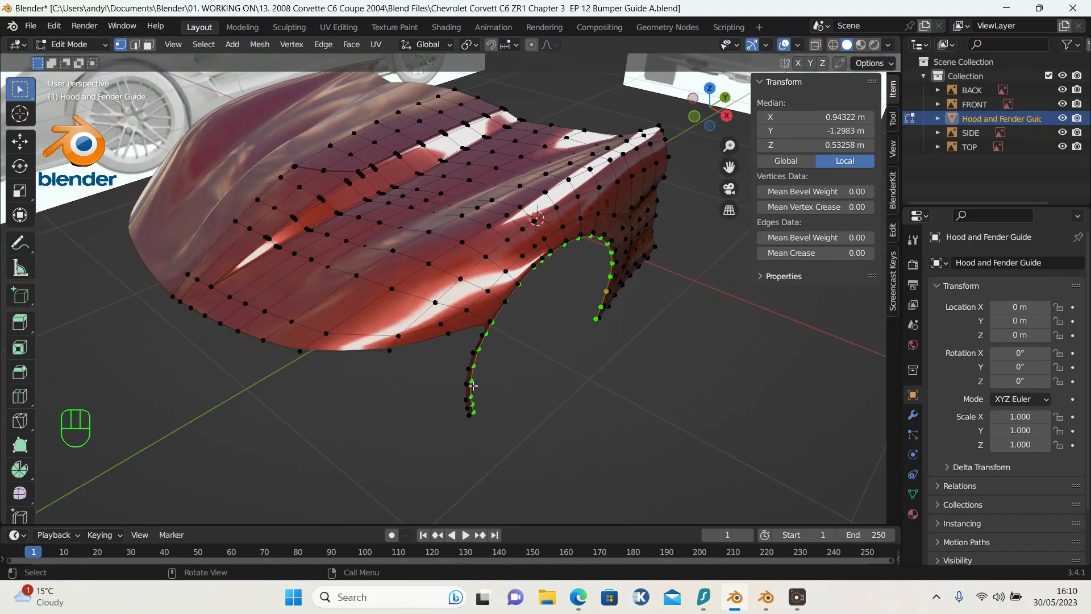
{"action": "mouse_move", "coordinate": [419, 289]}
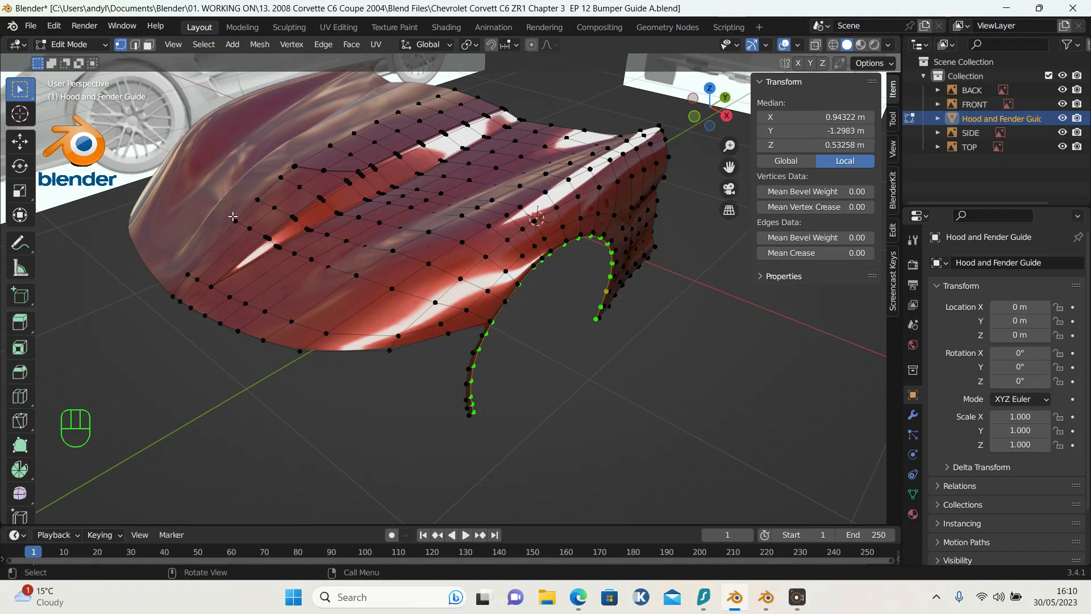
Step: Pick the shortest vertex path across the front of the hood and edge-slide it along the surface
{"action": "left_click", "coordinate": [235, 220]}
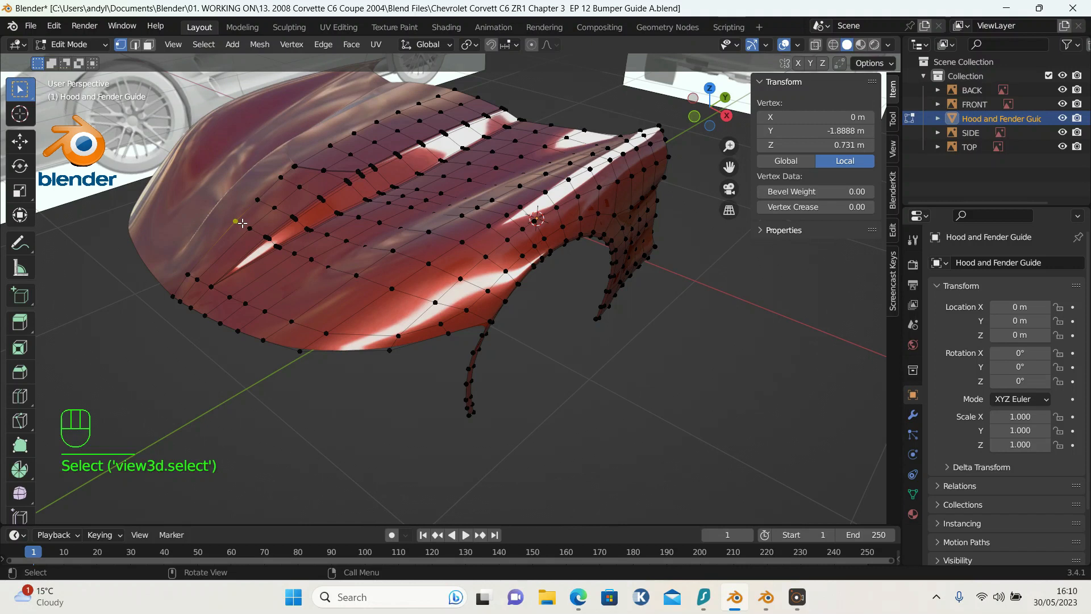
{"action": "key", "text": "ctrl"}
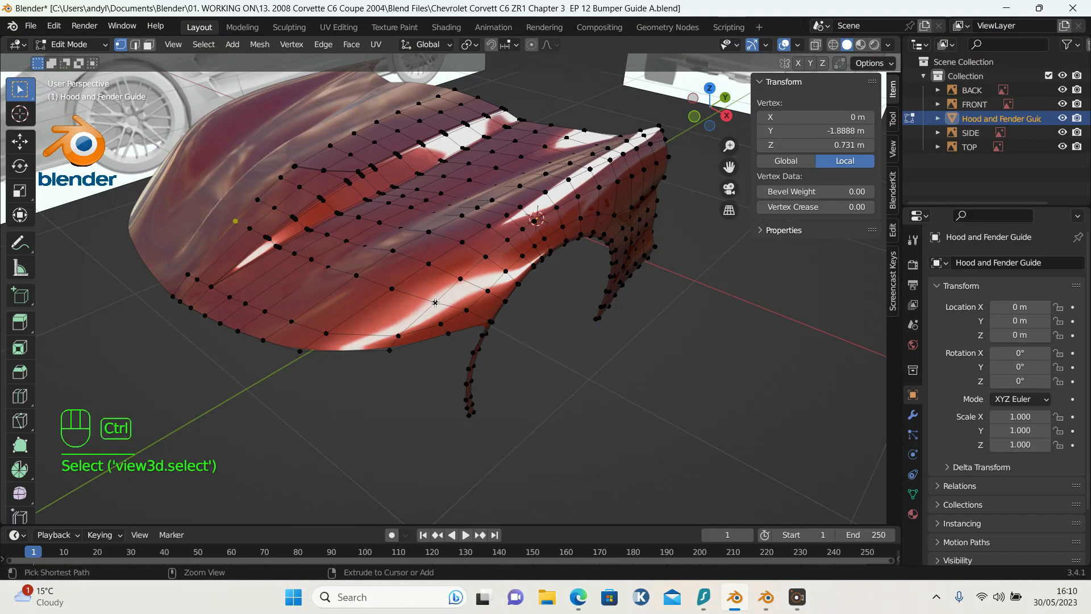
{"action": "left_click", "coordinate": [436, 303]}
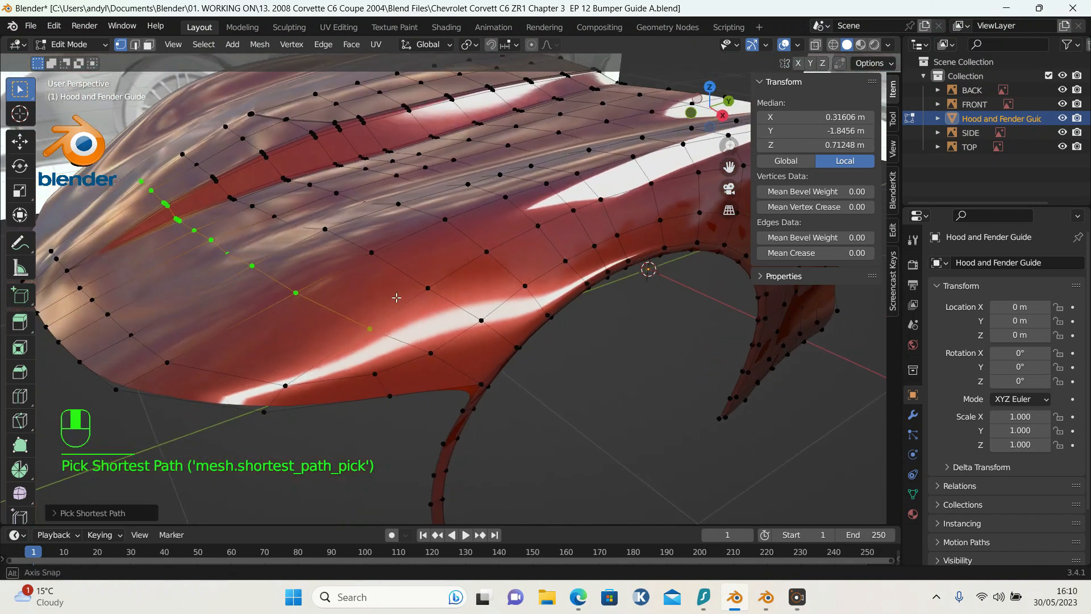
{"action": "key", "text": "g"}
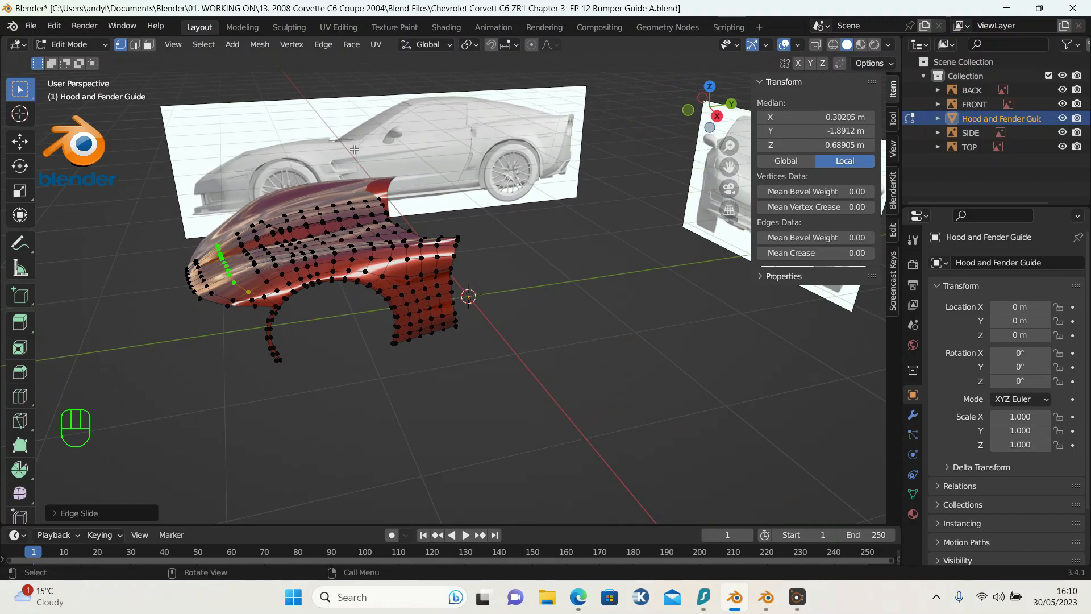
{"action": "mouse_move", "coordinate": [420, 222]}
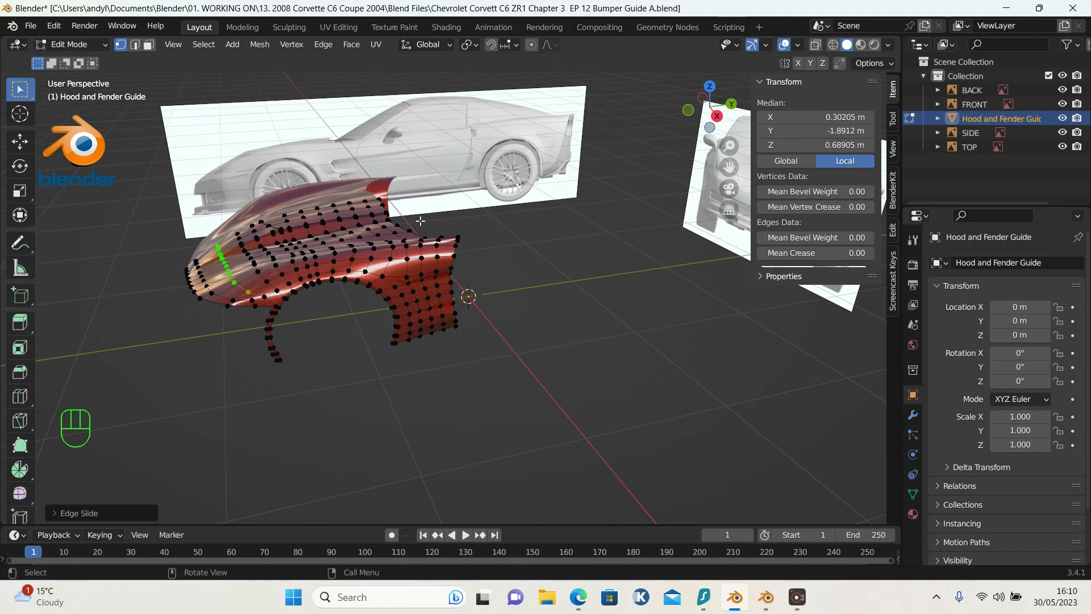
{"action": "key", "text": "numpad_3"}
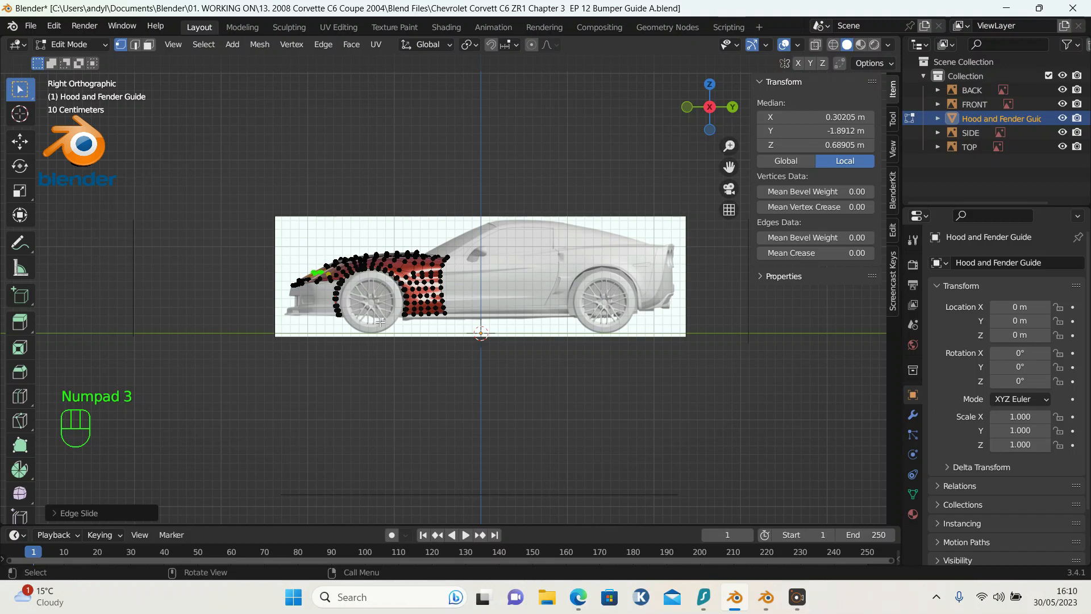
{"action": "mouse_move", "coordinate": [309, 312]}
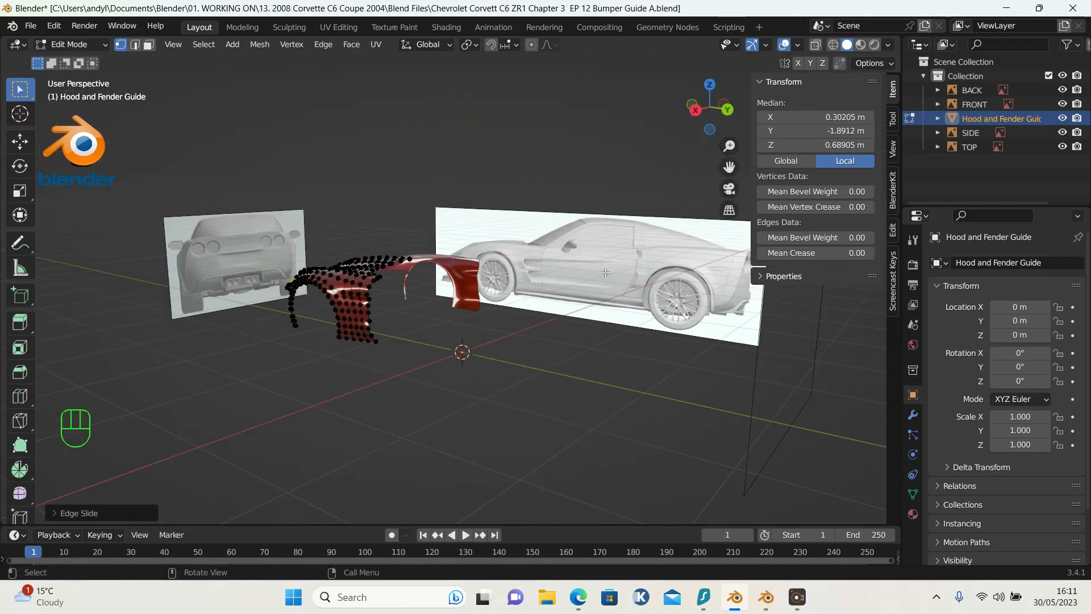
{"action": "mouse_move", "coordinate": [272, 251]}
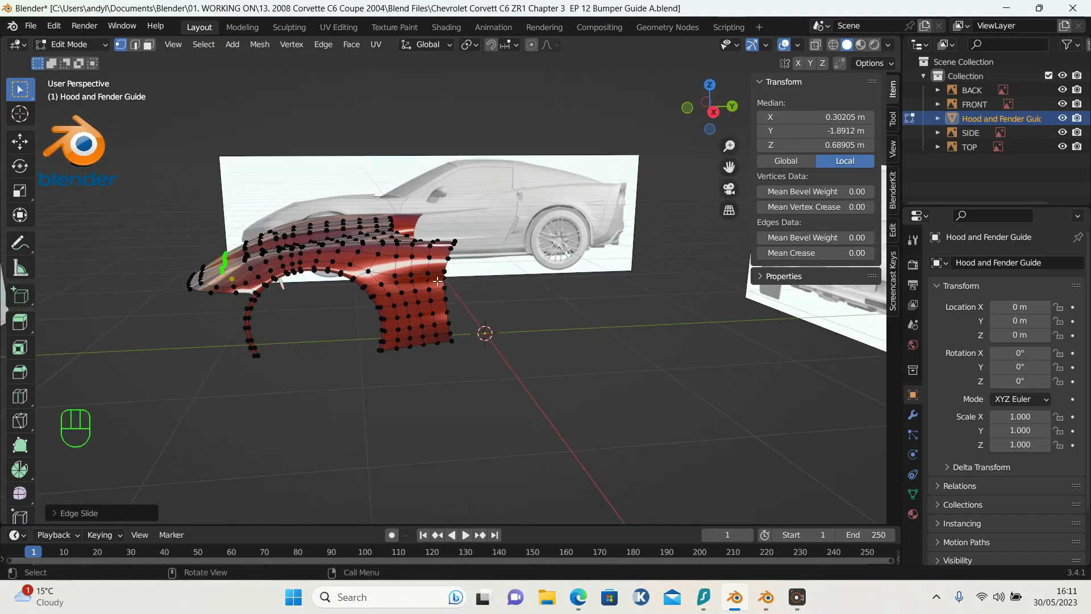
{"action": "mouse_move", "coordinate": [423, 273]}
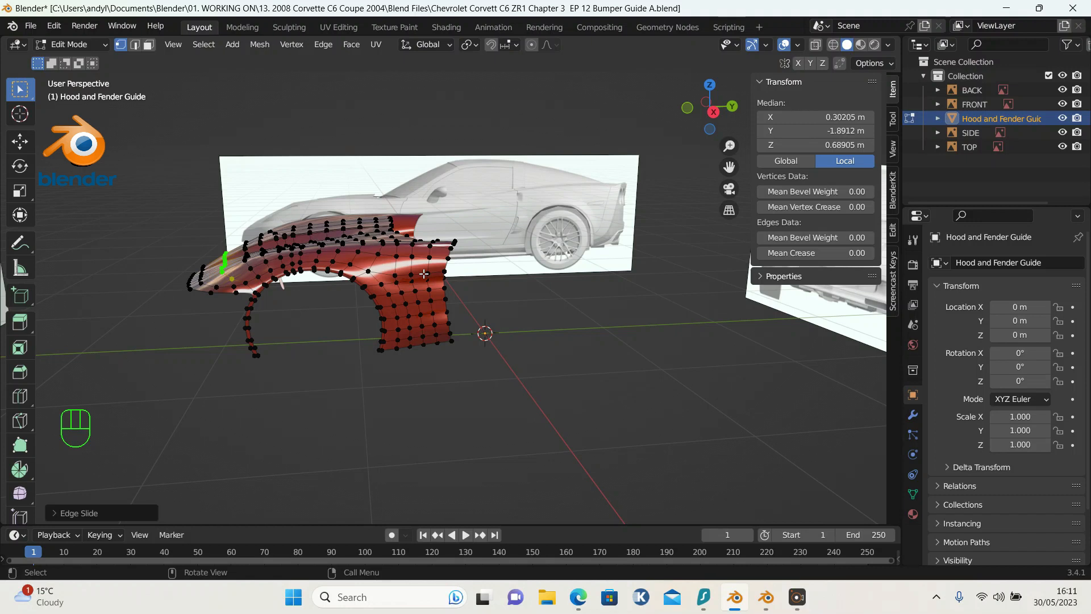
{"action": "mouse_move", "coordinate": [360, 288]}
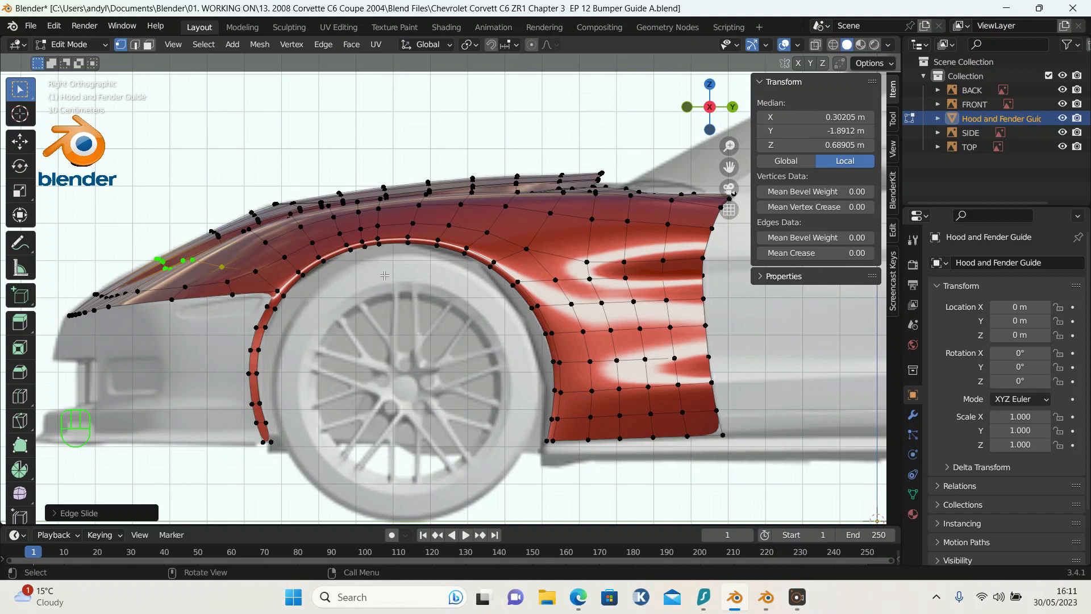
{"action": "key", "text": "Tab"}
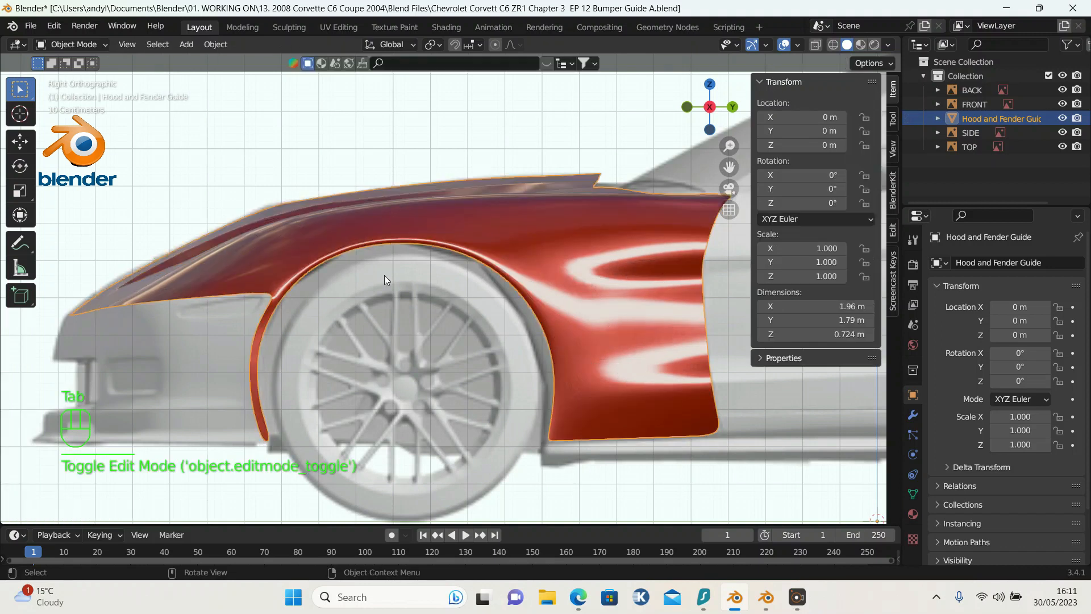
{"action": "key", "text": "Tab"}
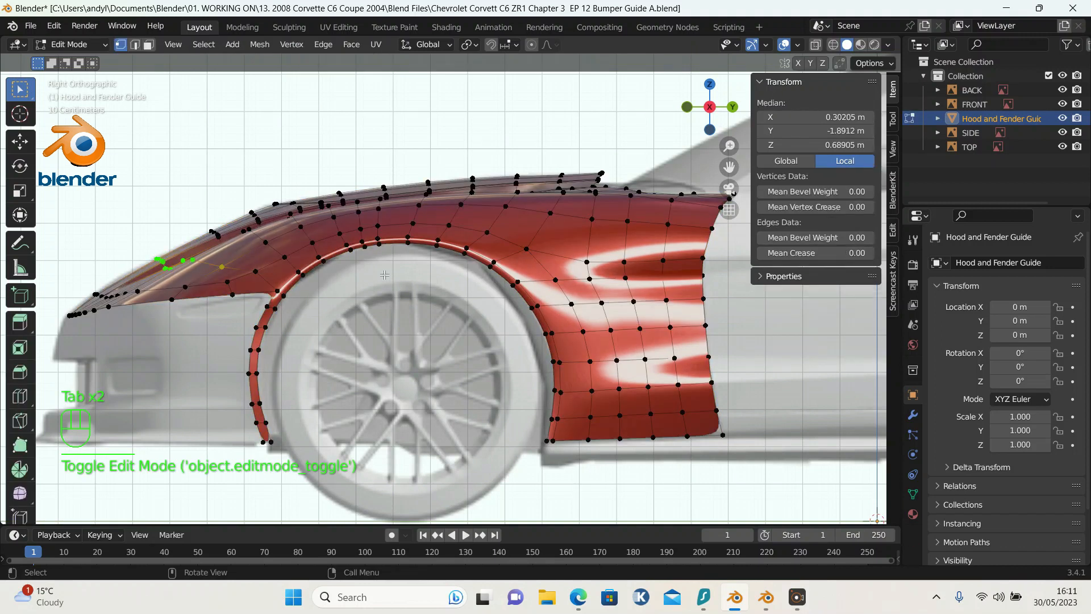
{"action": "key", "text": "Tab"}
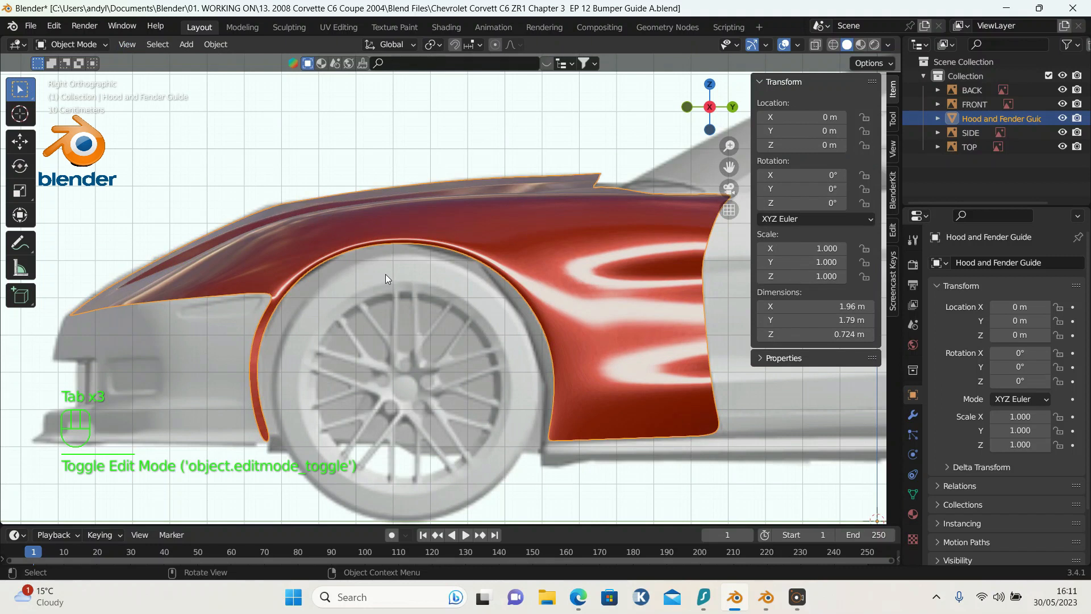
{"action": "key", "text": "Tab"}
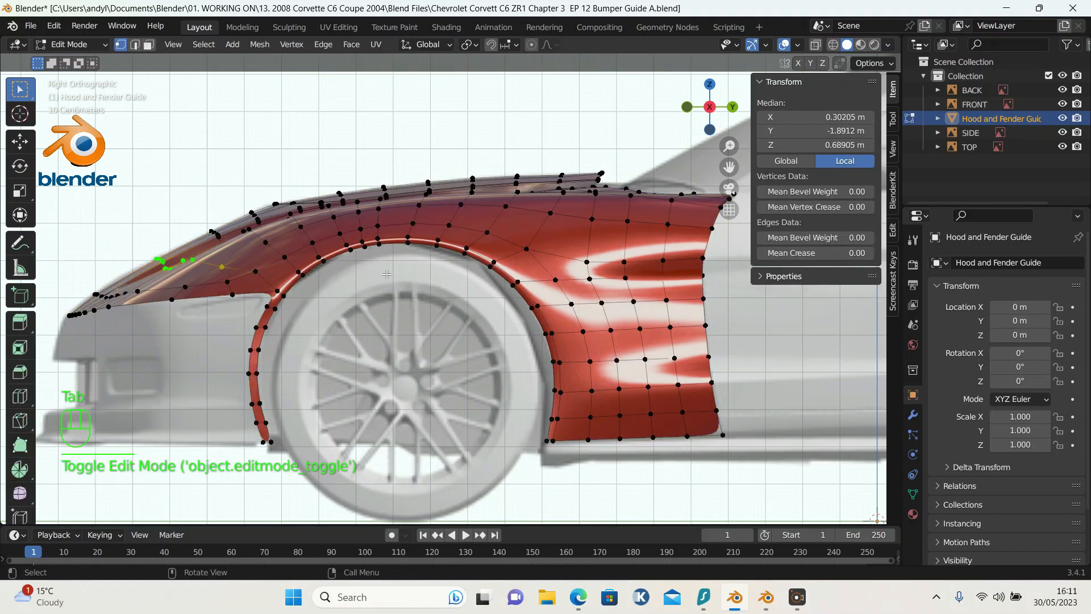